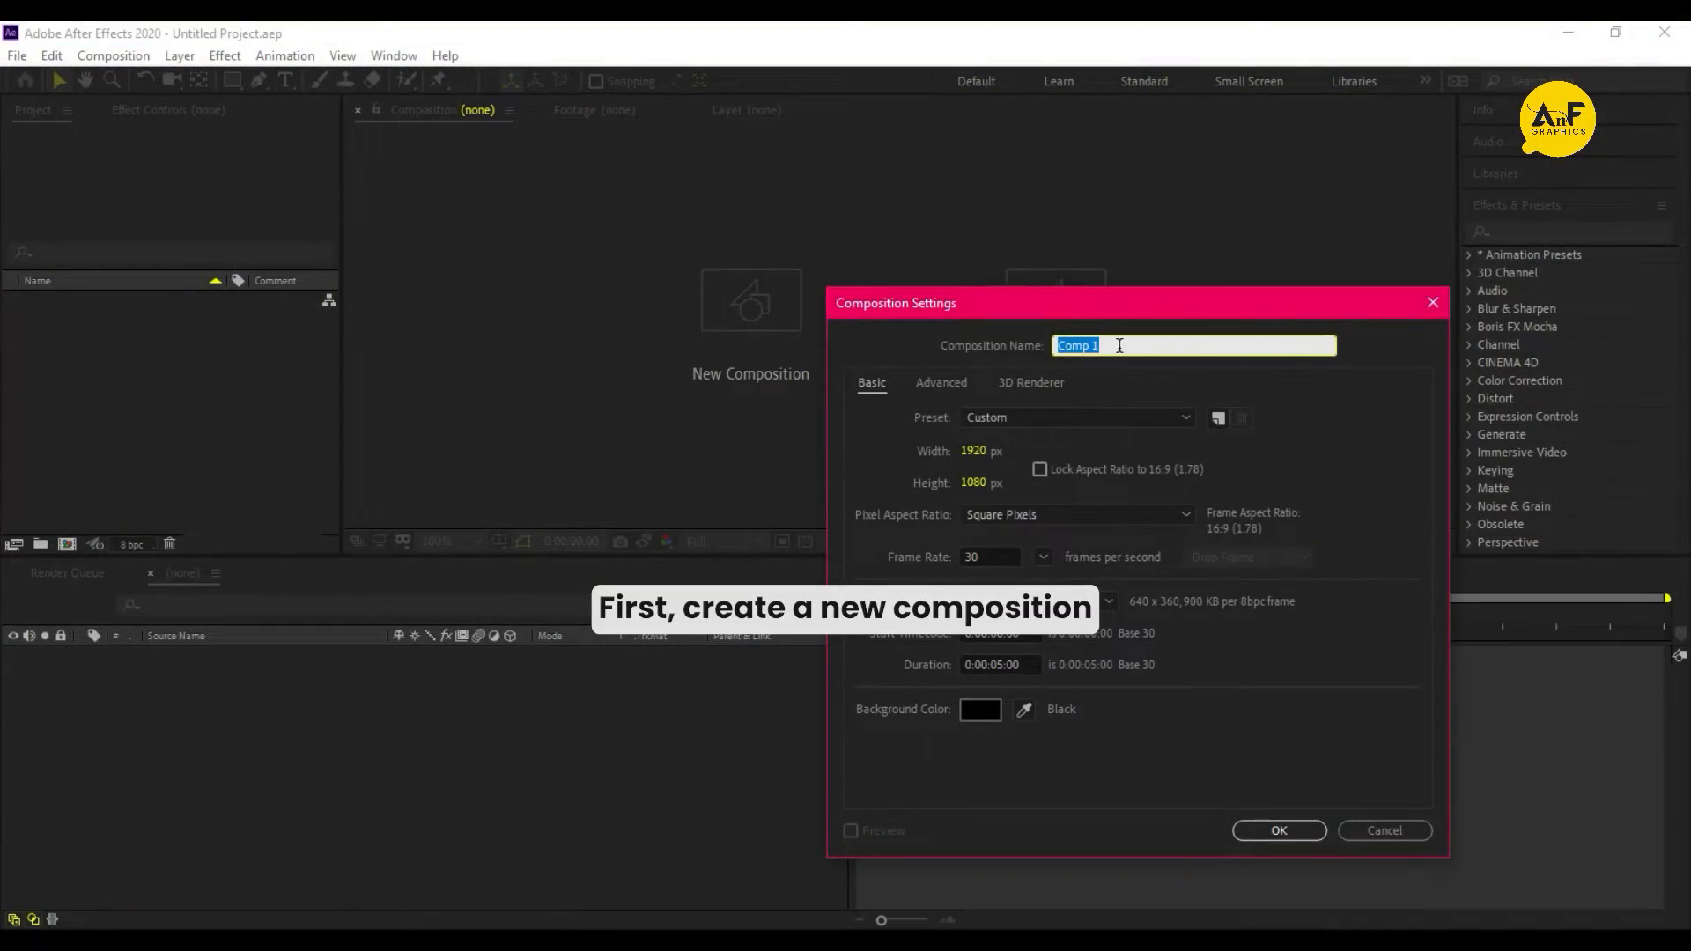
Create the Text Edit composition and set the SCRIBBLE text colour to white
type("Text")
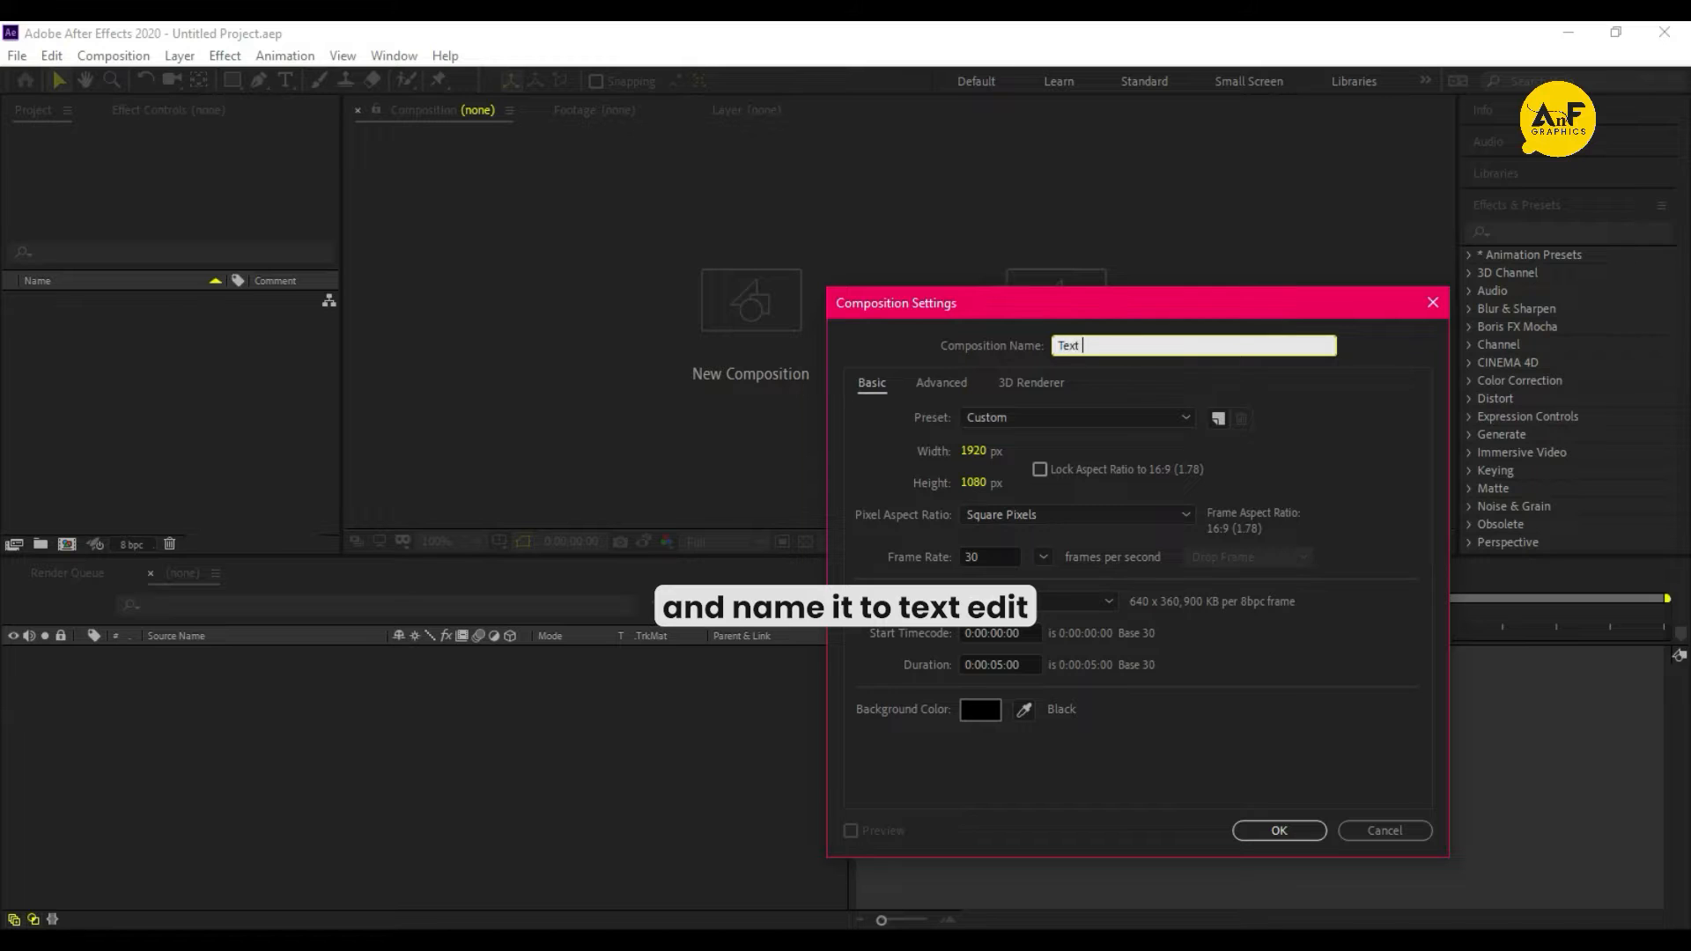
left_click(1279, 832)
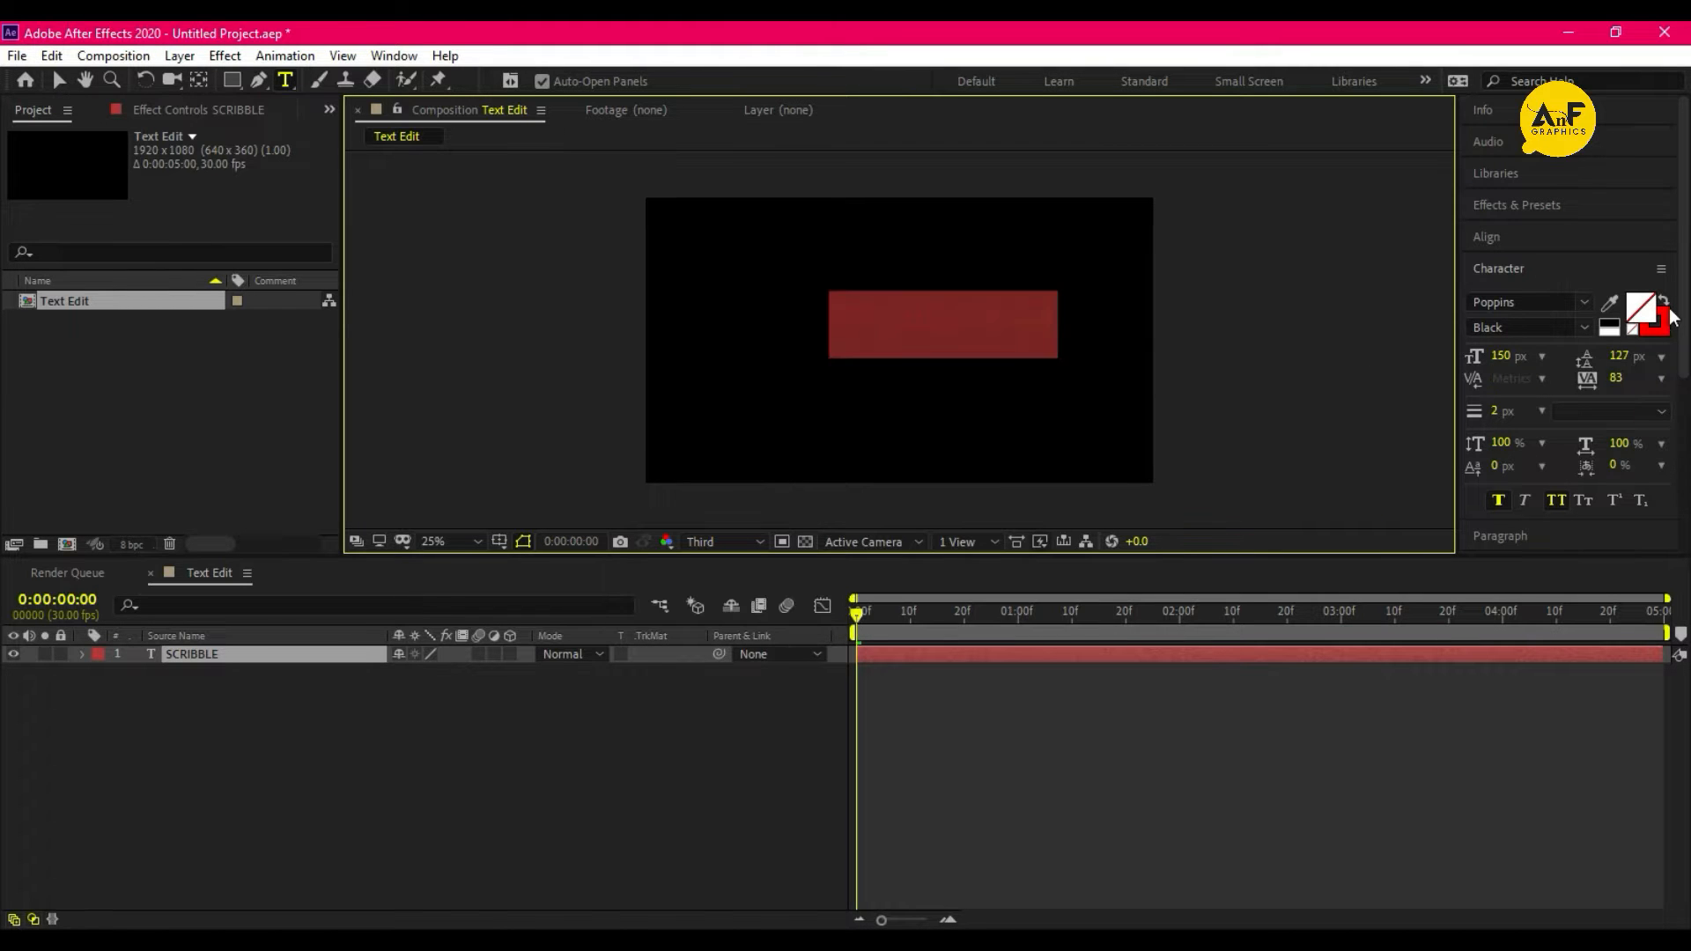
left_click(1629, 317)
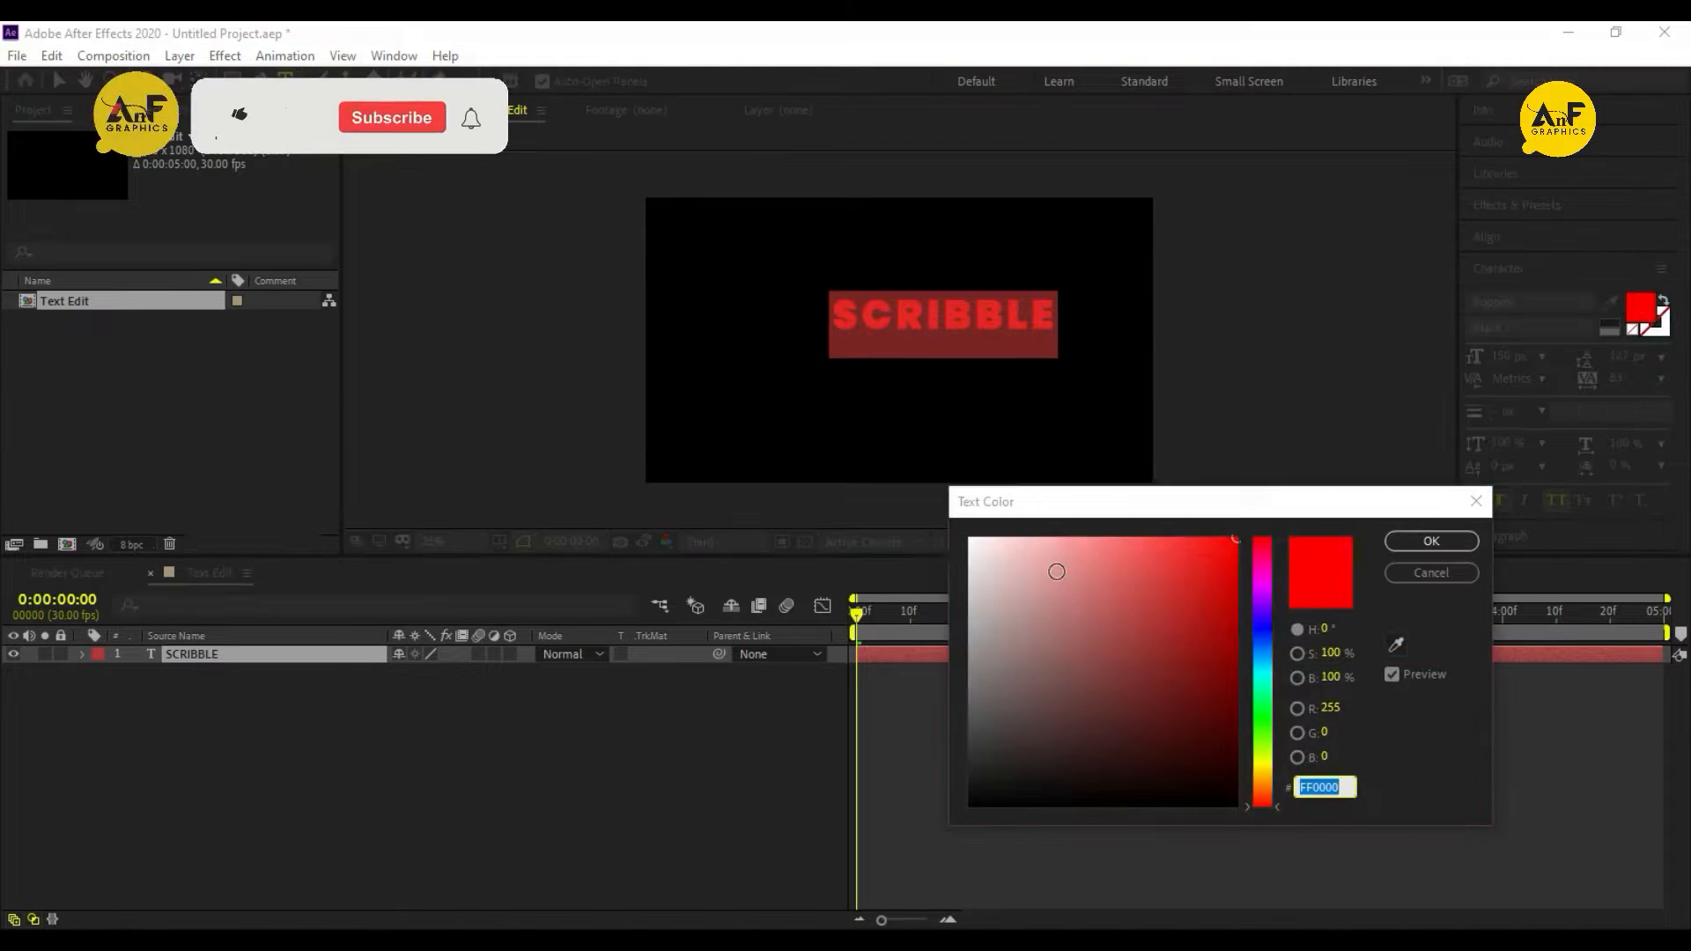
left_click(1431, 541)
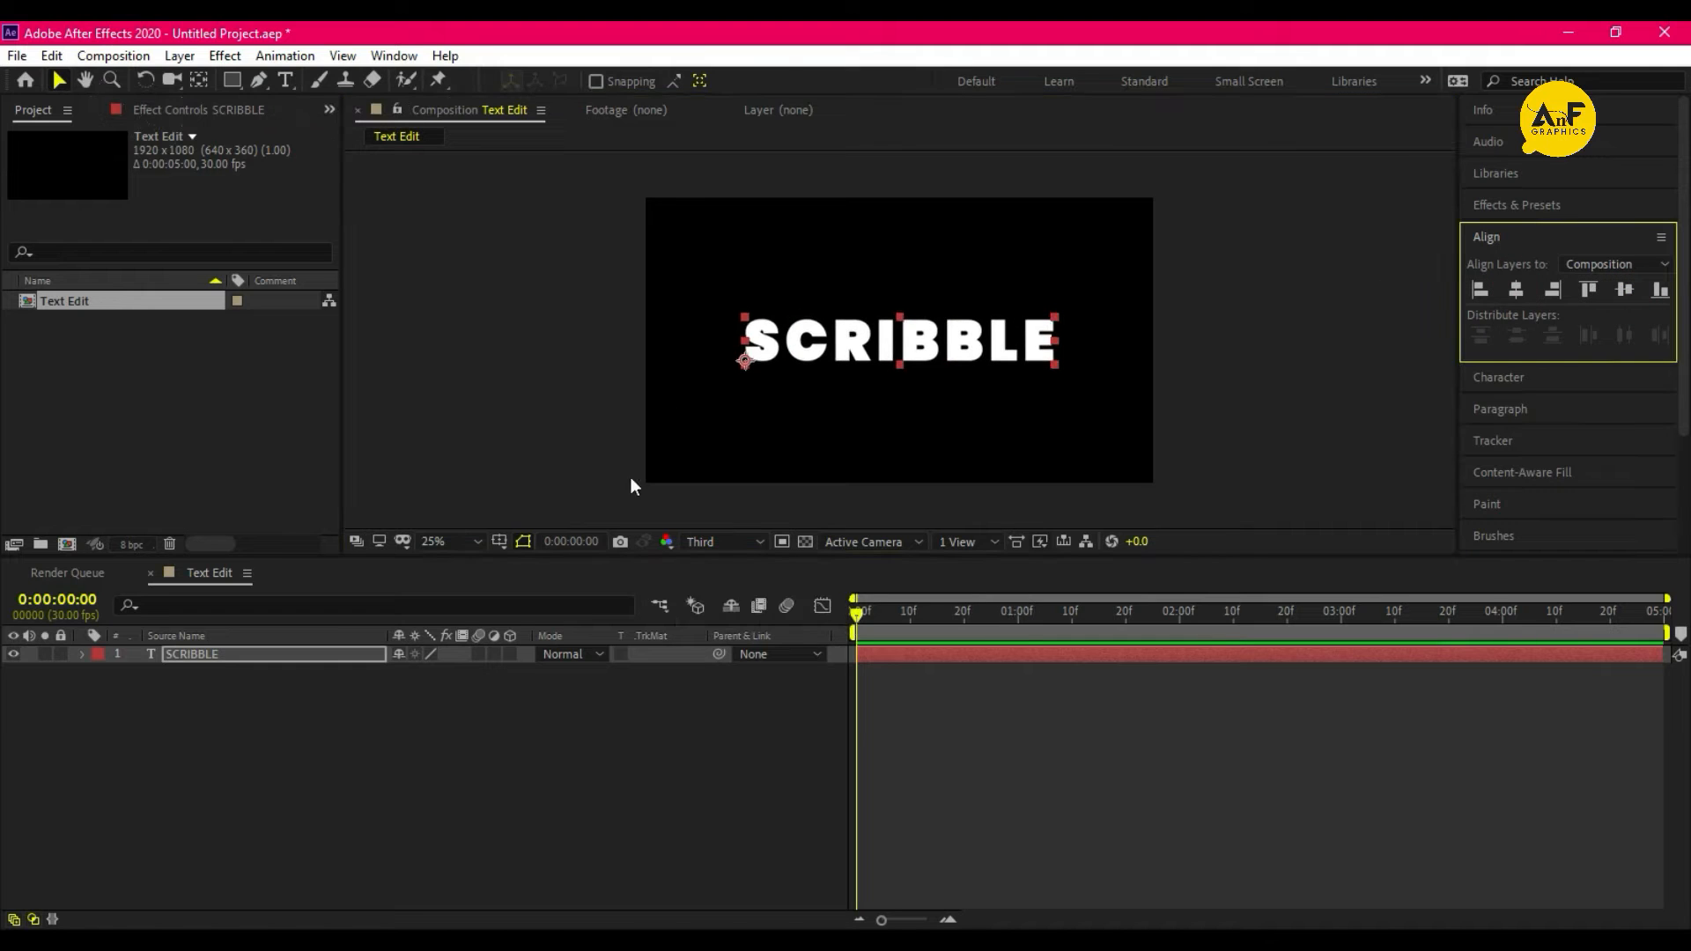
Pre-compose the text as Text and add a yellow full-size solid with the Scribble effect
key("ctrl+shift+c")
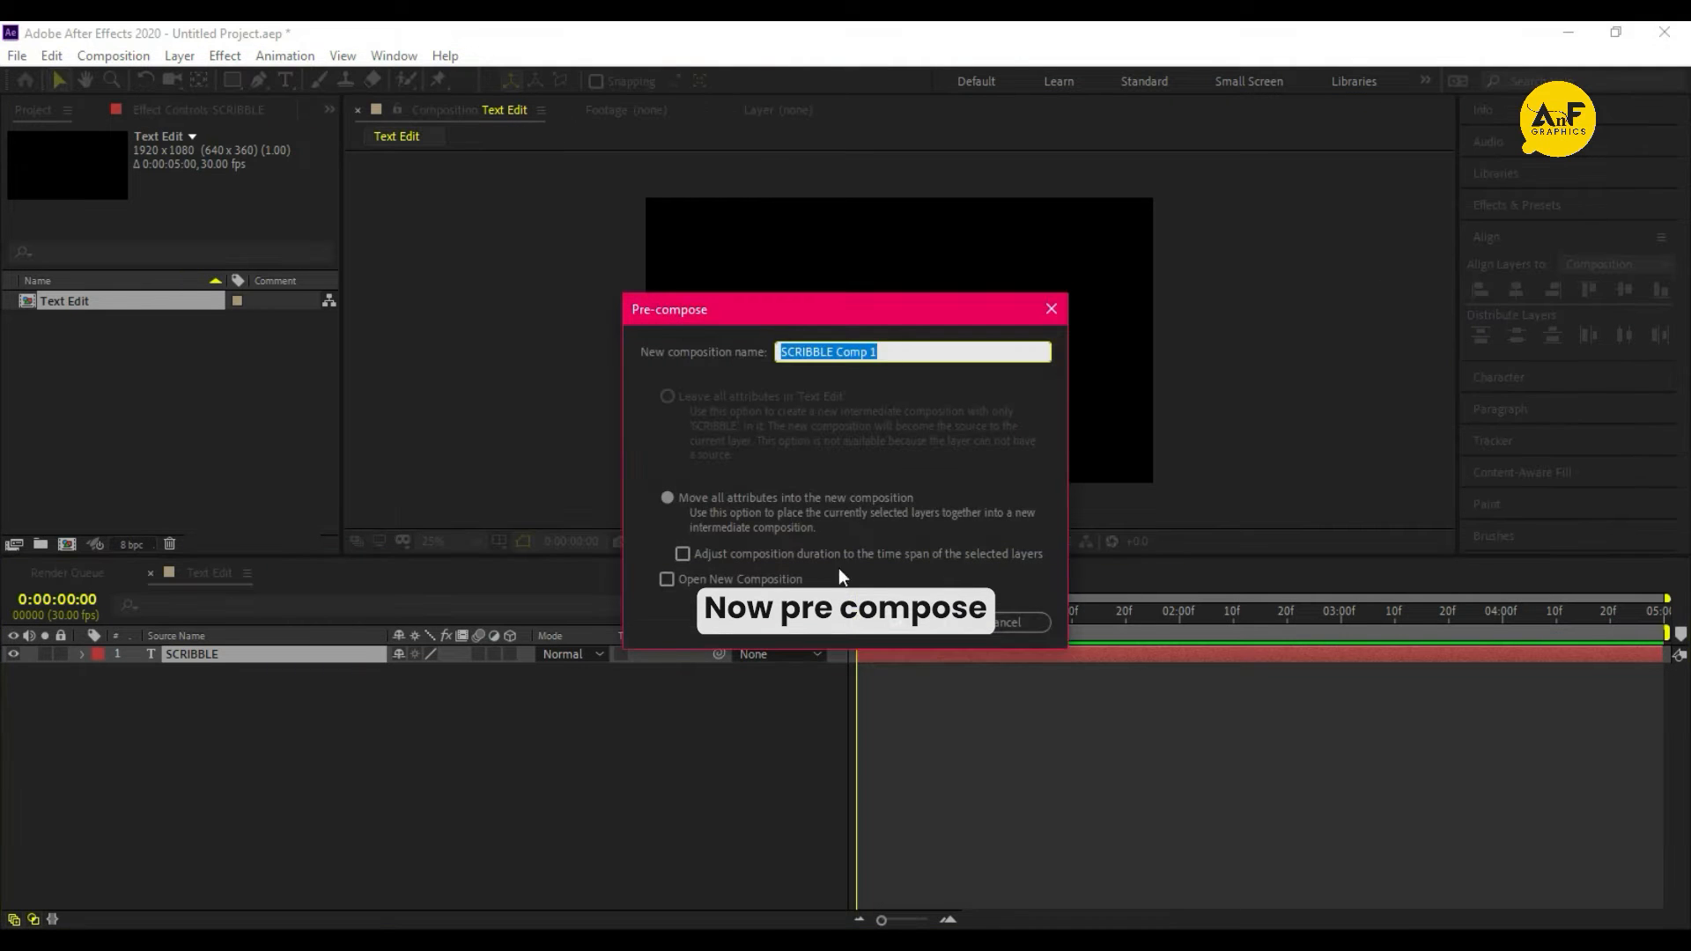
type("Text")
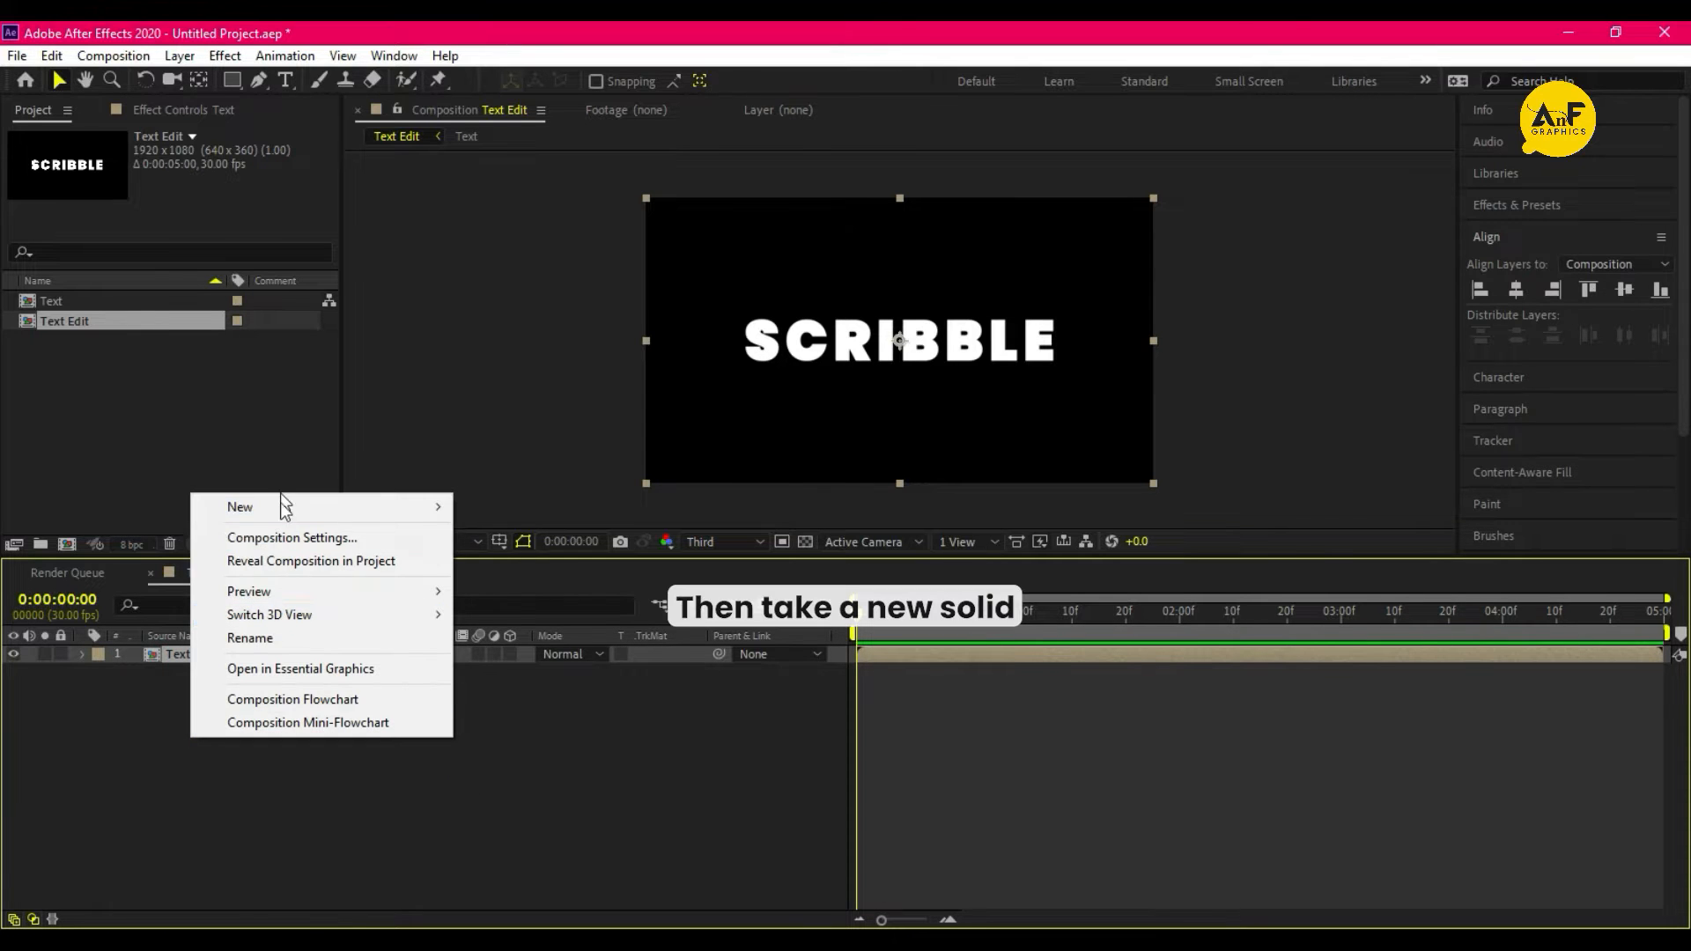
left_click(240, 508)
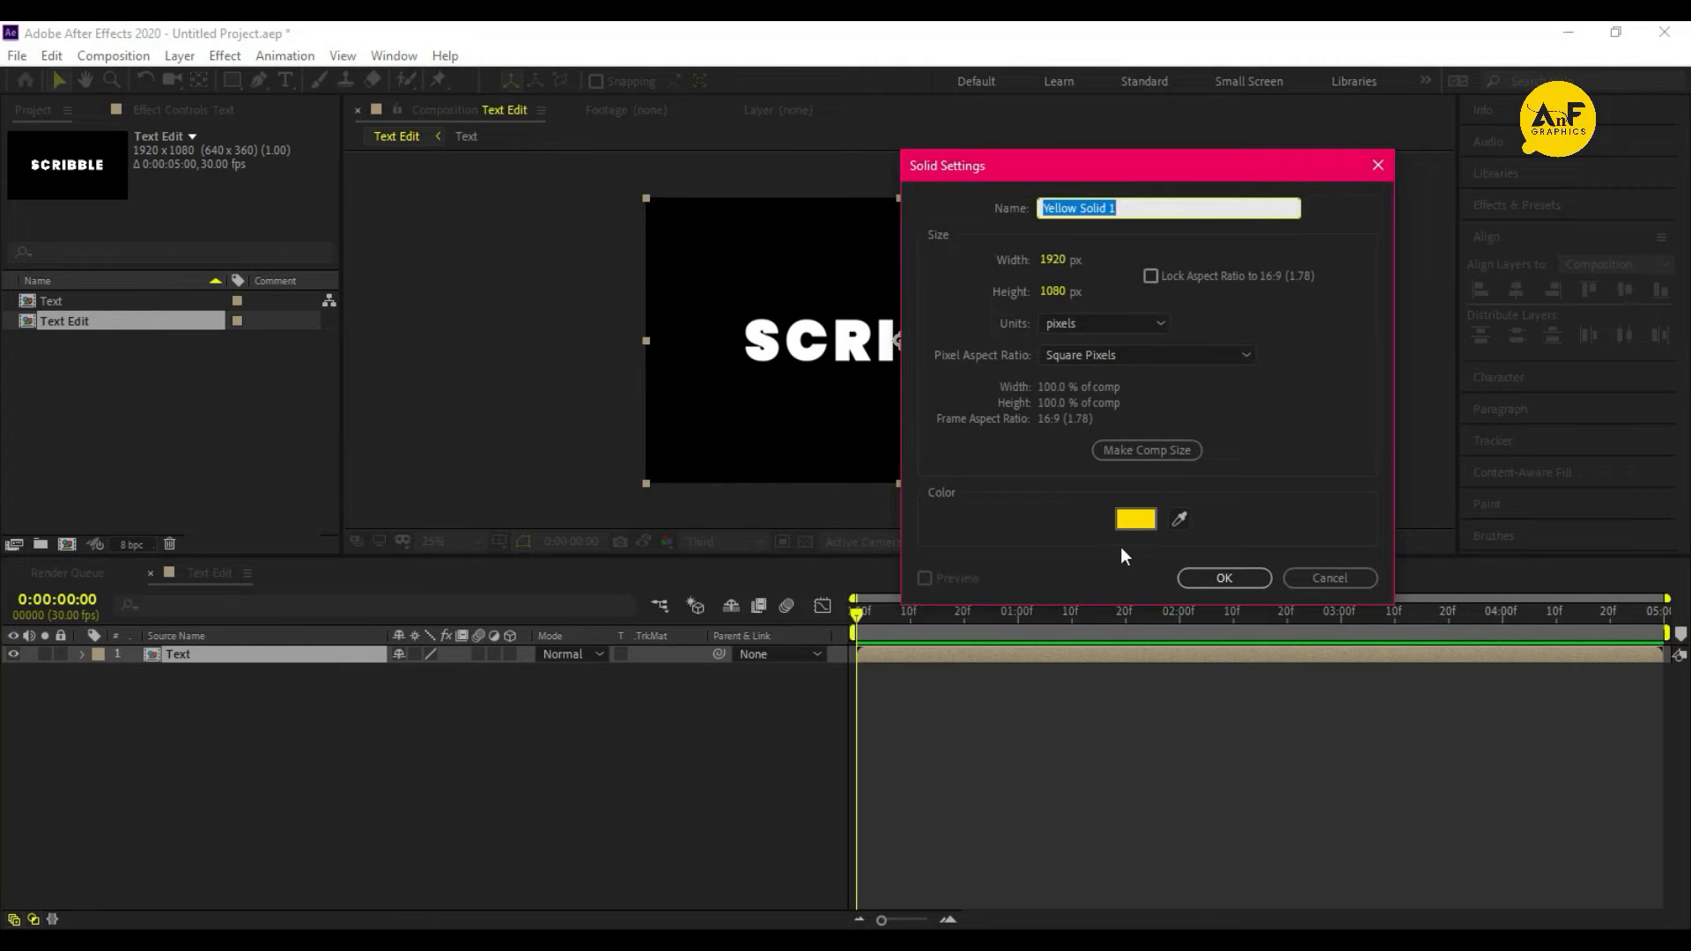
left_click(1224, 578)
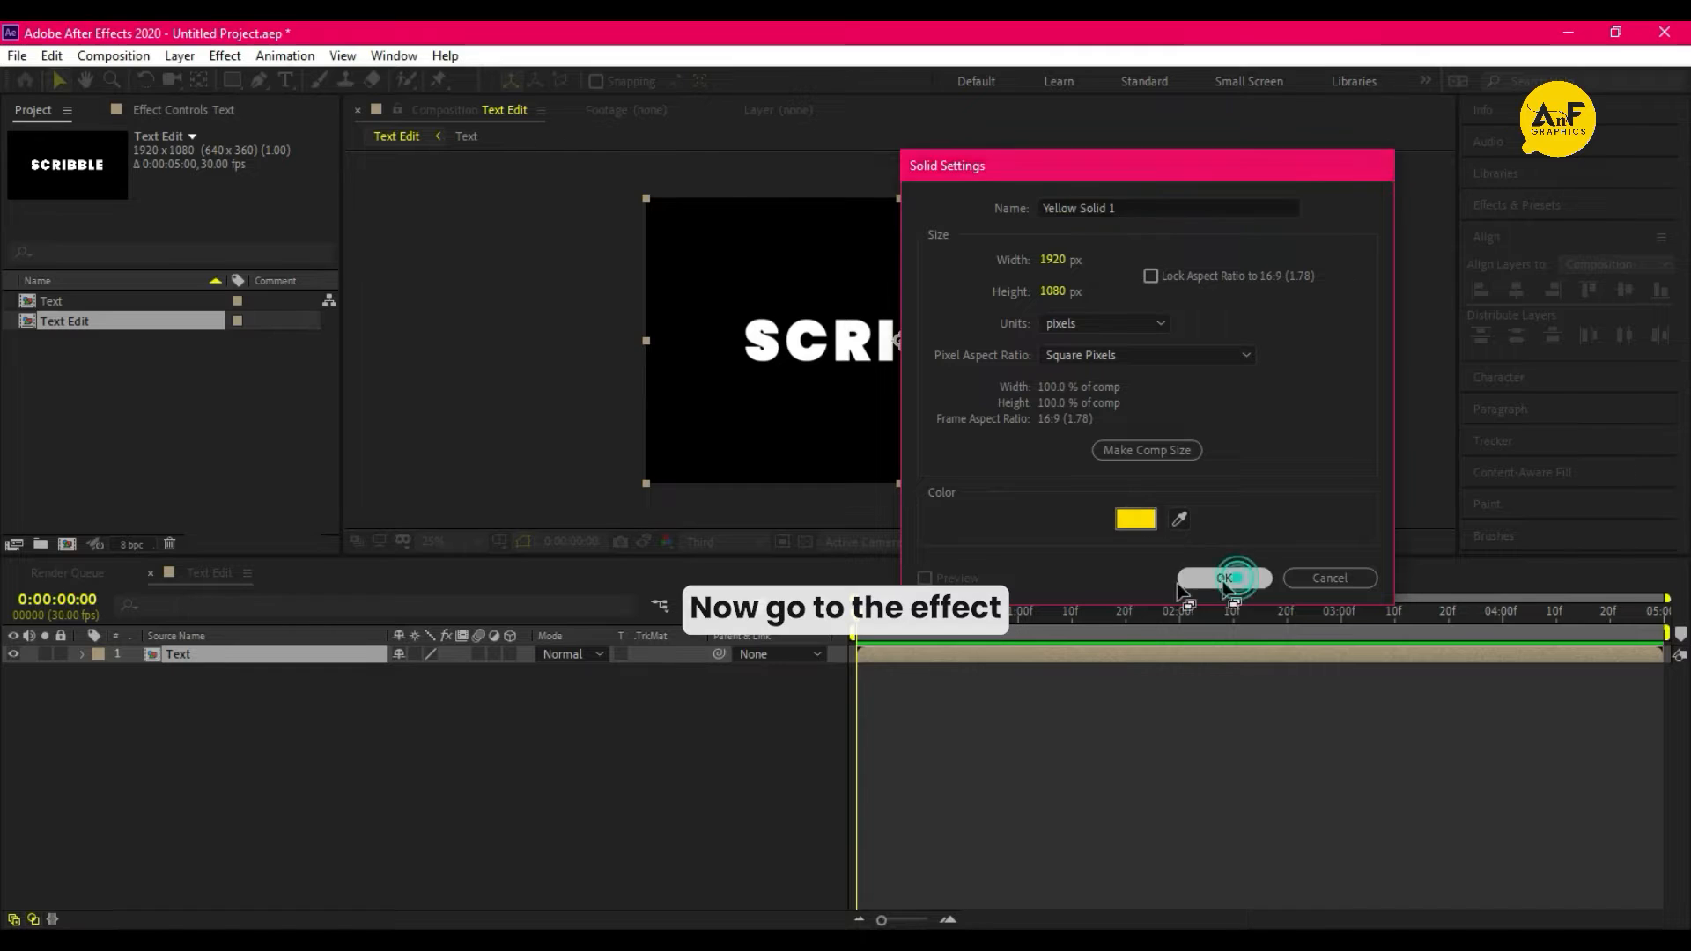
left_click(1225, 578)
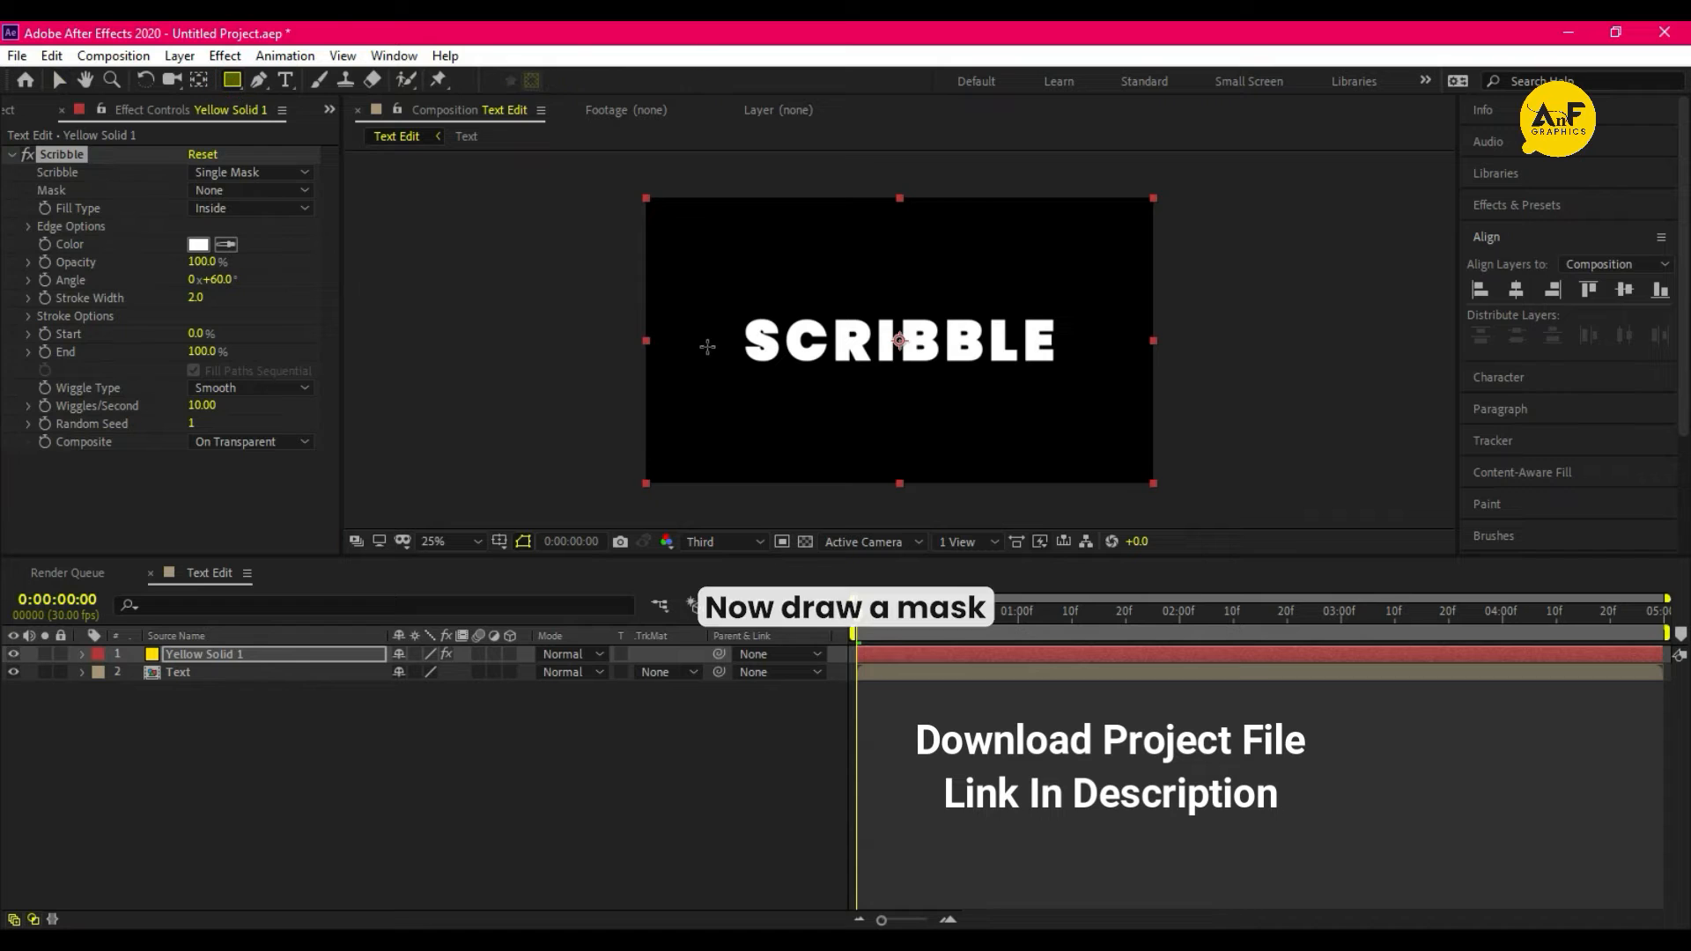
Mask the solid around SCRIBBLE, set Scribble to All Masks and alpha-matte it to the text
left_click_drag(657, 282, 1066, 407)
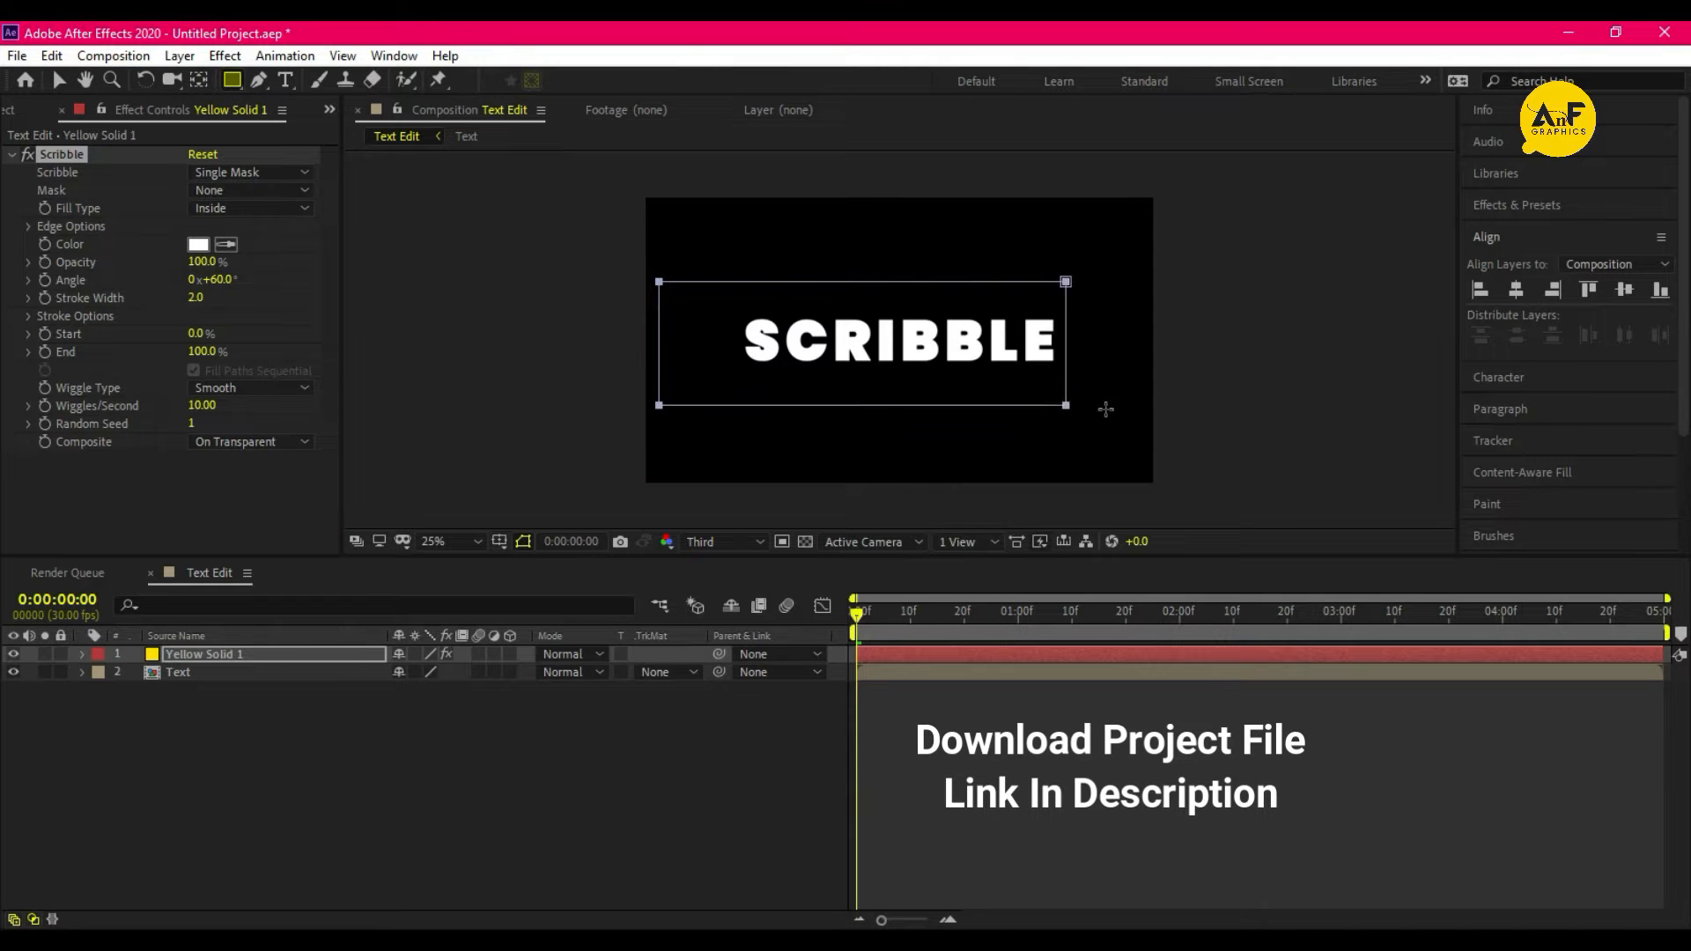
left_click(85, 654)
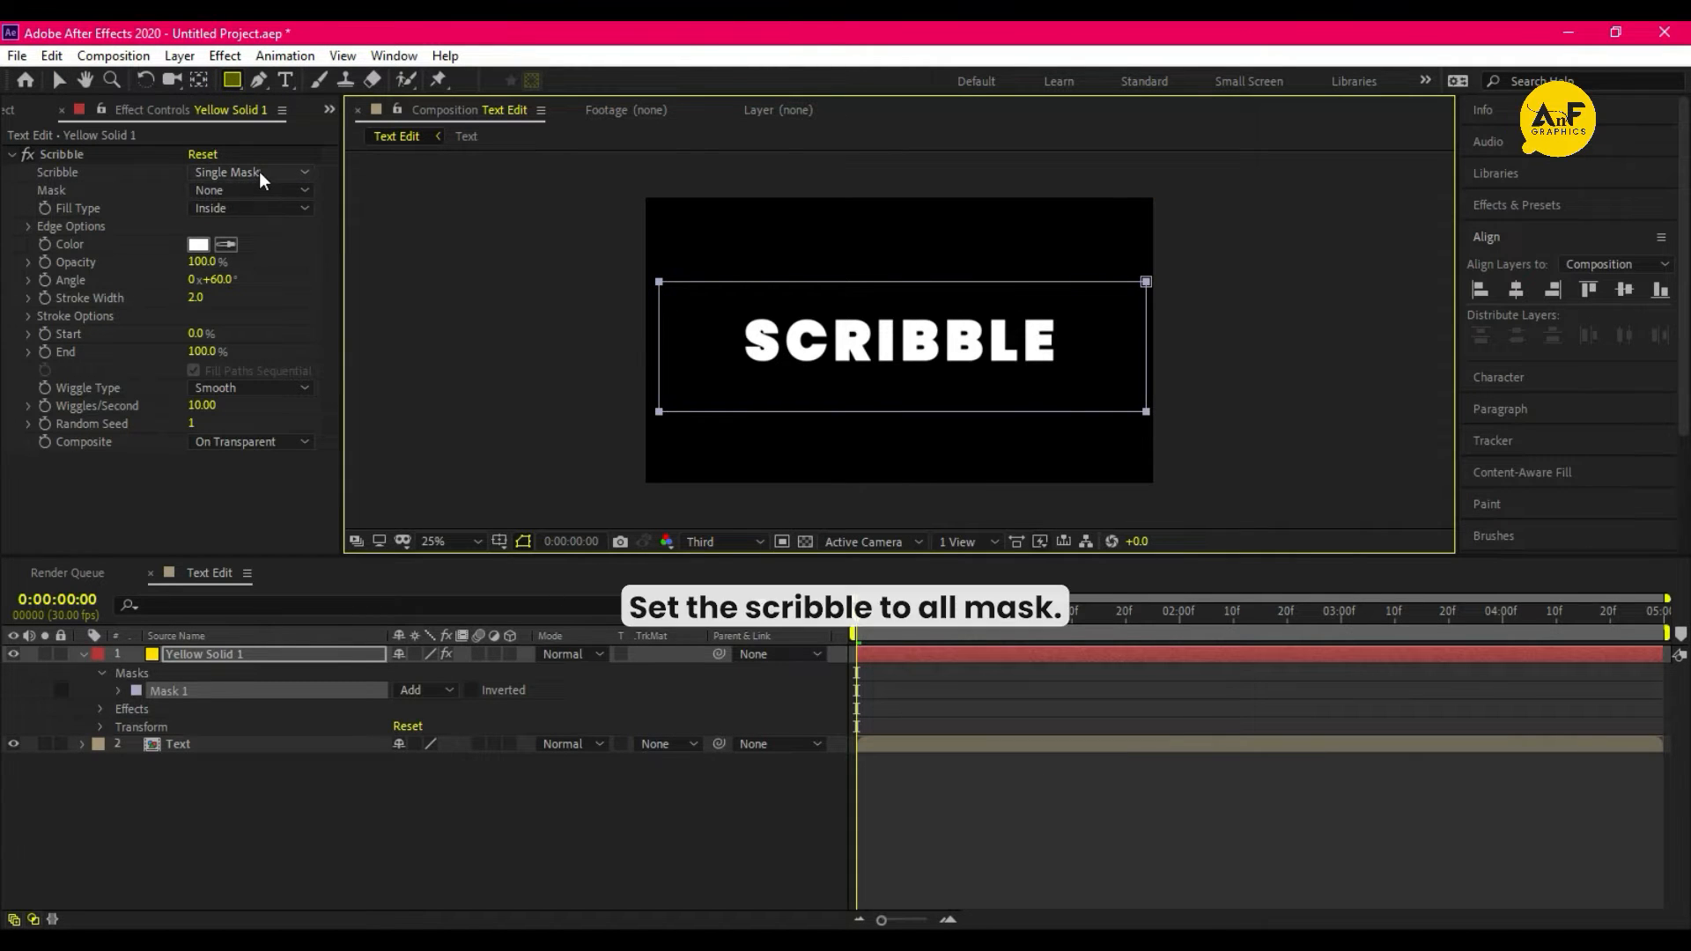
left_click(251, 172)
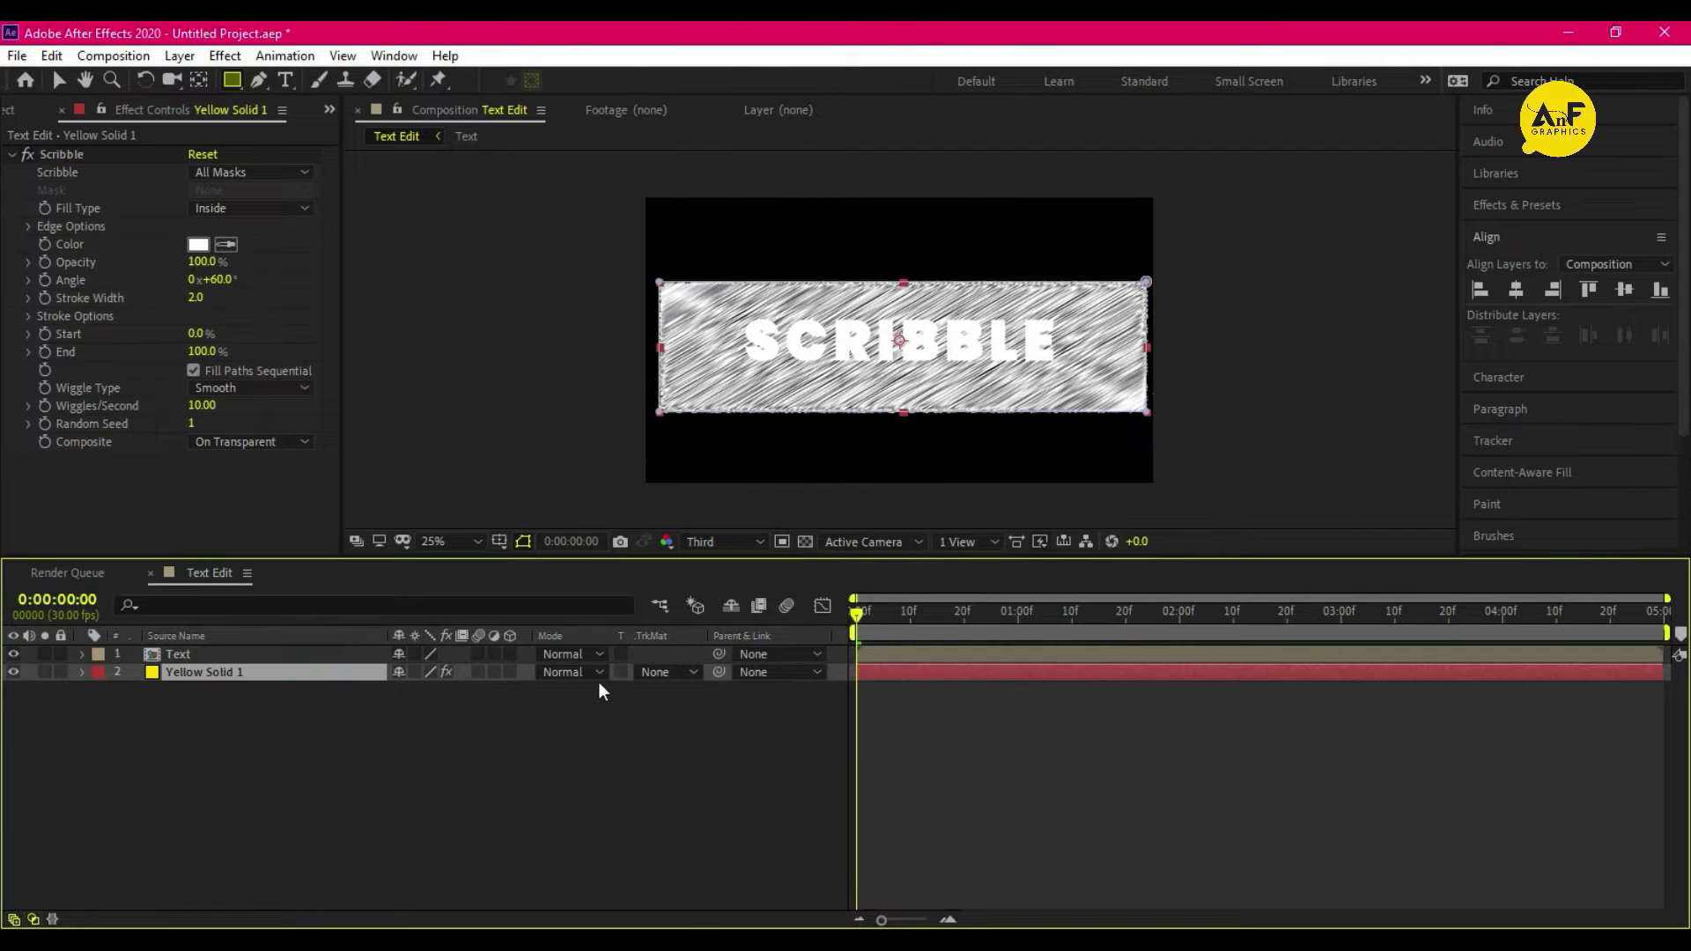
left_click(661, 673)
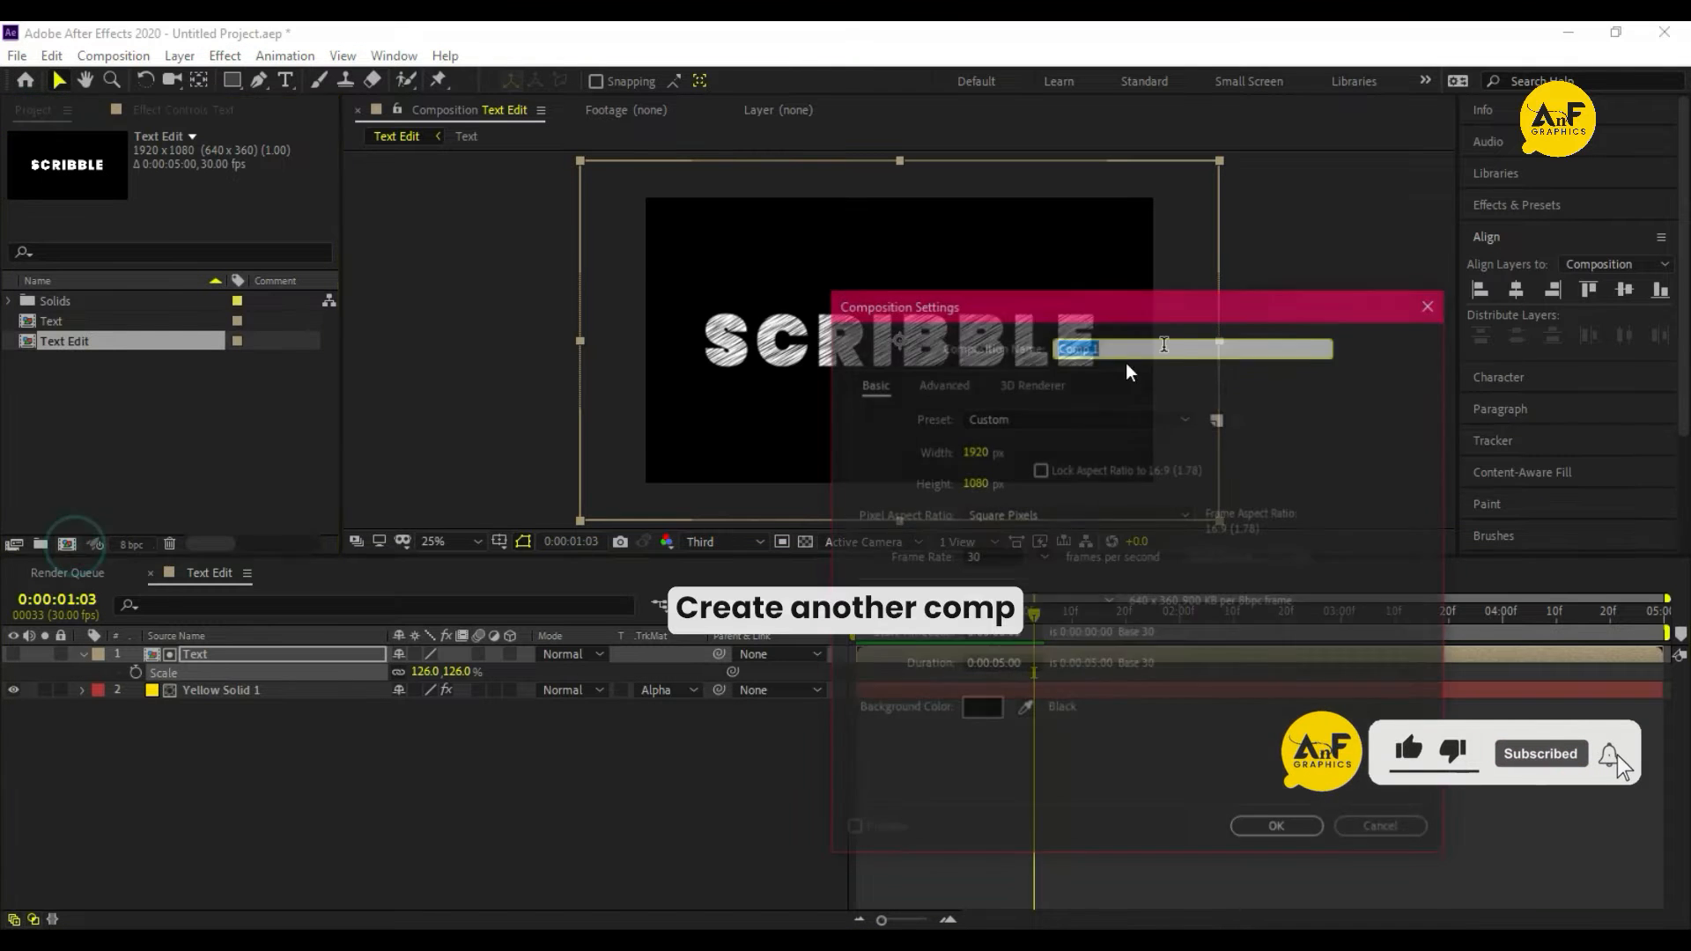
Name the composition Final Comp and add a yellow background solid below Text Edit
type("Fi")
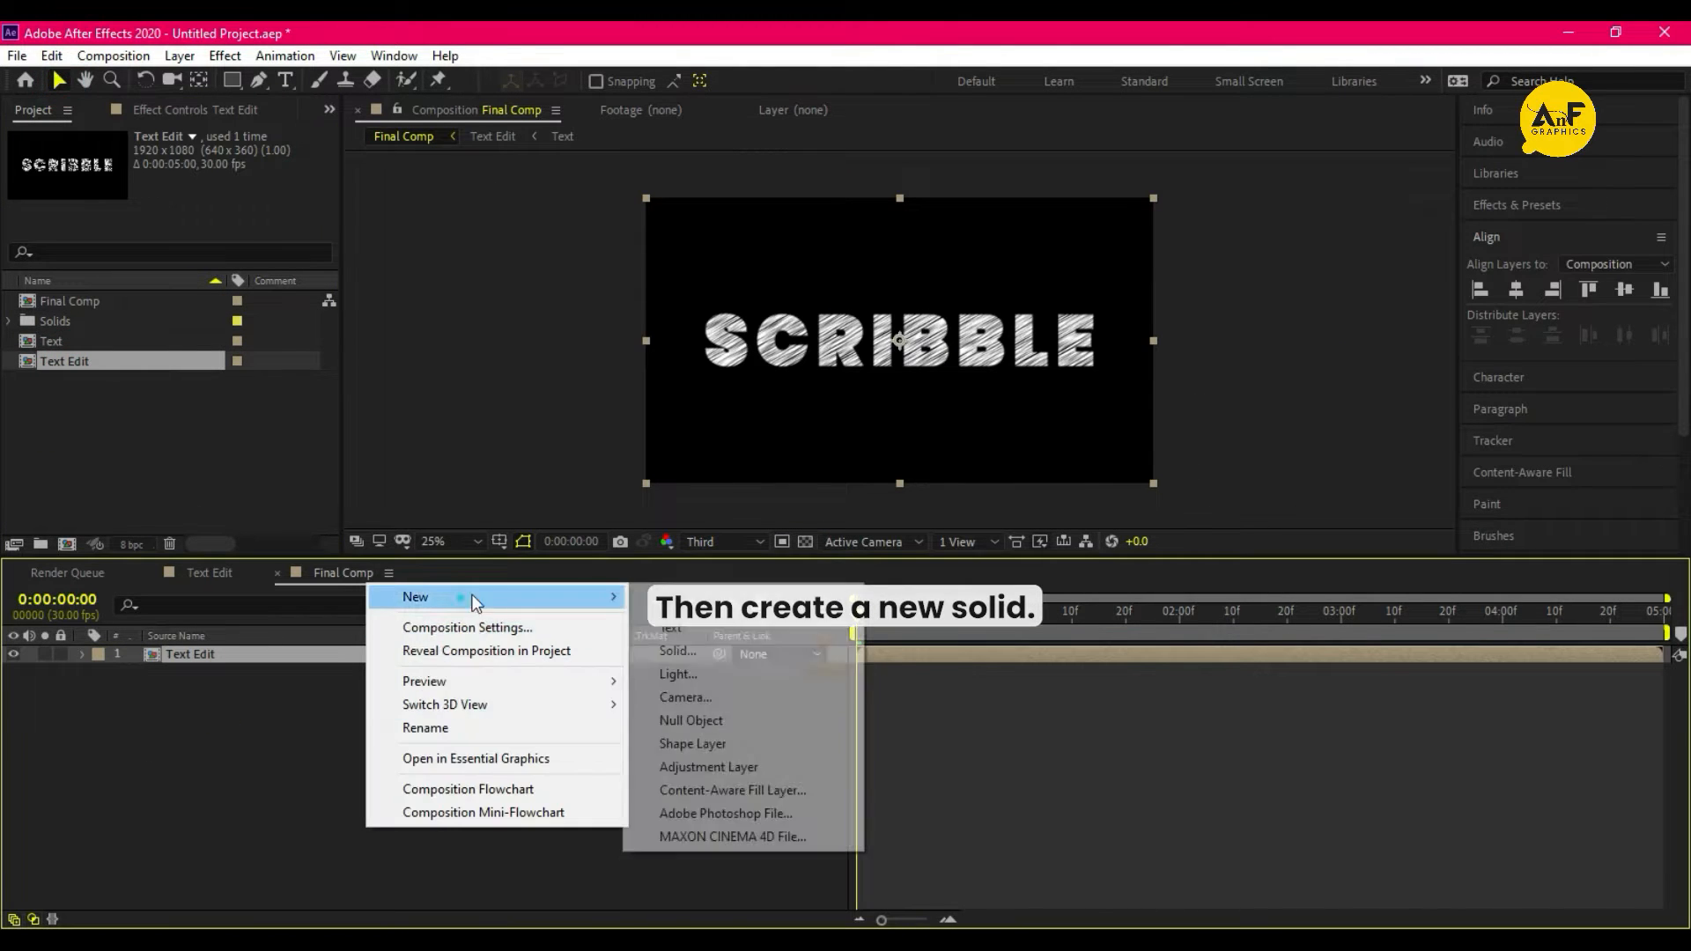
left_click(678, 652)
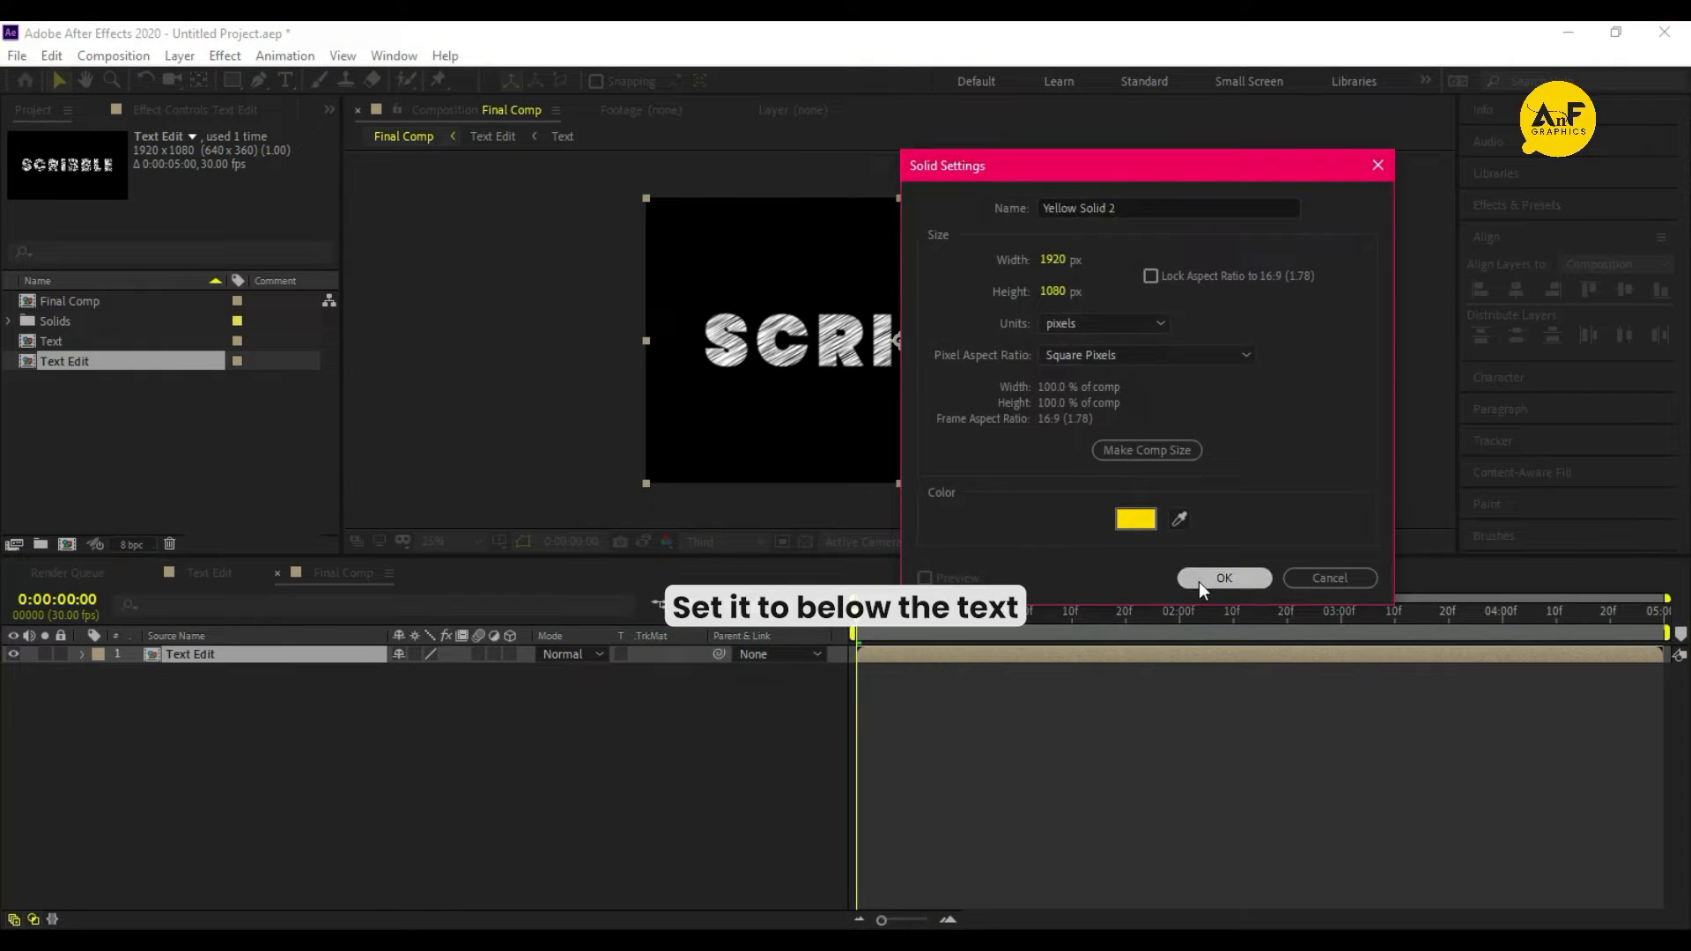
left_click(1225, 578)
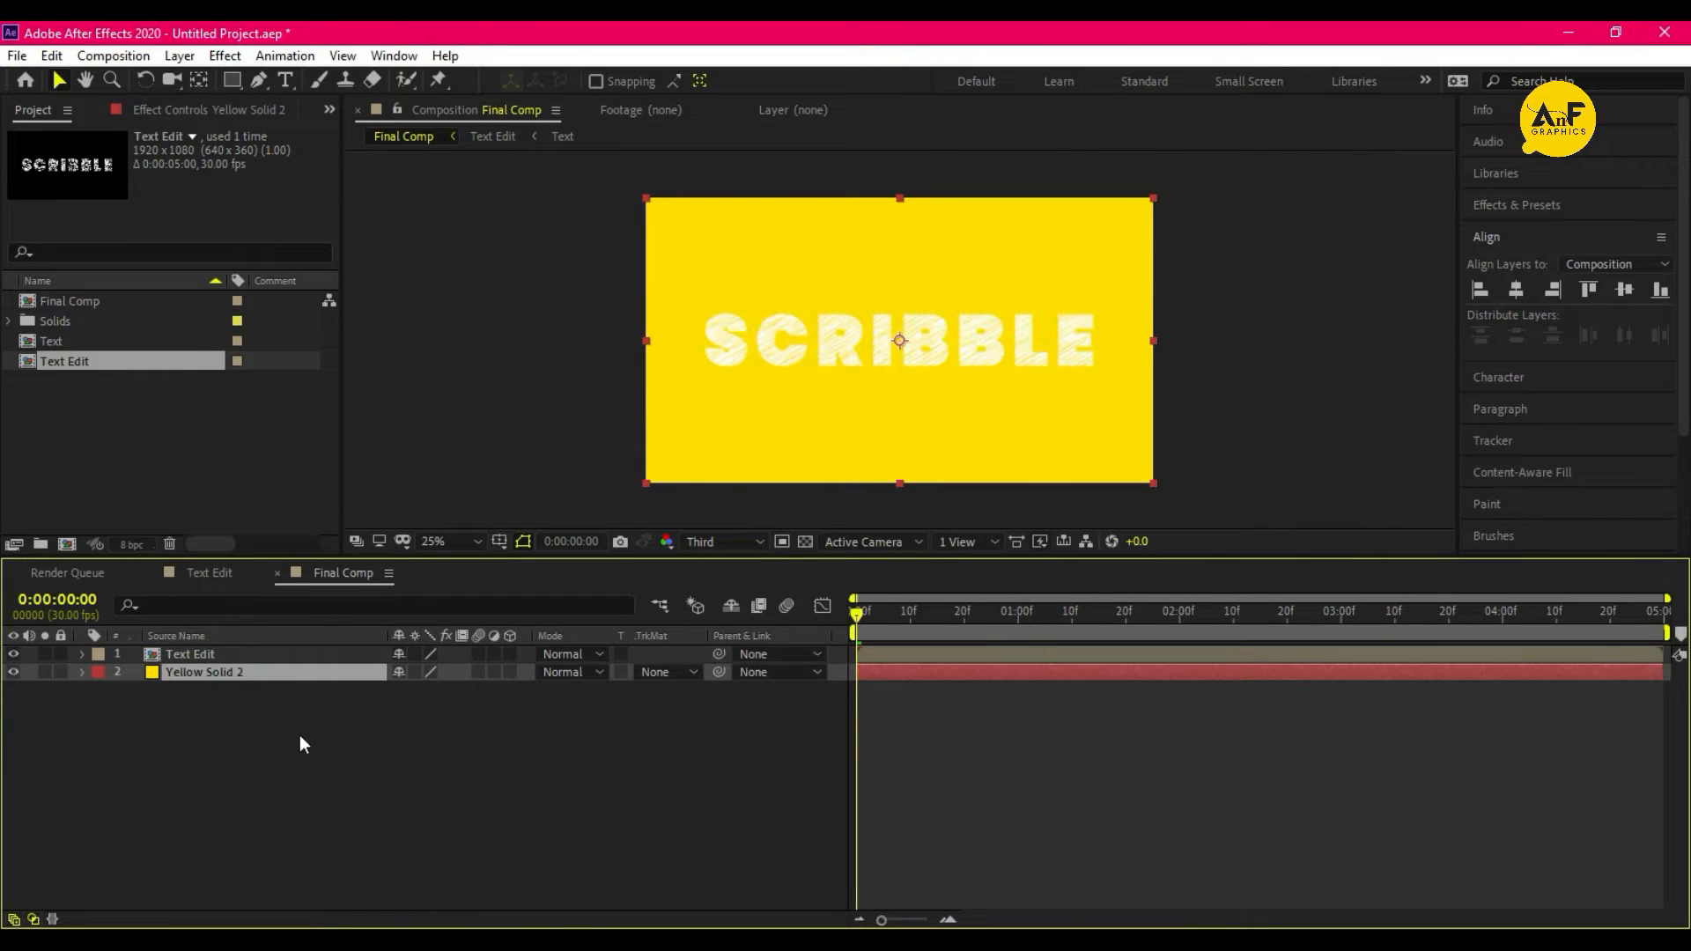
left_click(188, 654)
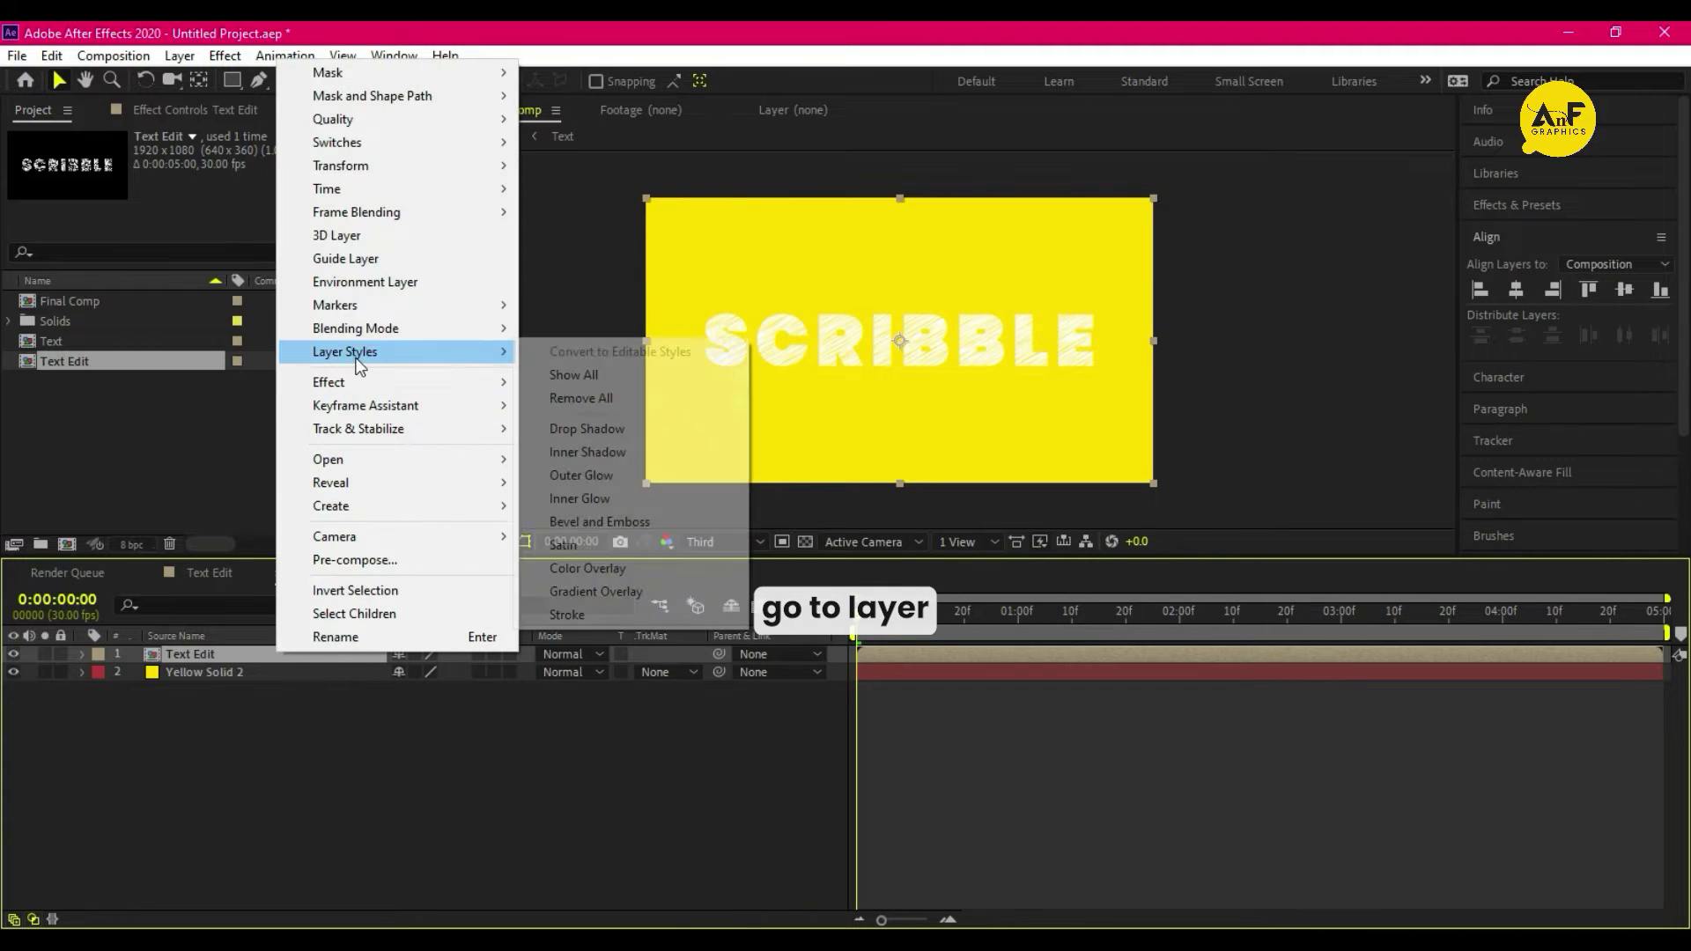
Add a stroke layer style to Text Edit and duplicate the layer
left_click(565, 614)
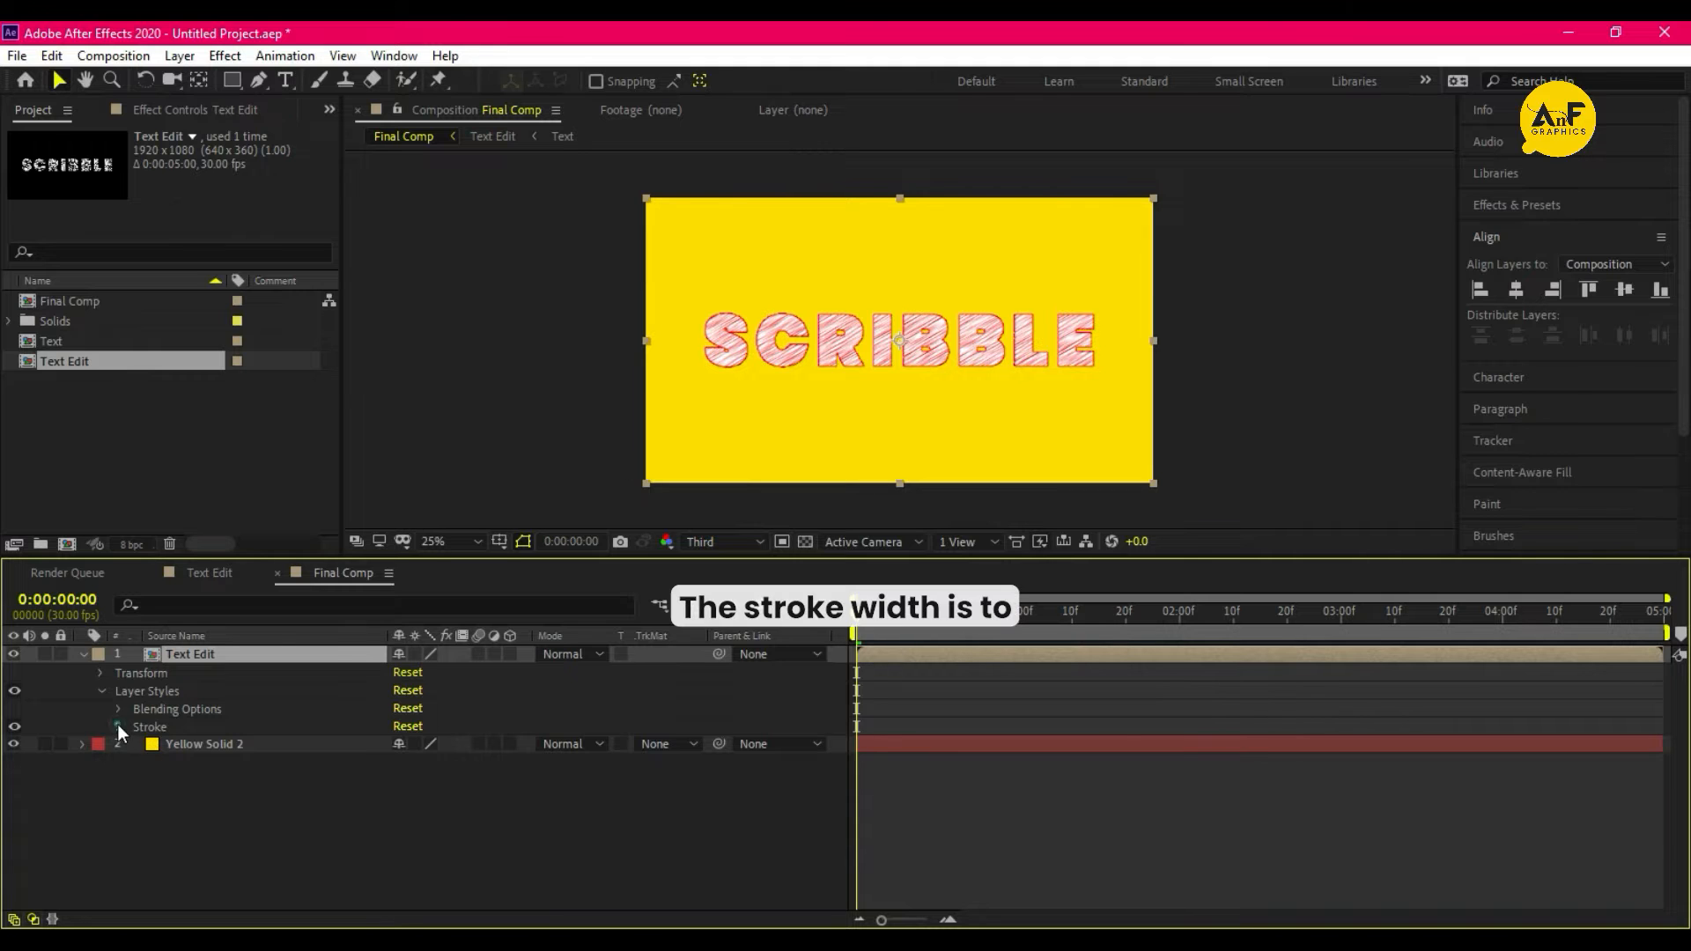
left_click(118, 726)
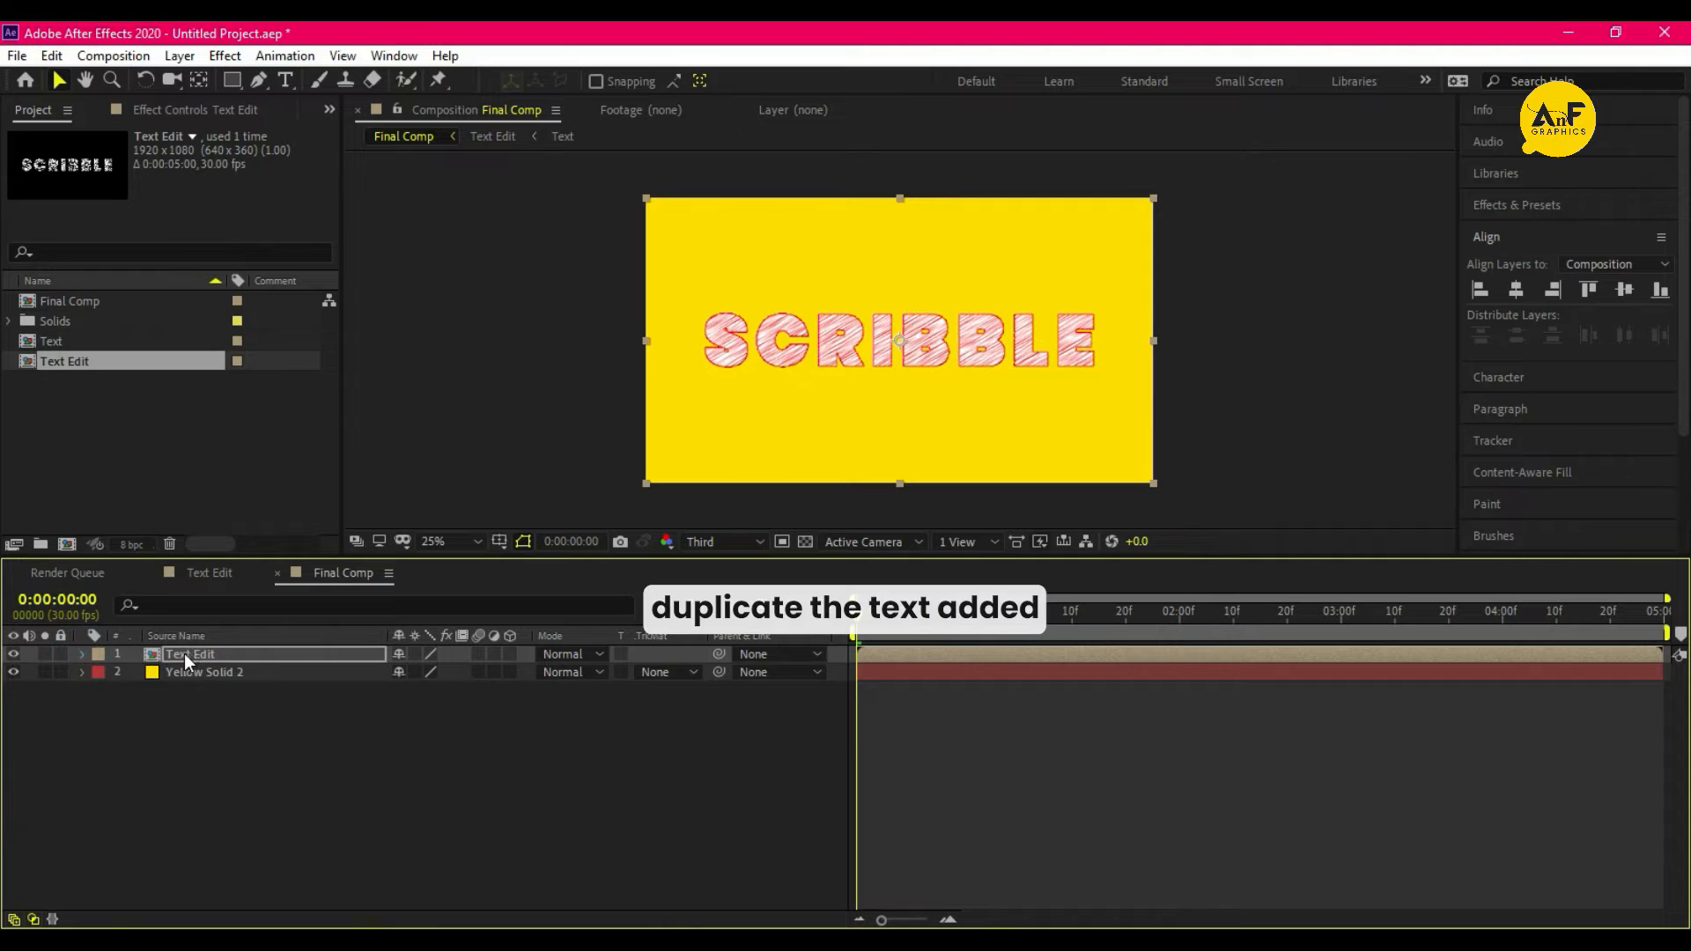
key("Ctrl+D")
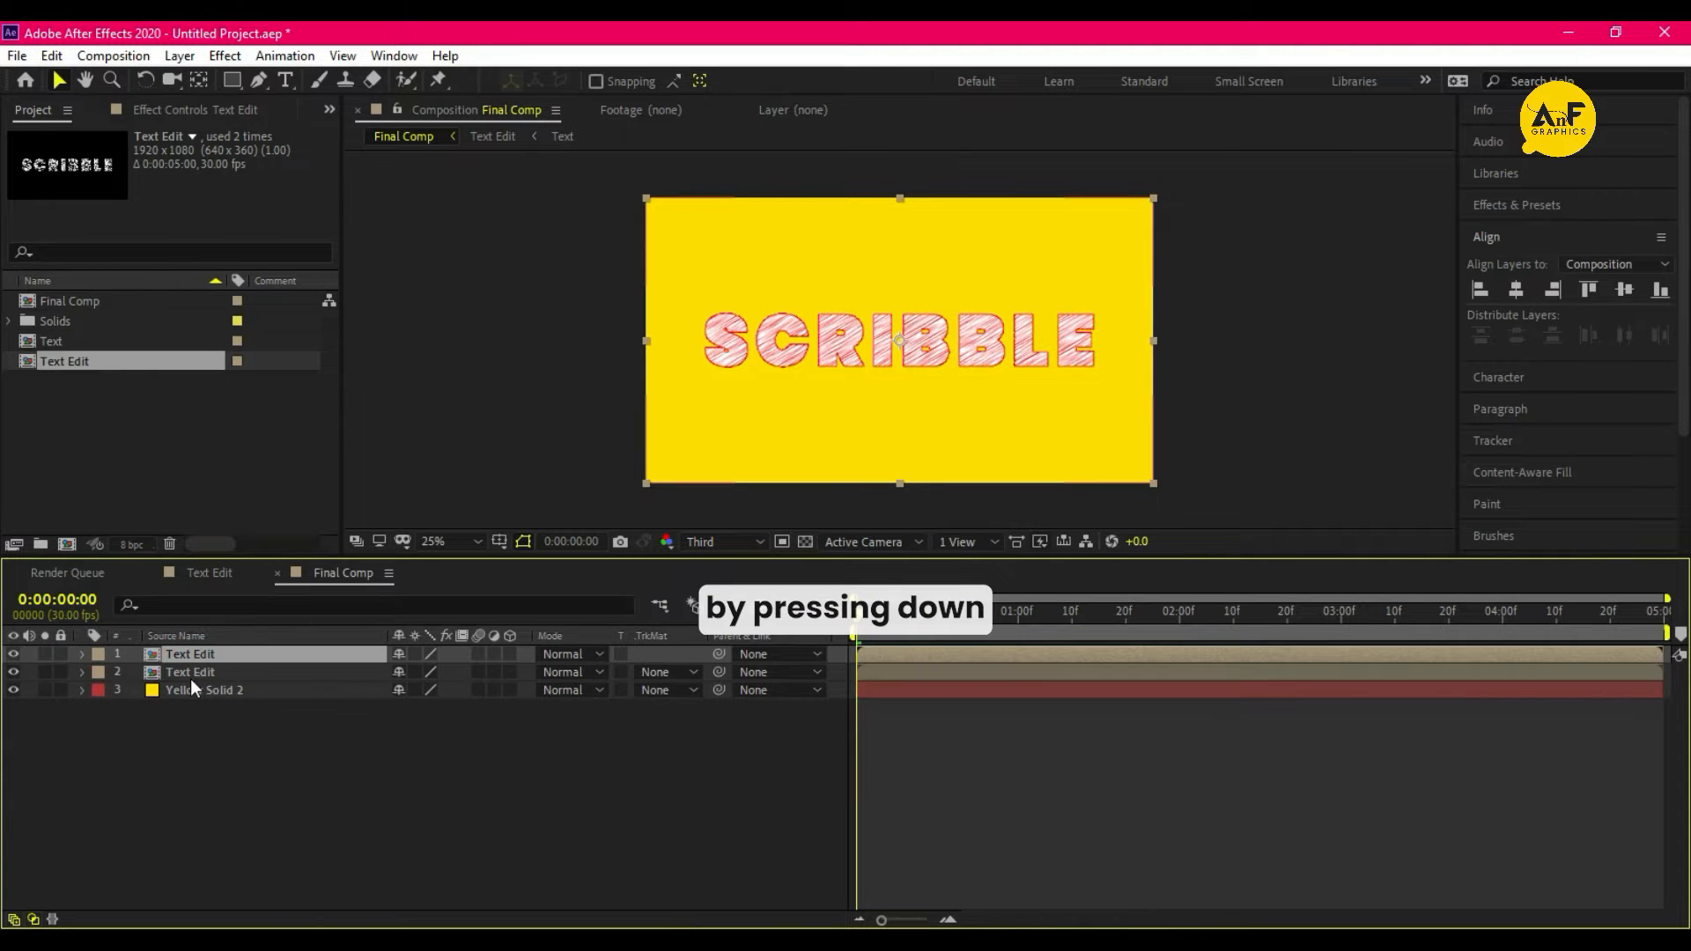
left_click(190, 673)
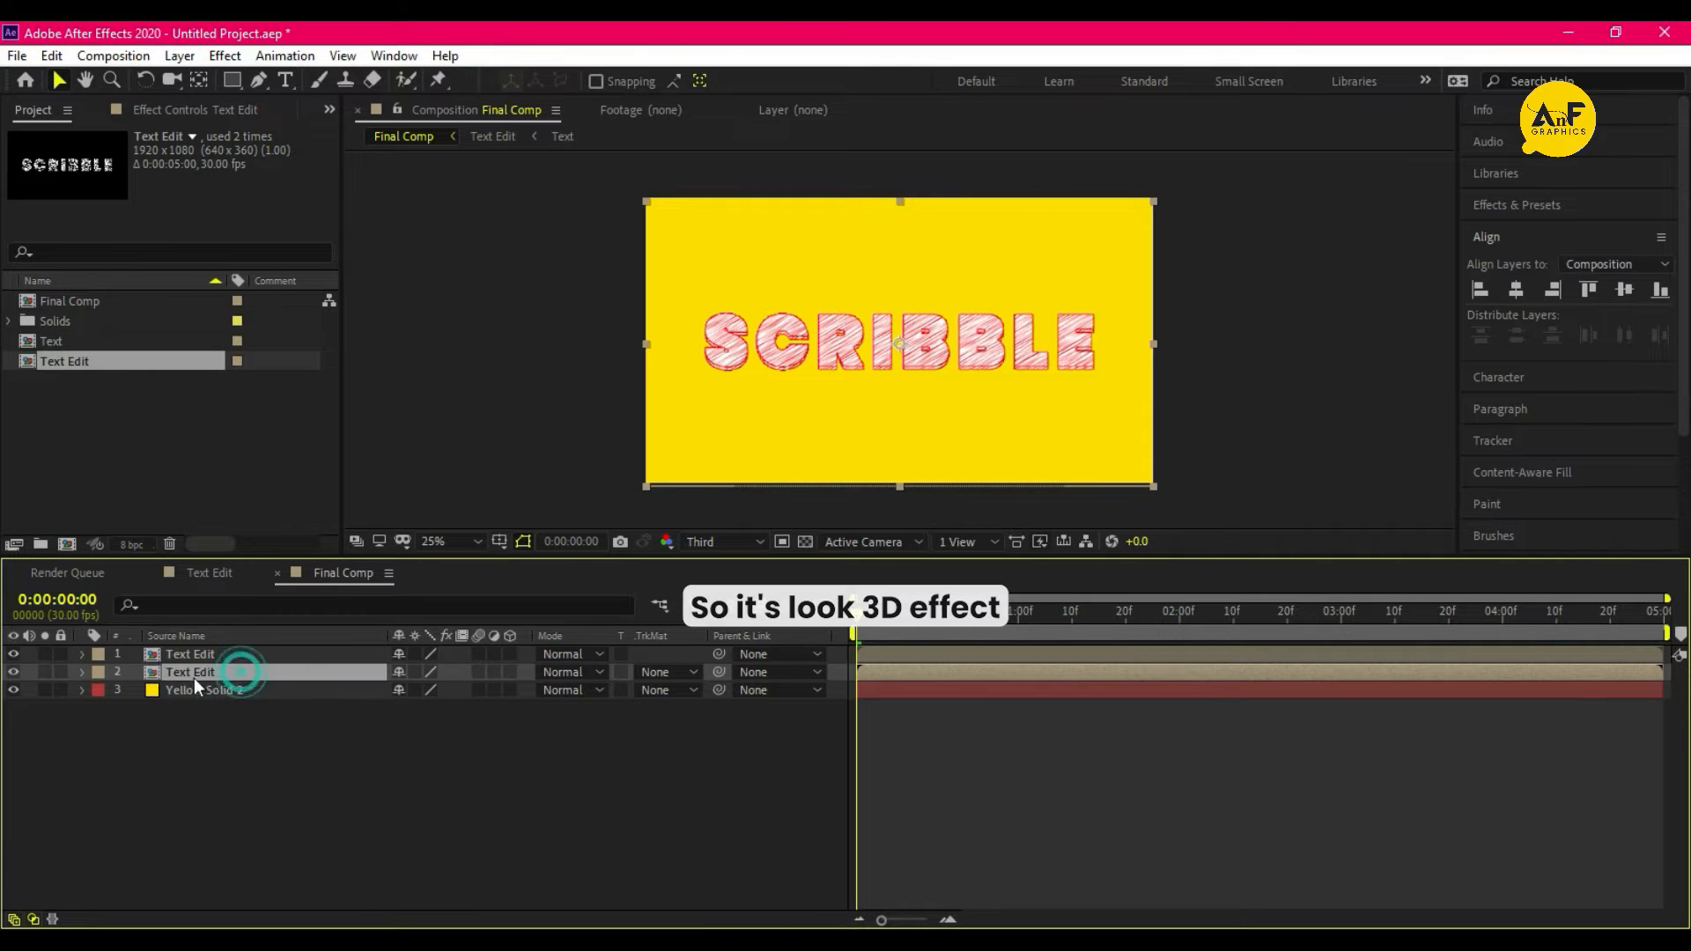
Change the lower copy's stroke colour to a deeper blue
left_click(81, 673)
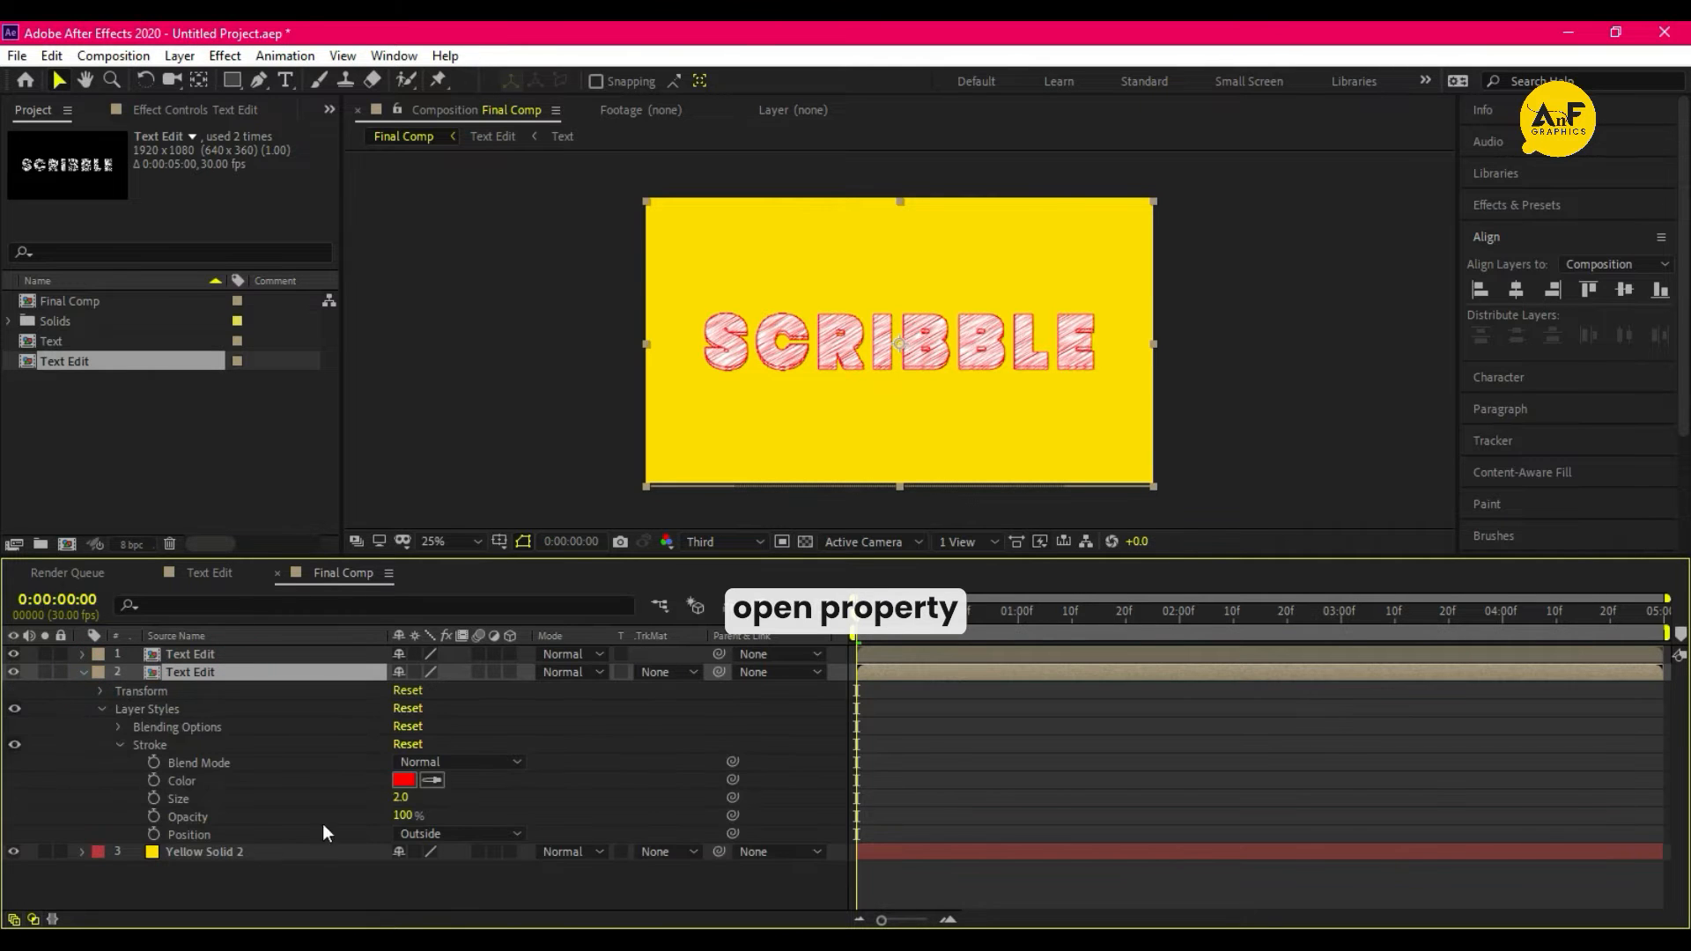
left_click(405, 781)
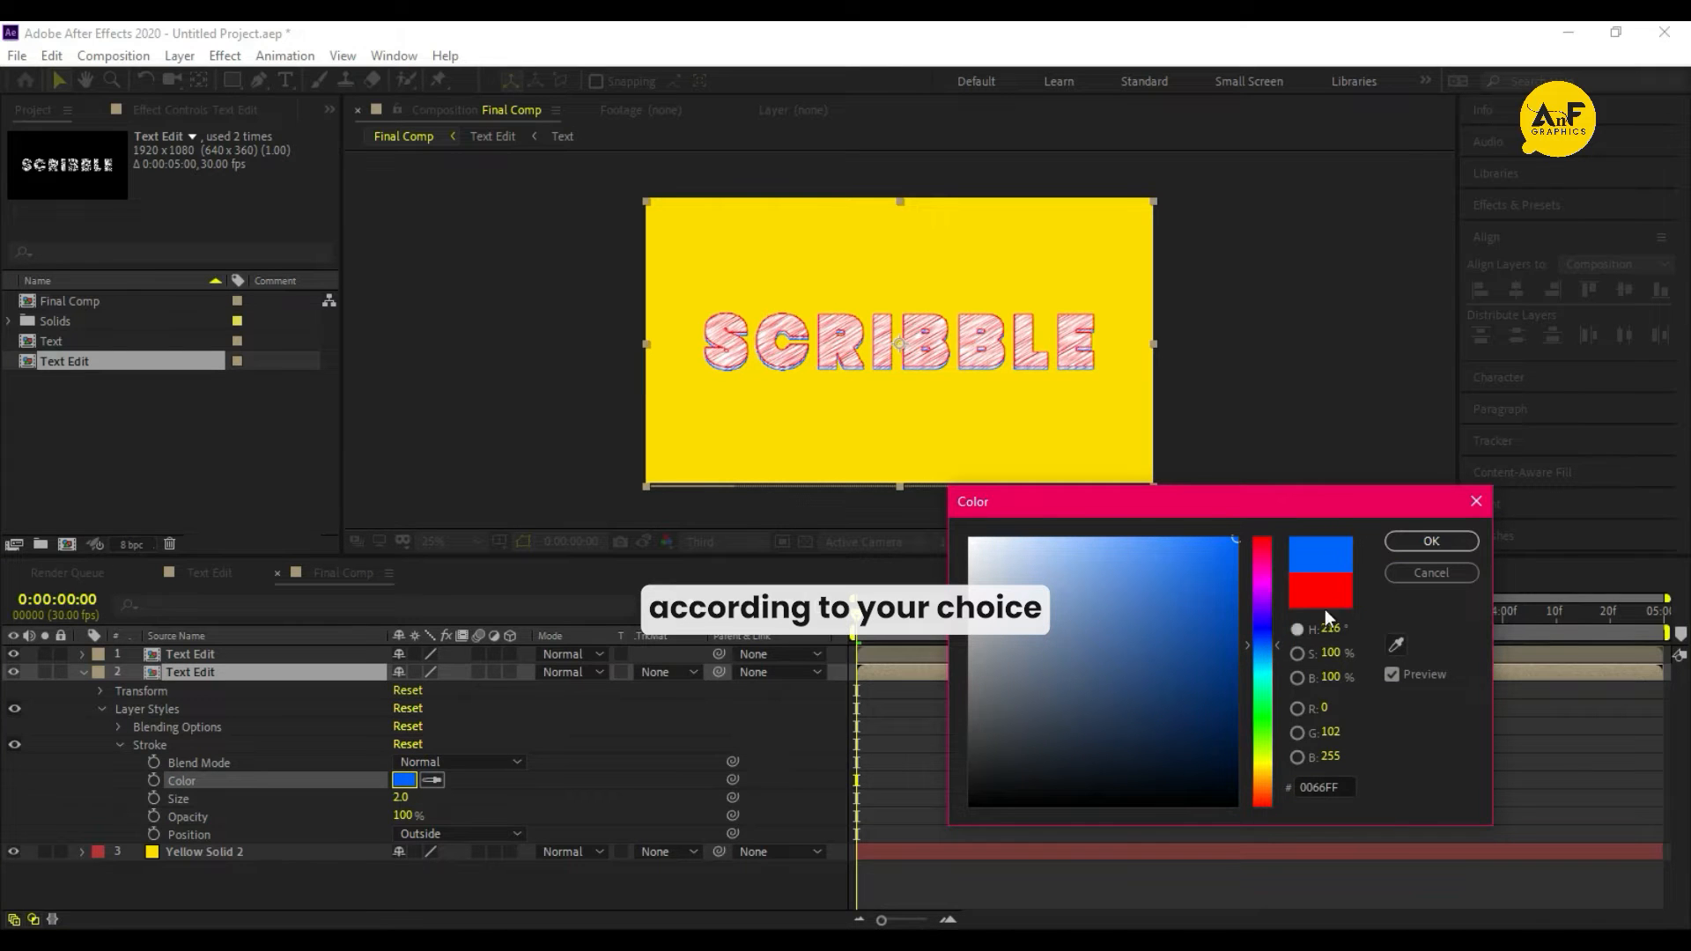
left_click_drag(1247, 645, 1247, 641)
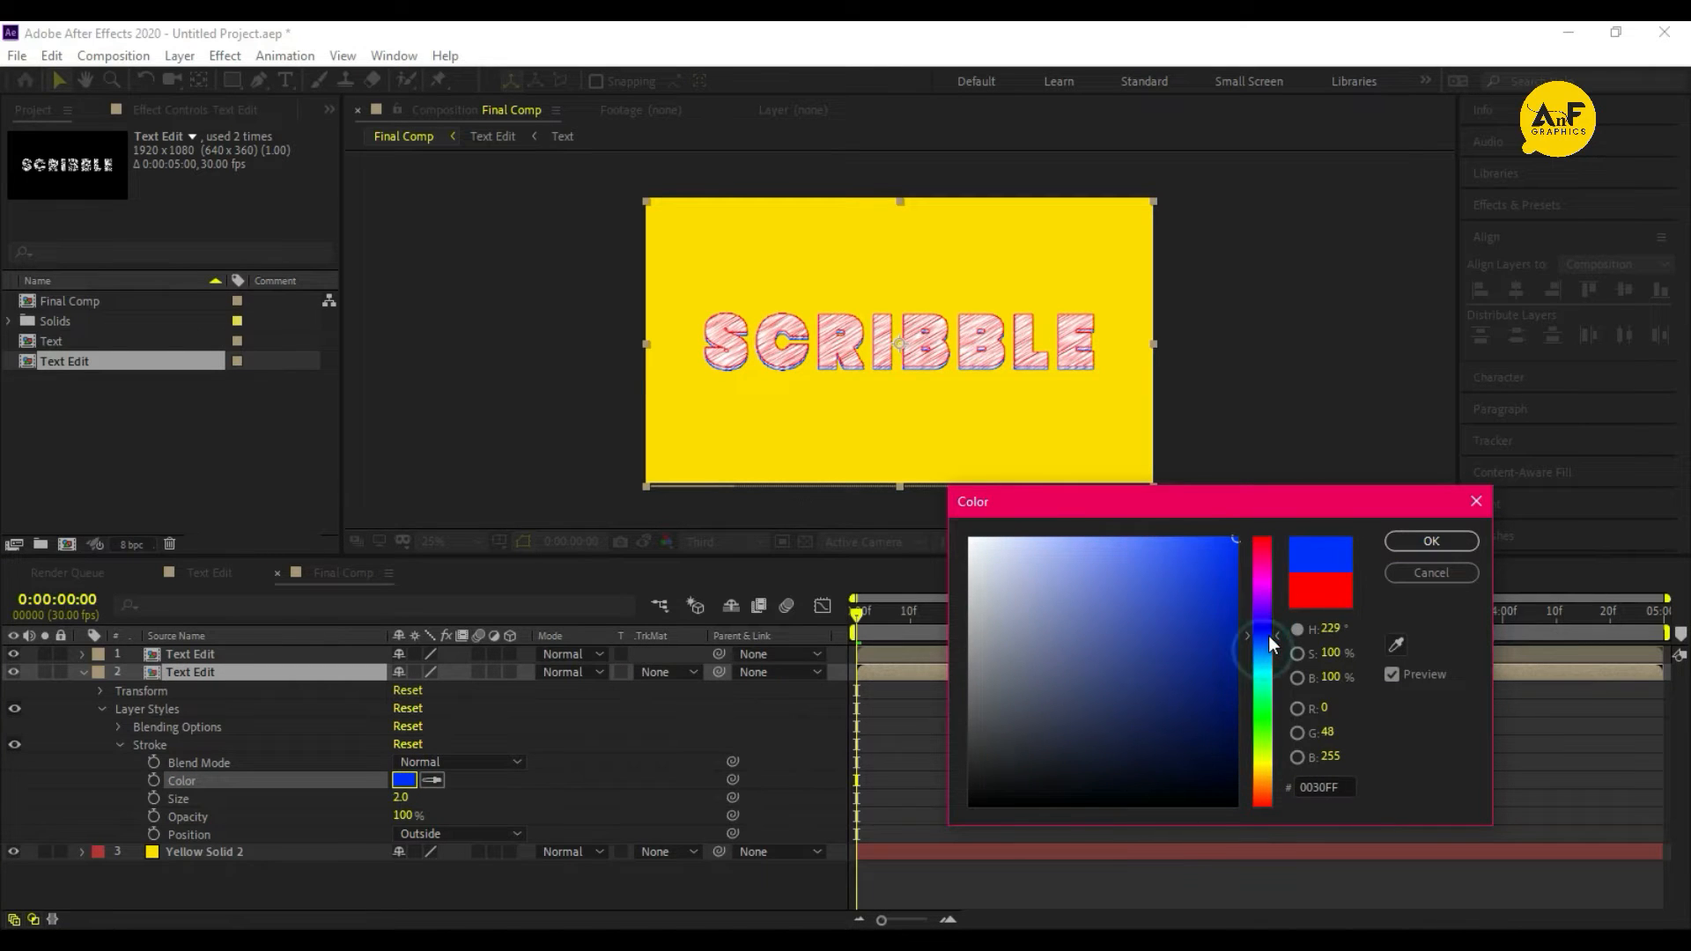
left_click(1430, 540)
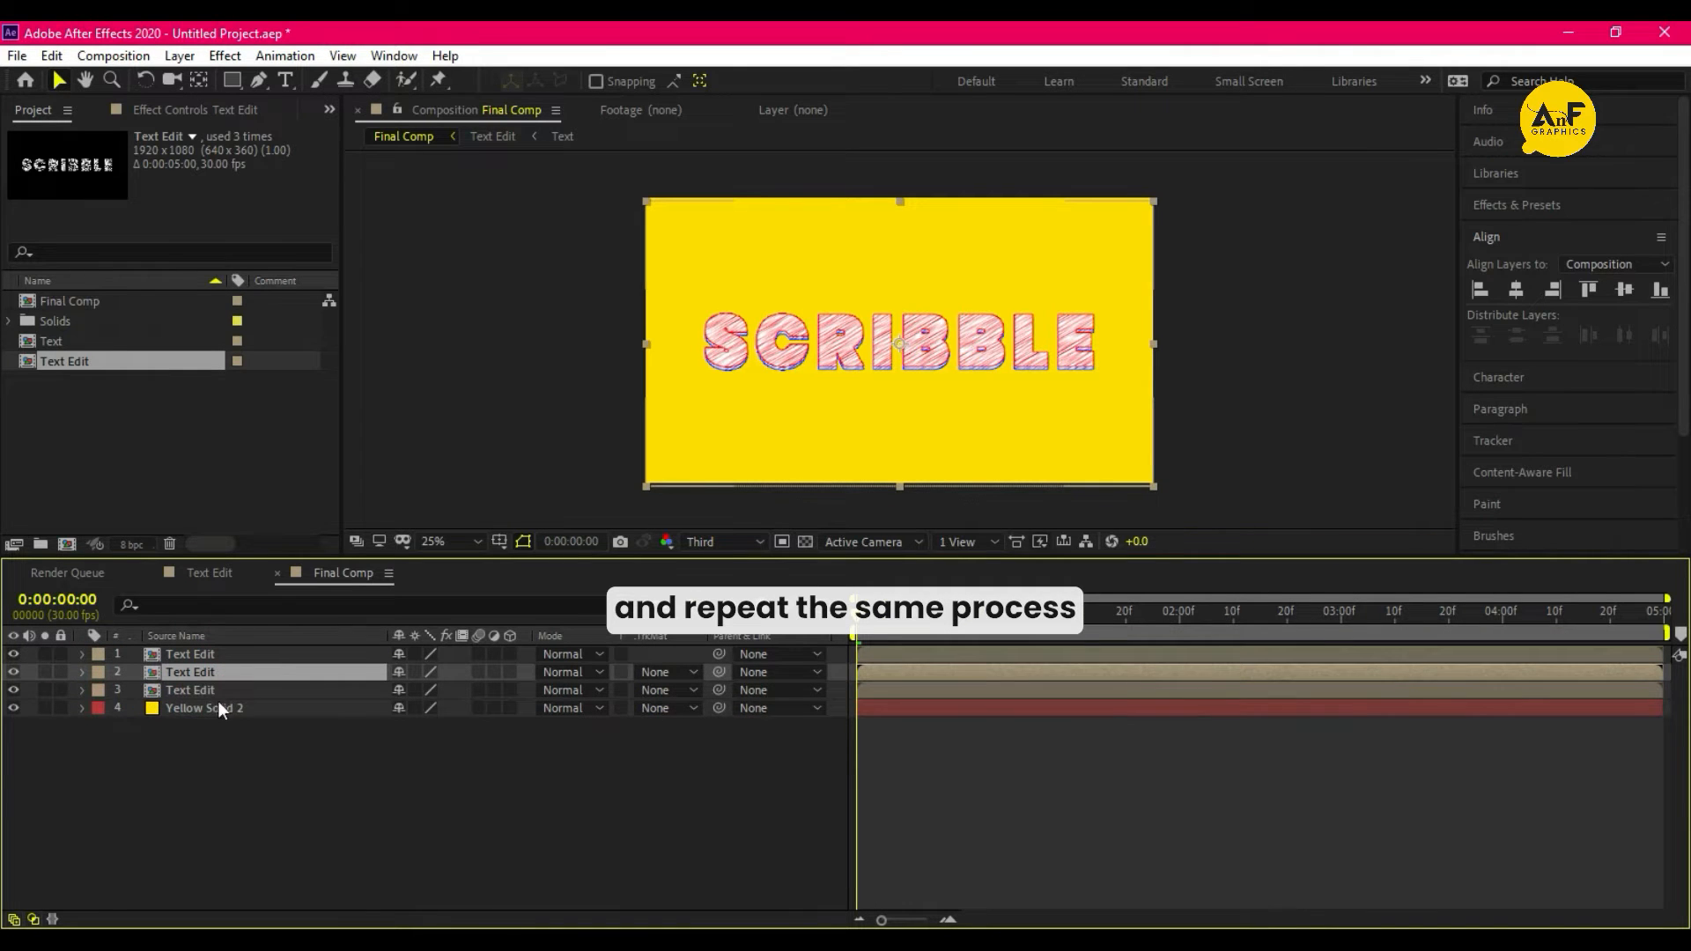
Give the third duplicated text copy a green stroke colour
left_click(190, 691)
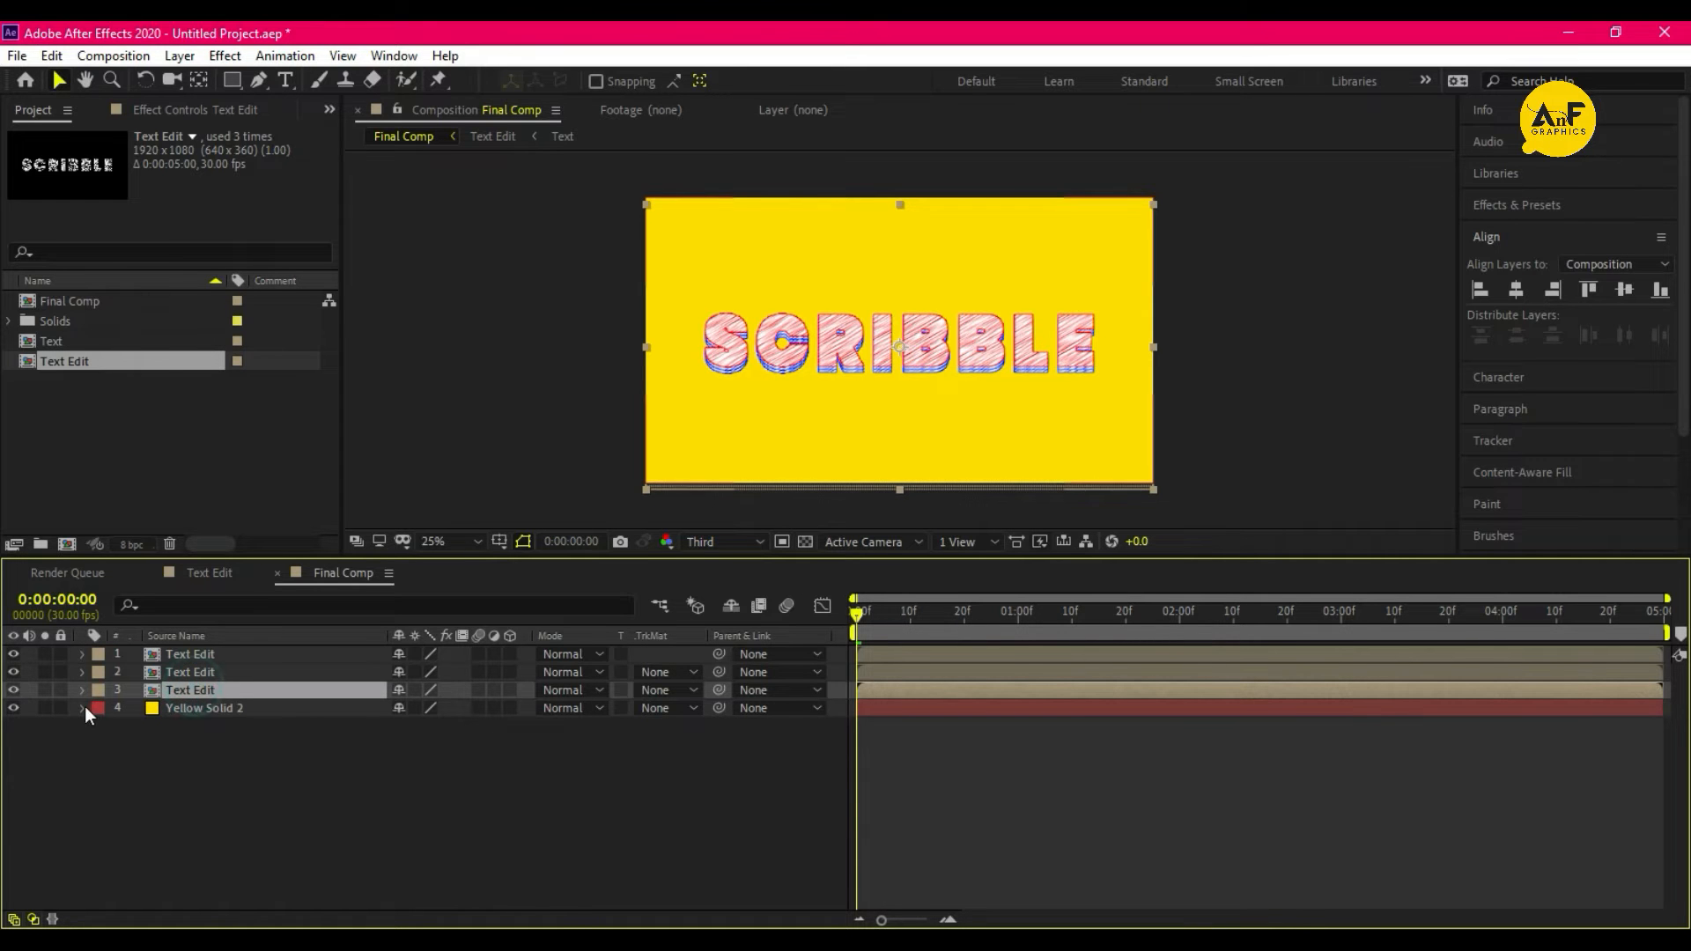
left_click(85, 691)
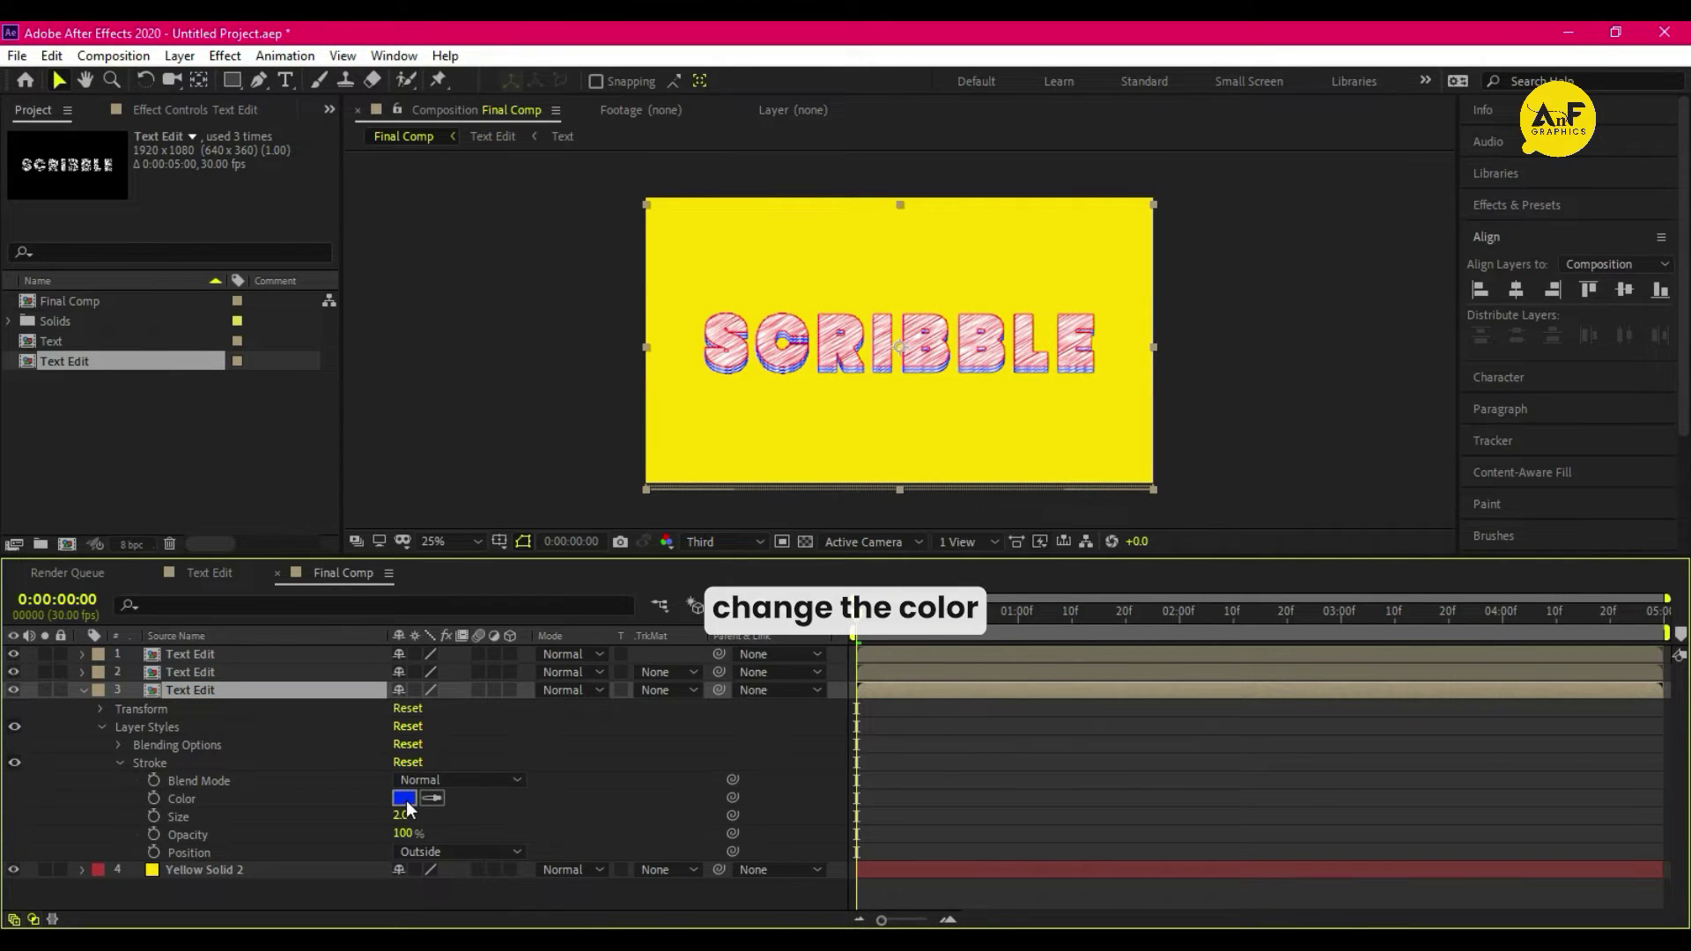
left_click(404, 798)
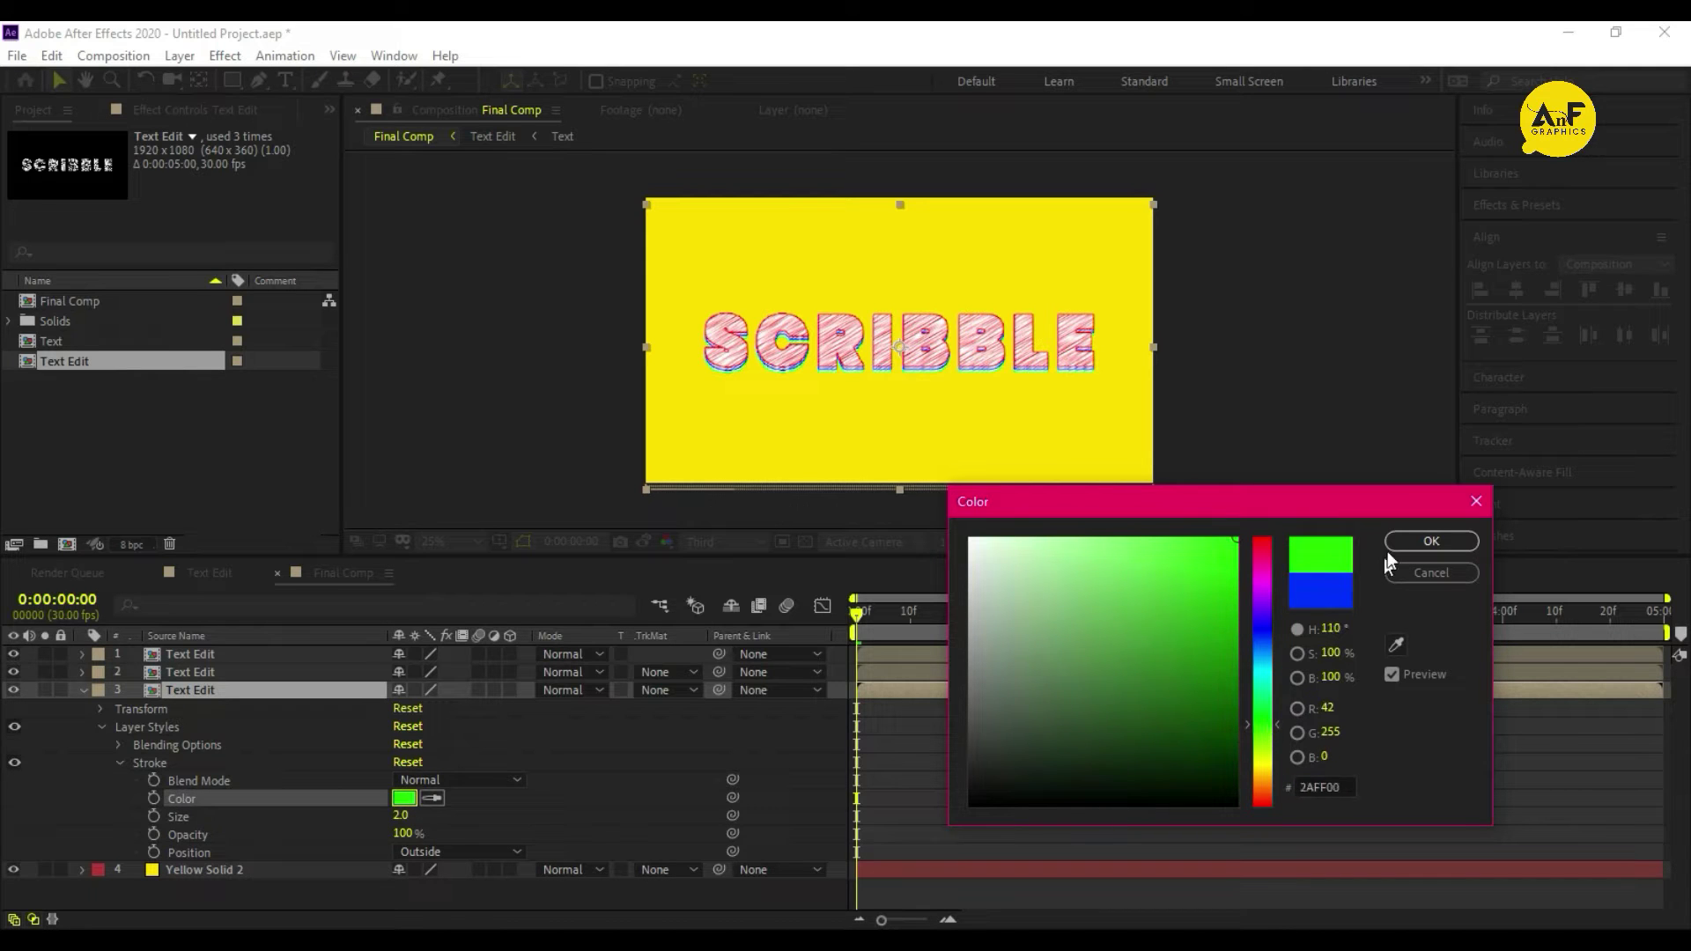
left_click(1431, 541)
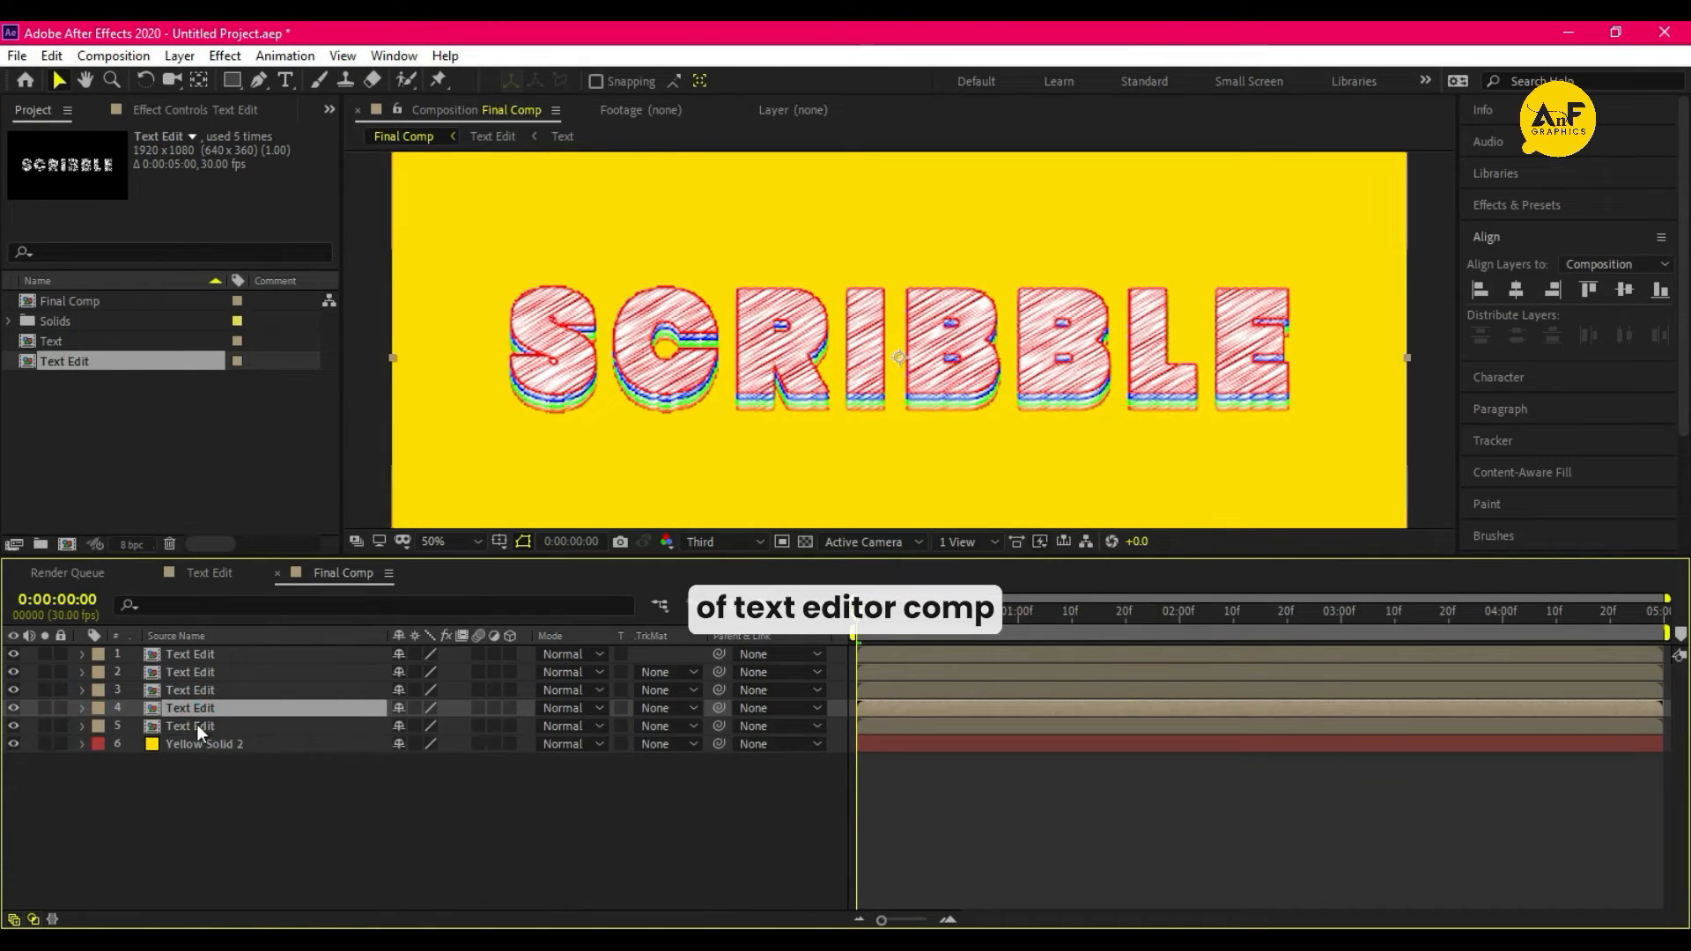
Apply CC Radial Fast Blur to the bottom text copy and move its centre for a streaked shadow
left_click(190, 726)
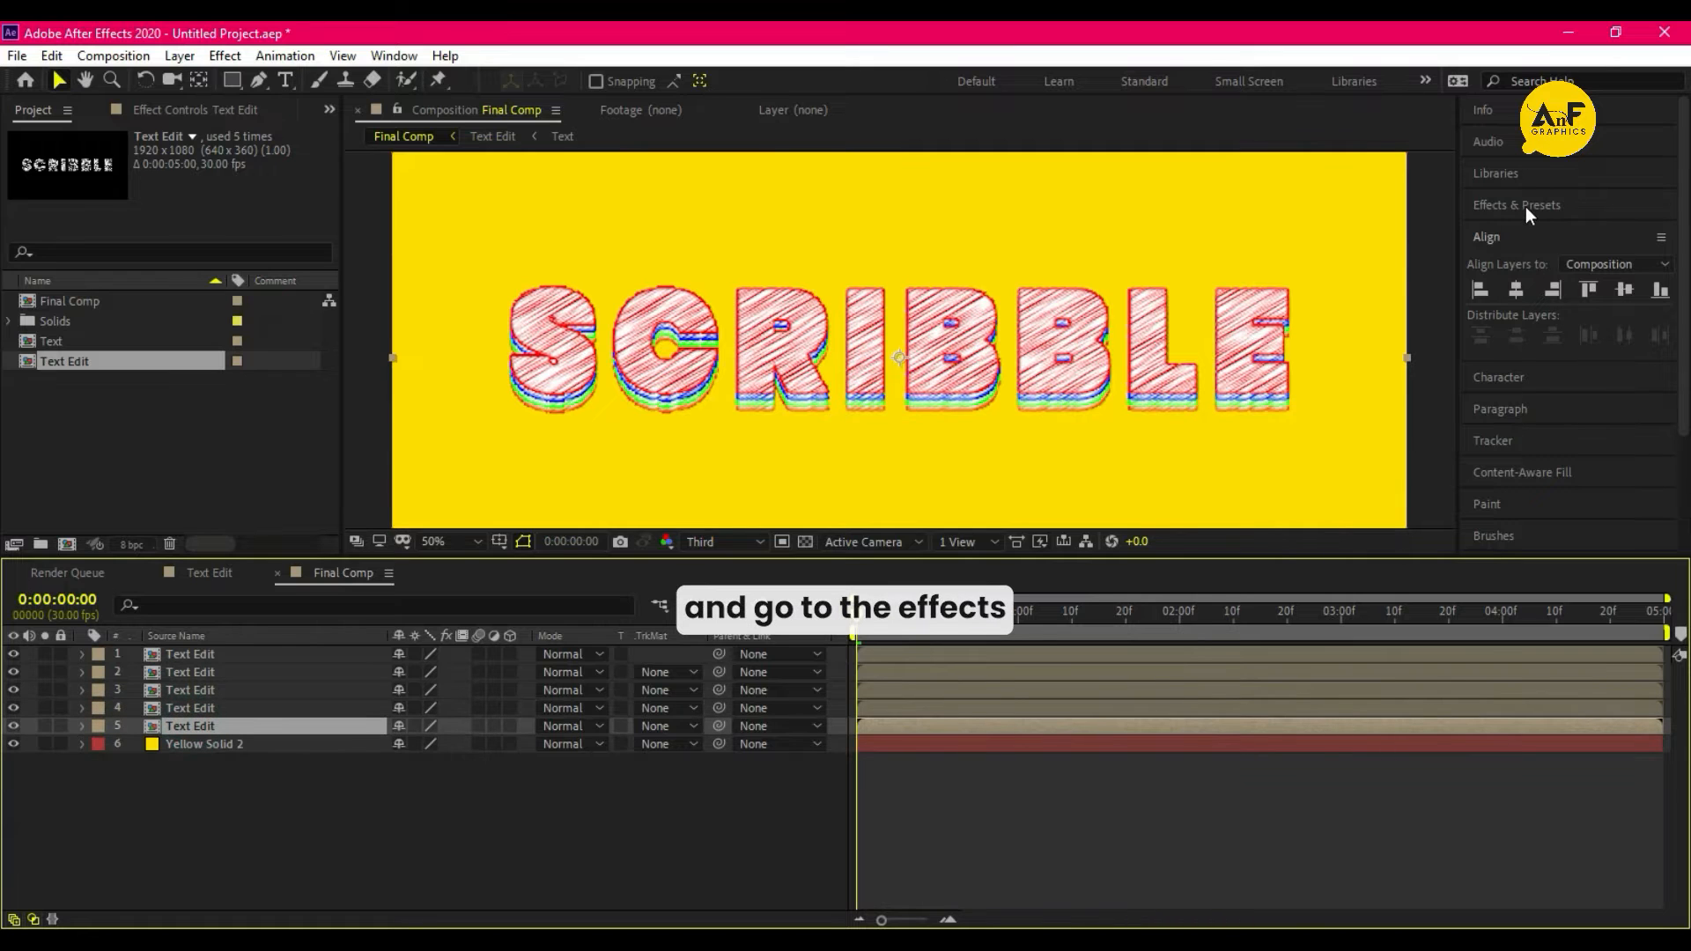
type("cc ra")
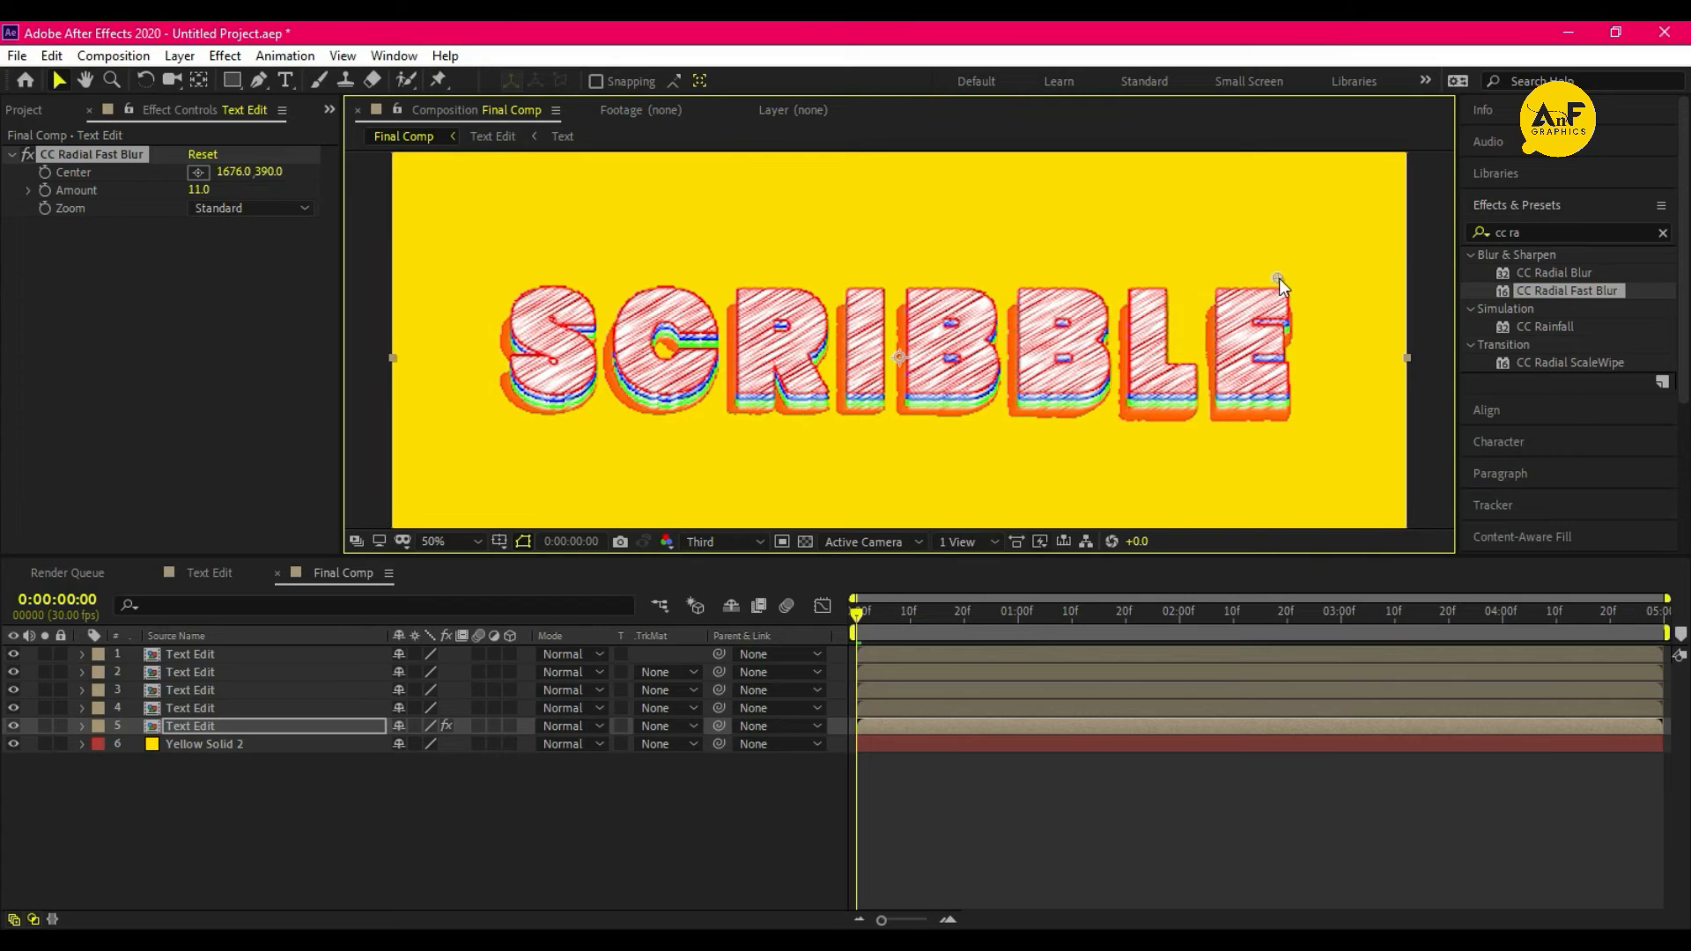
left_click_drag(1281, 283, 1273, 239)
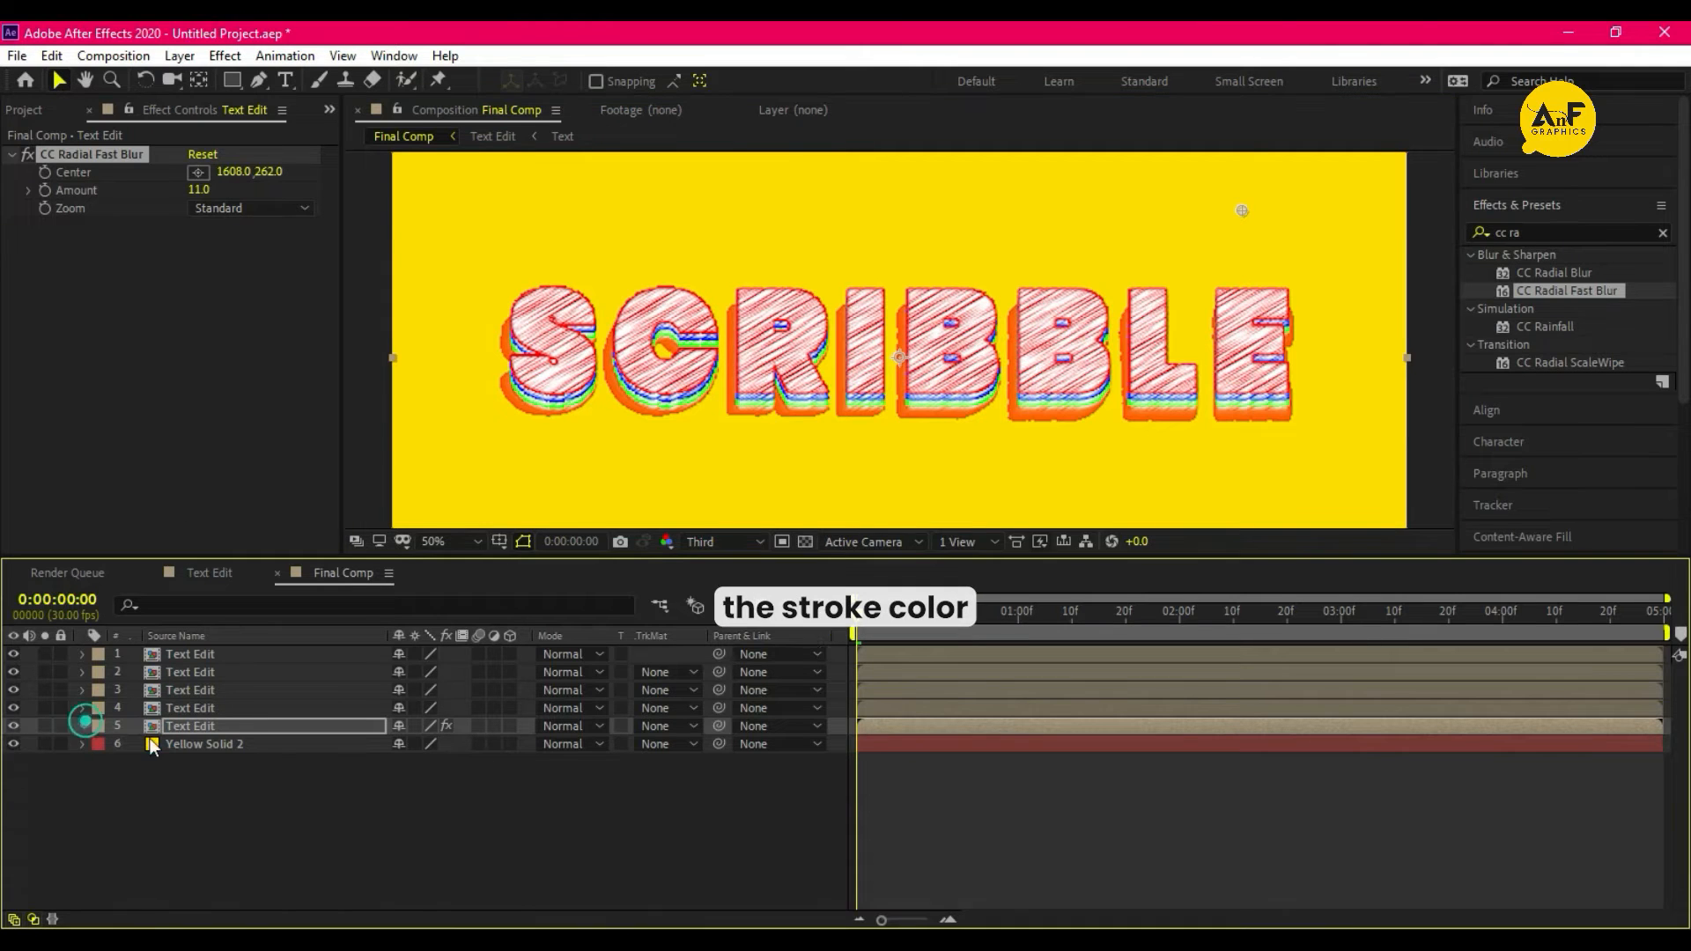
left_click(403, 848)
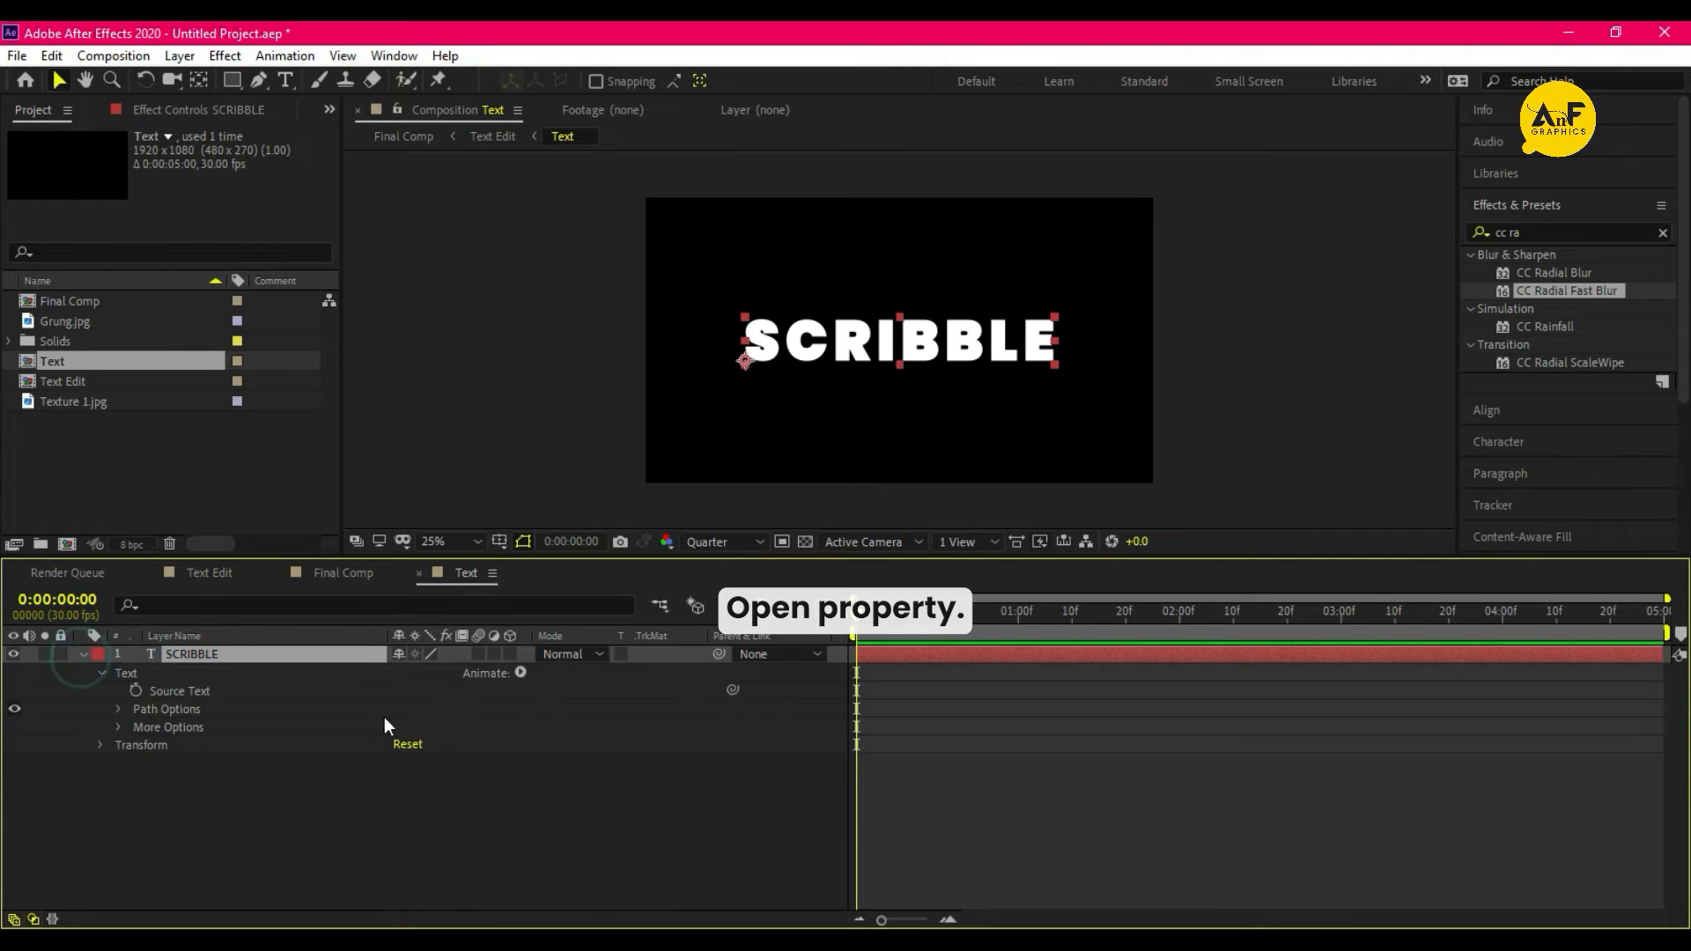
Add a Position animator with an Expression selector, plus Scale and Rotation properties
left_click(522, 673)
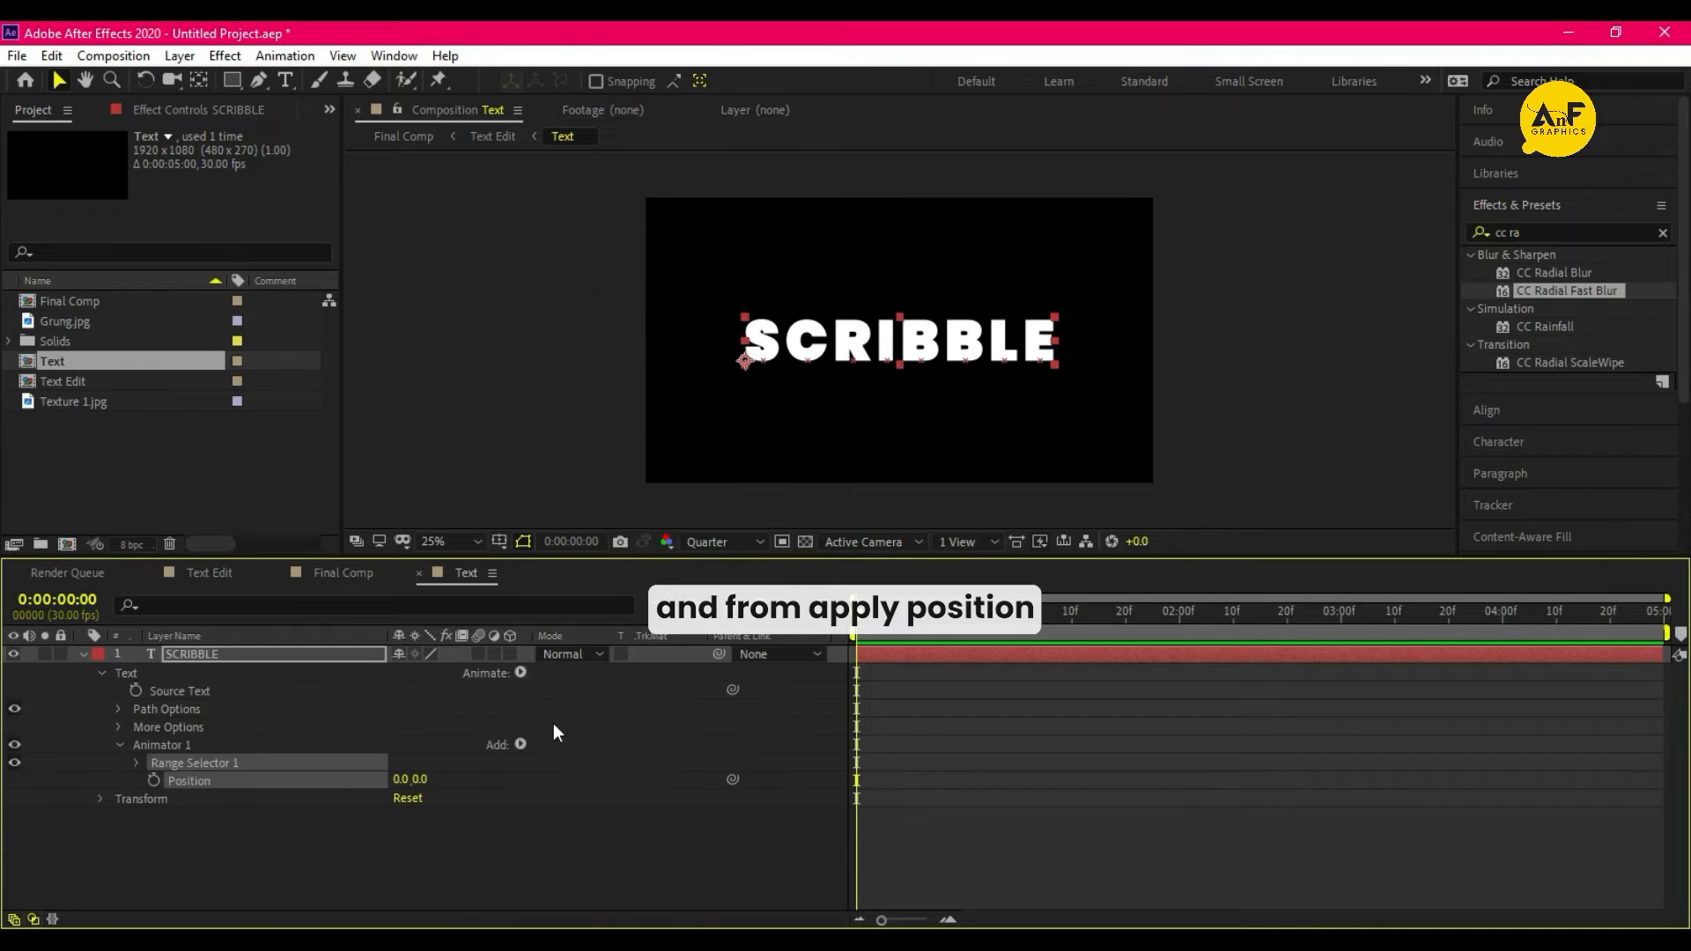
left_click(521, 743)
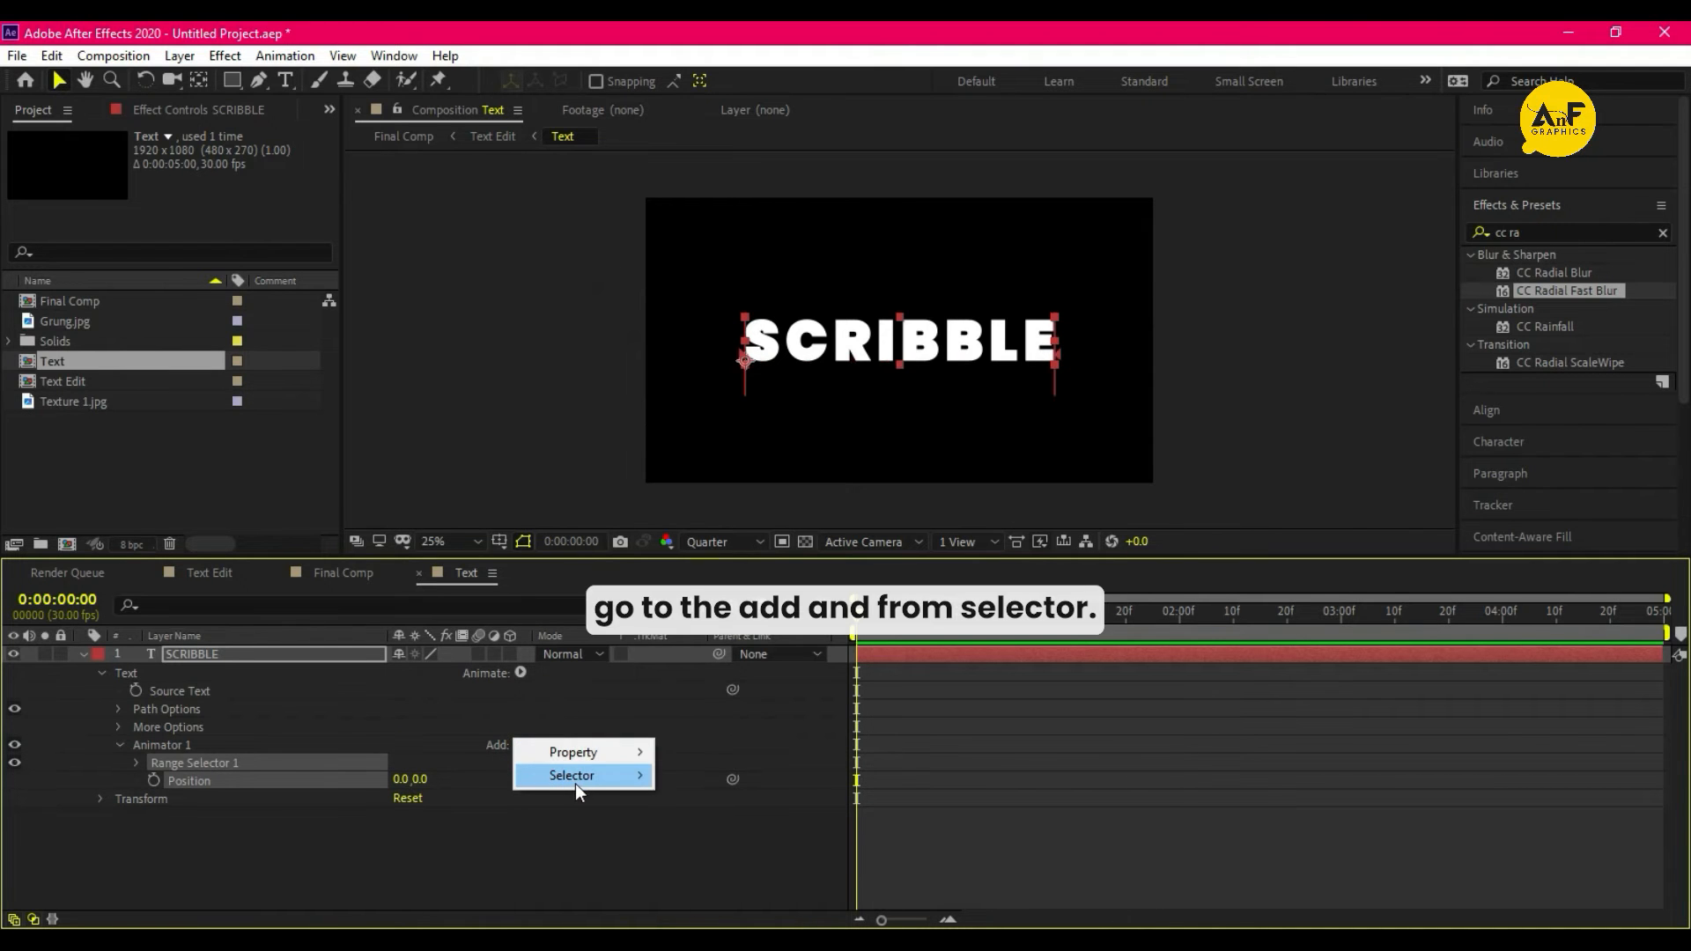
left_click(571, 775)
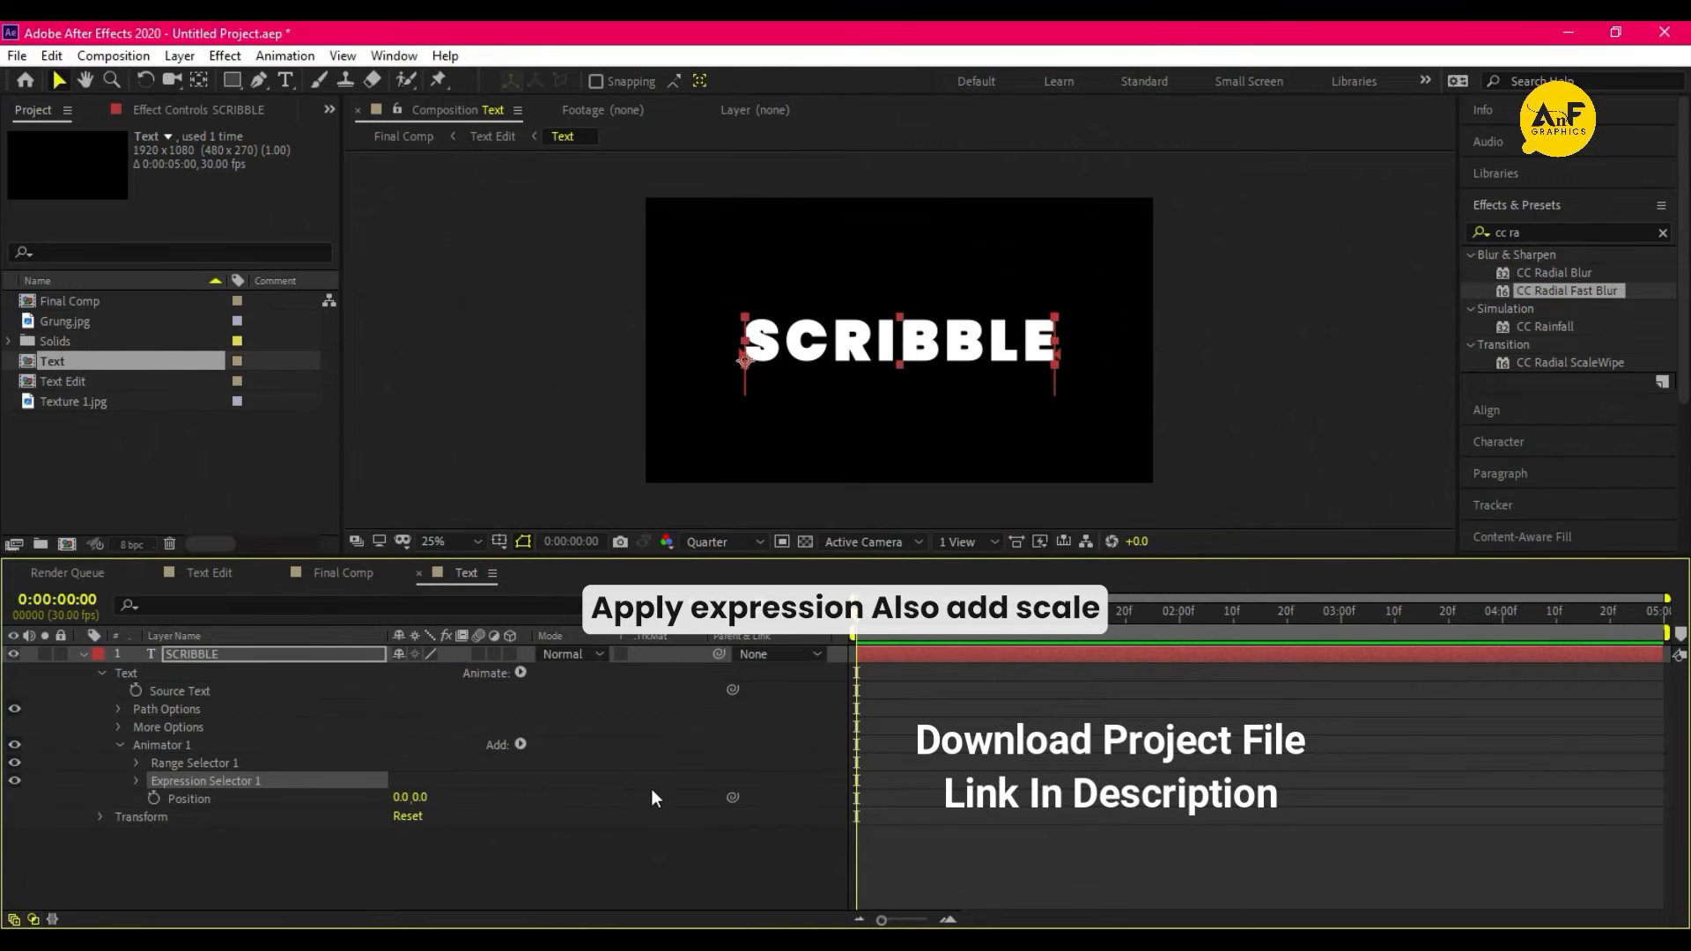
left_click(521, 743)
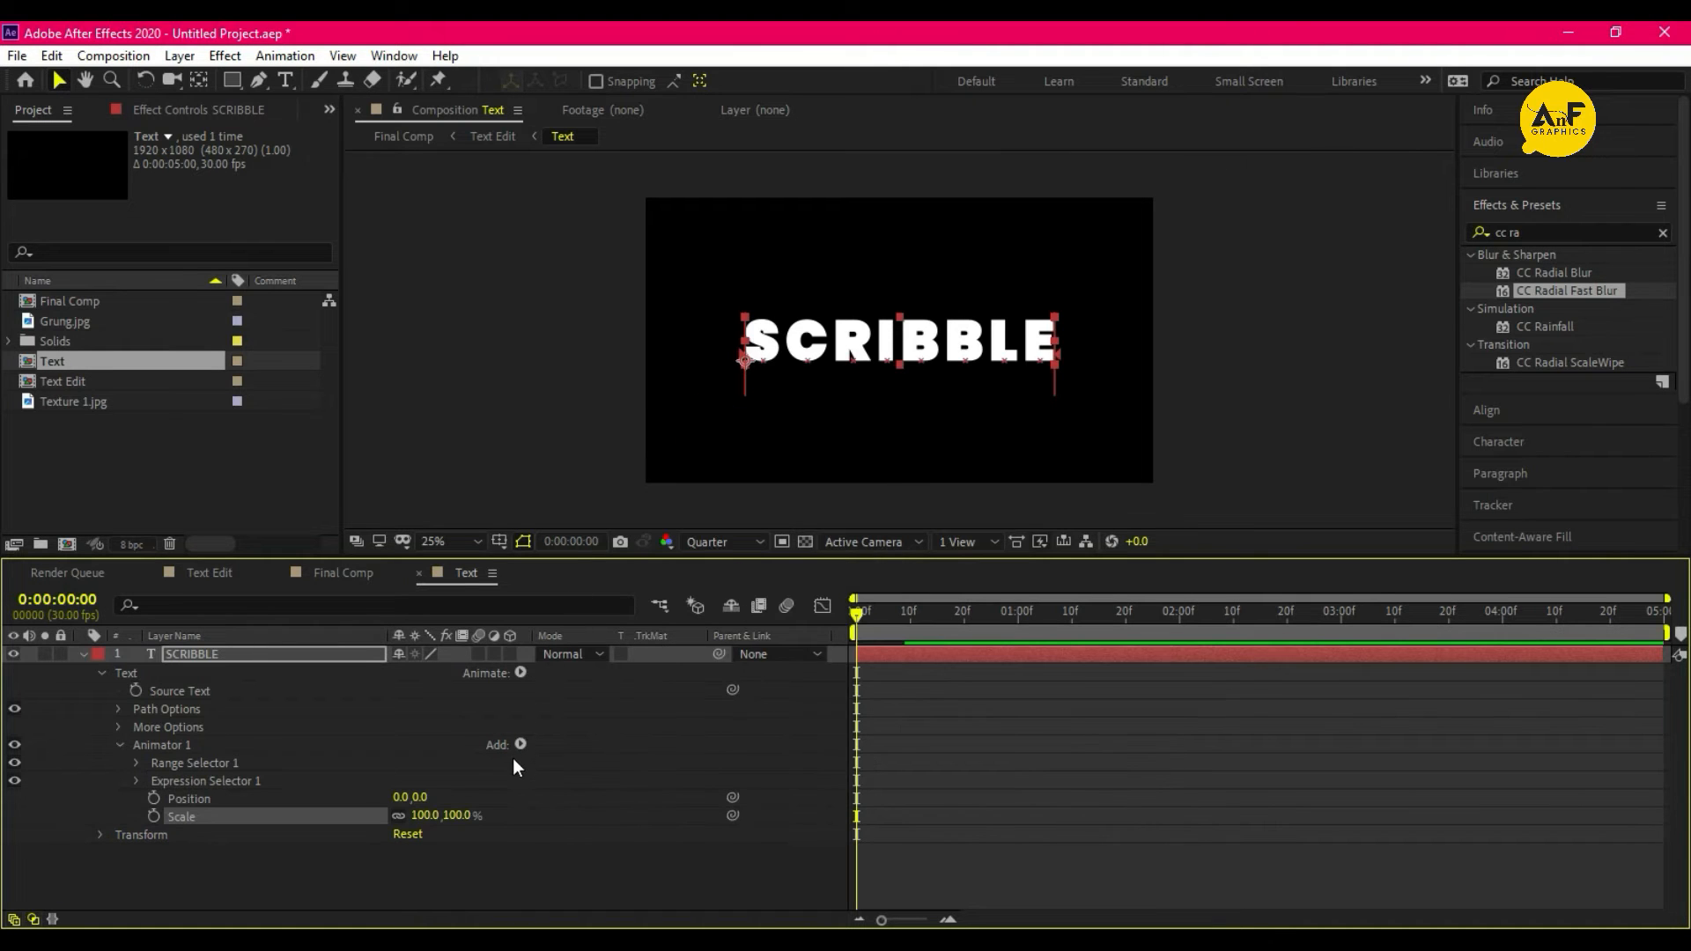
left_click(520, 743)
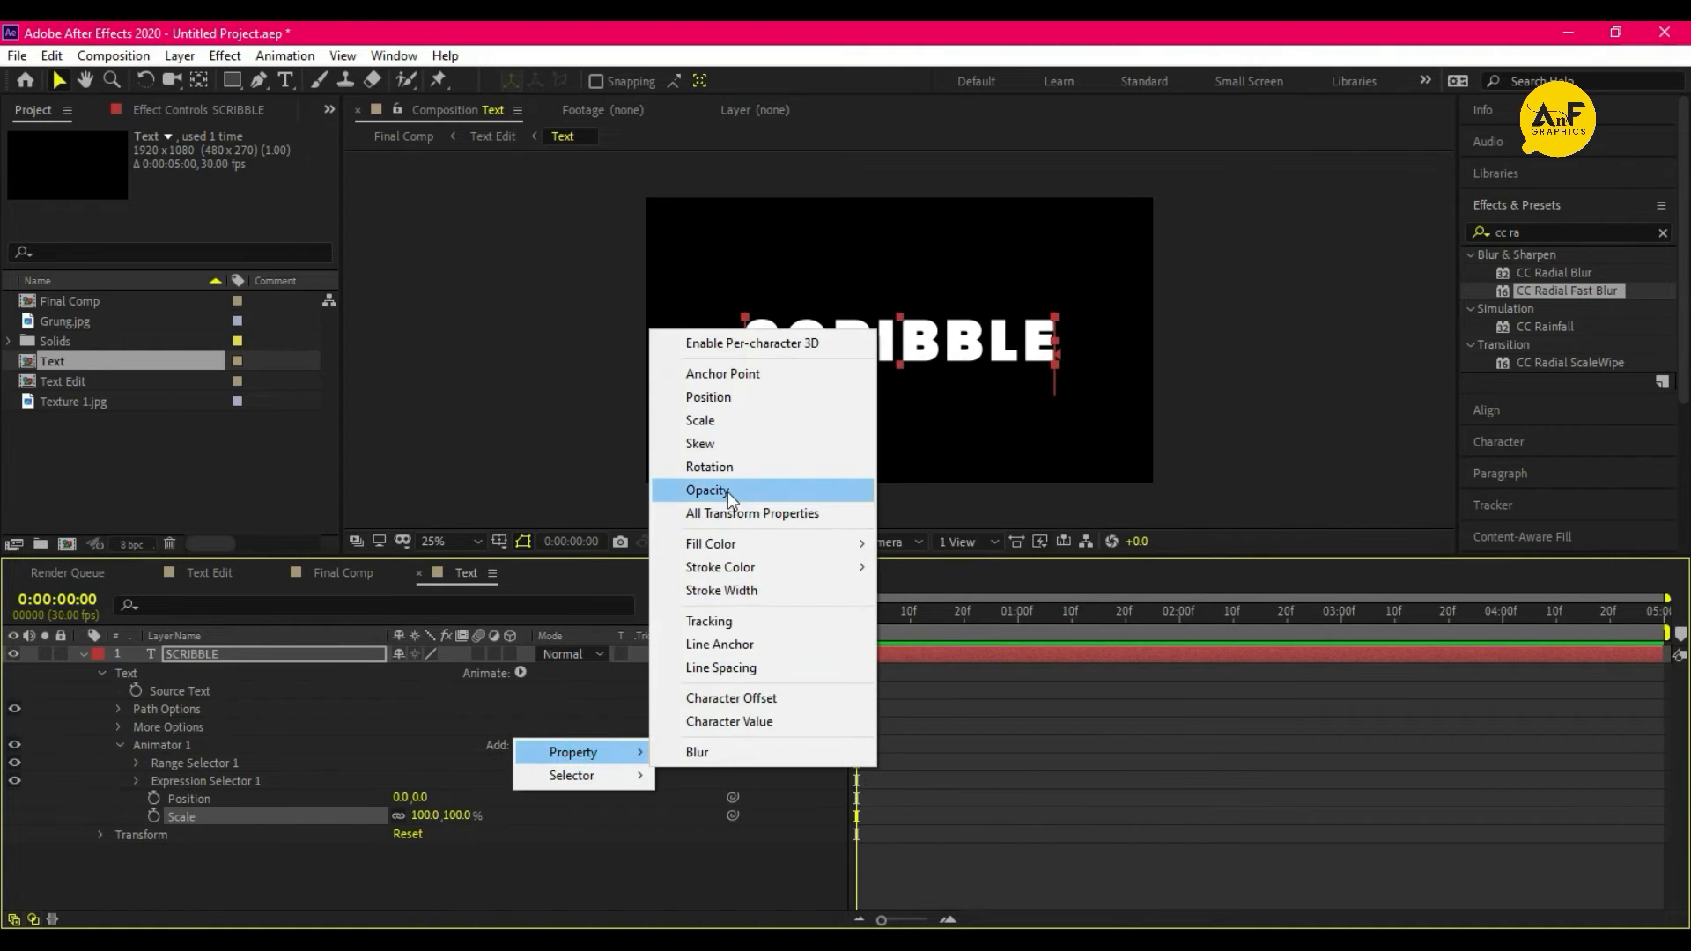
left_click(708, 467)
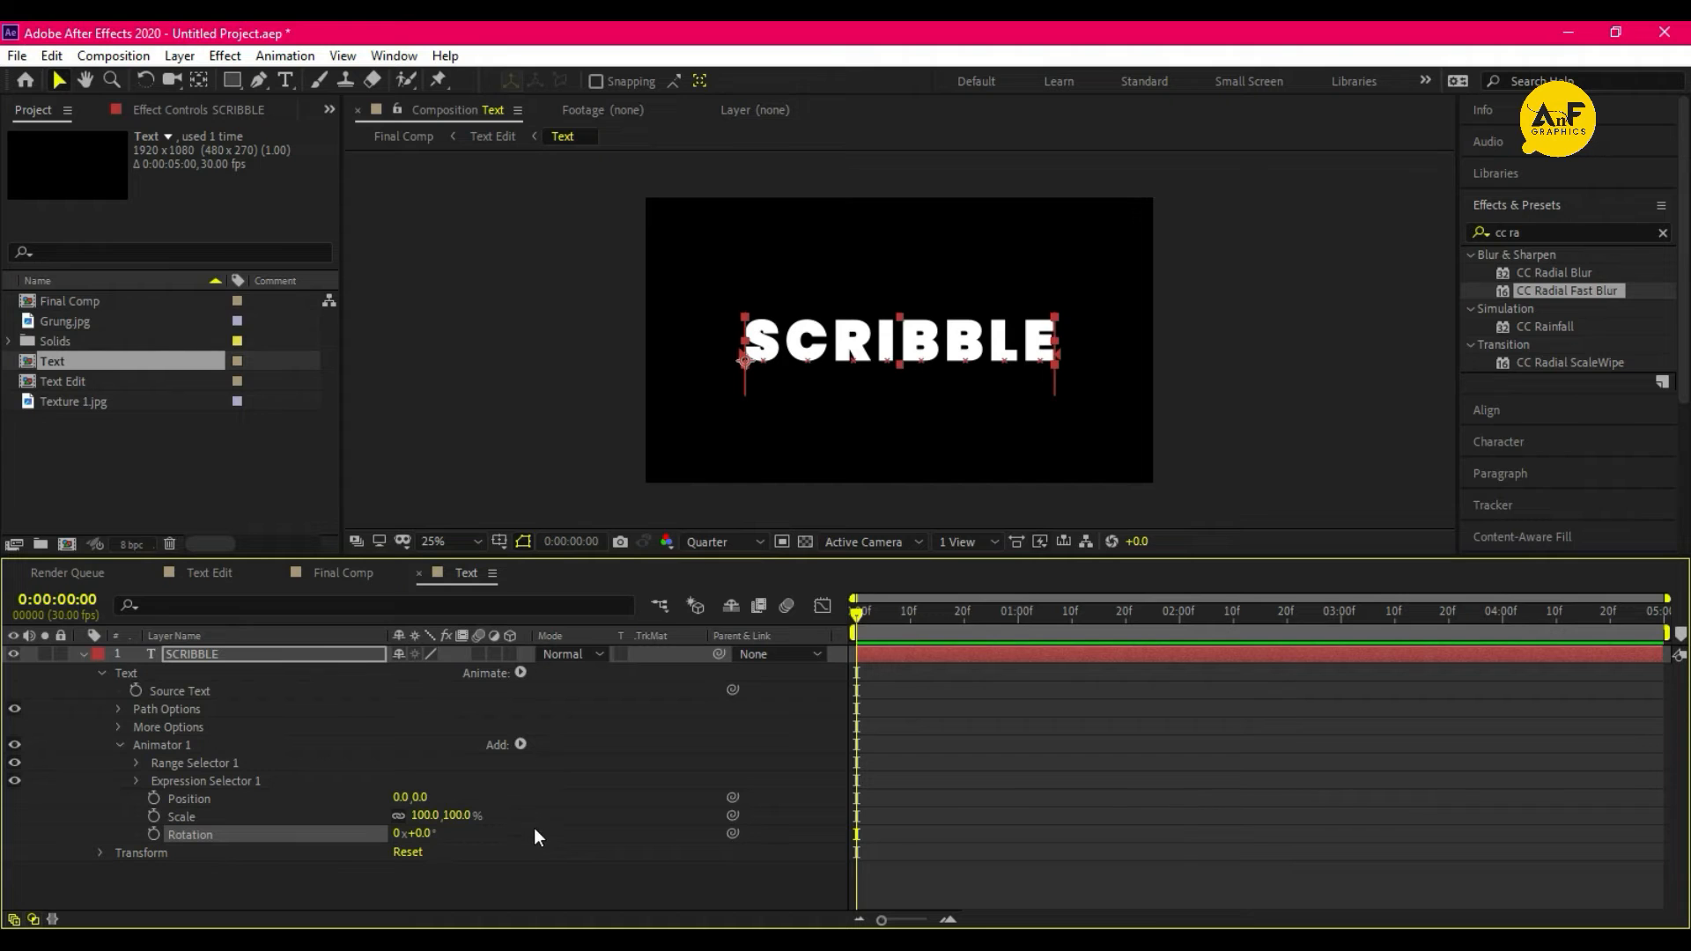
left_click(137, 782)
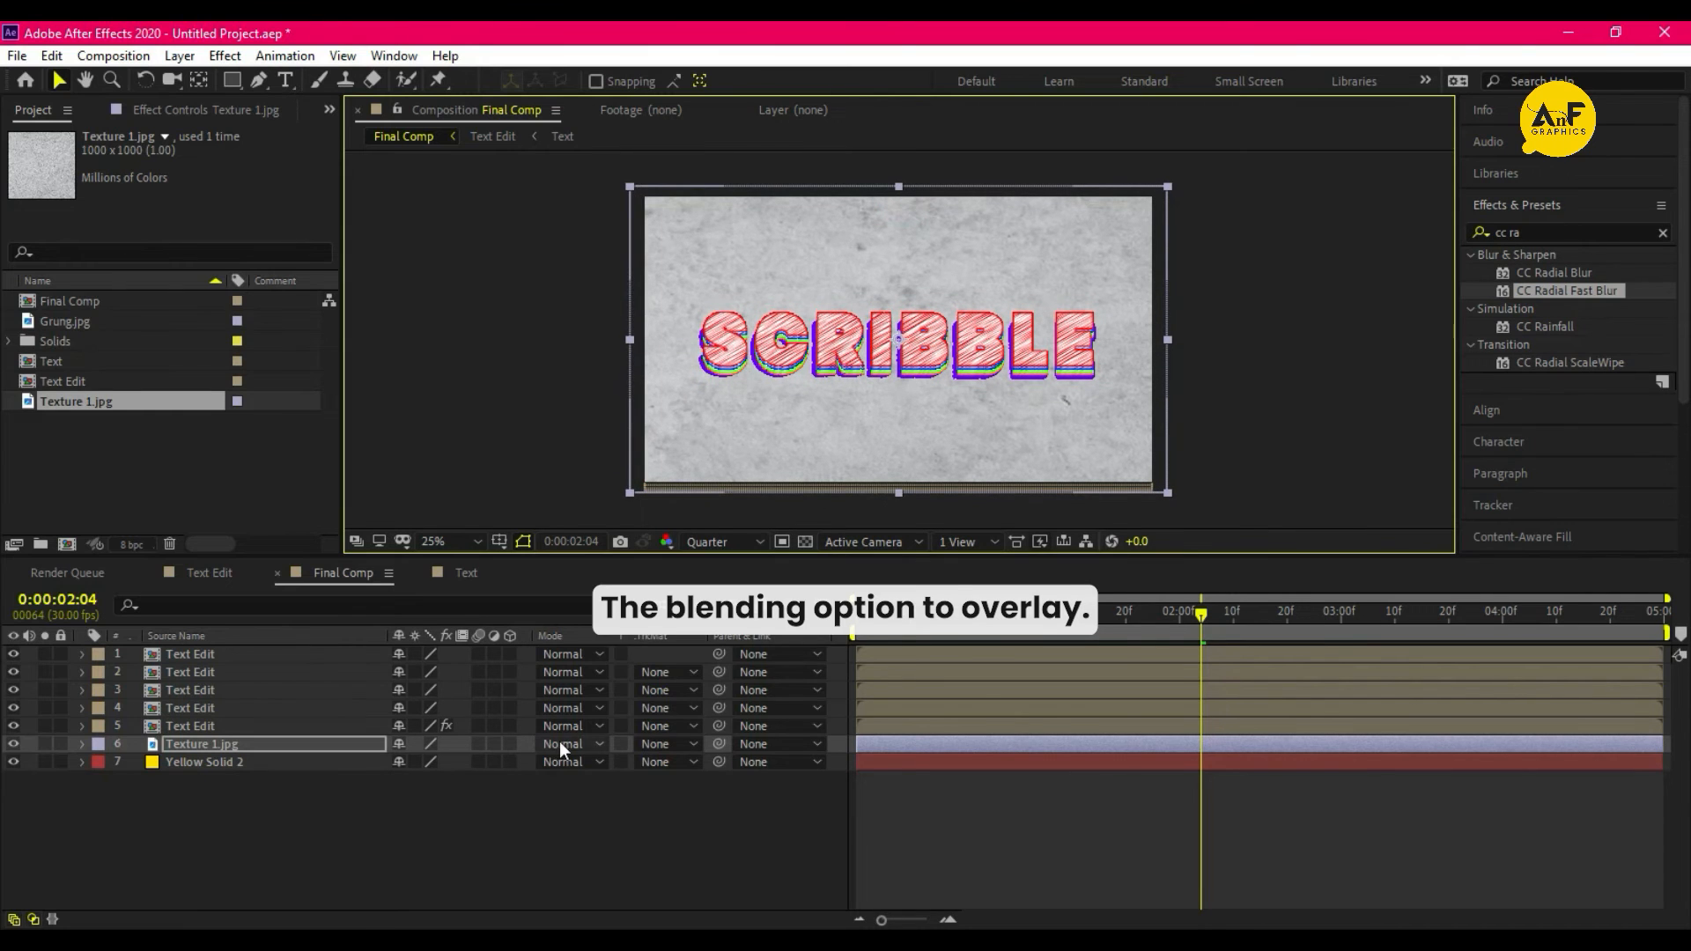
Set the Texture 1.jpg layer's blending mode to Overlay
left_click(565, 744)
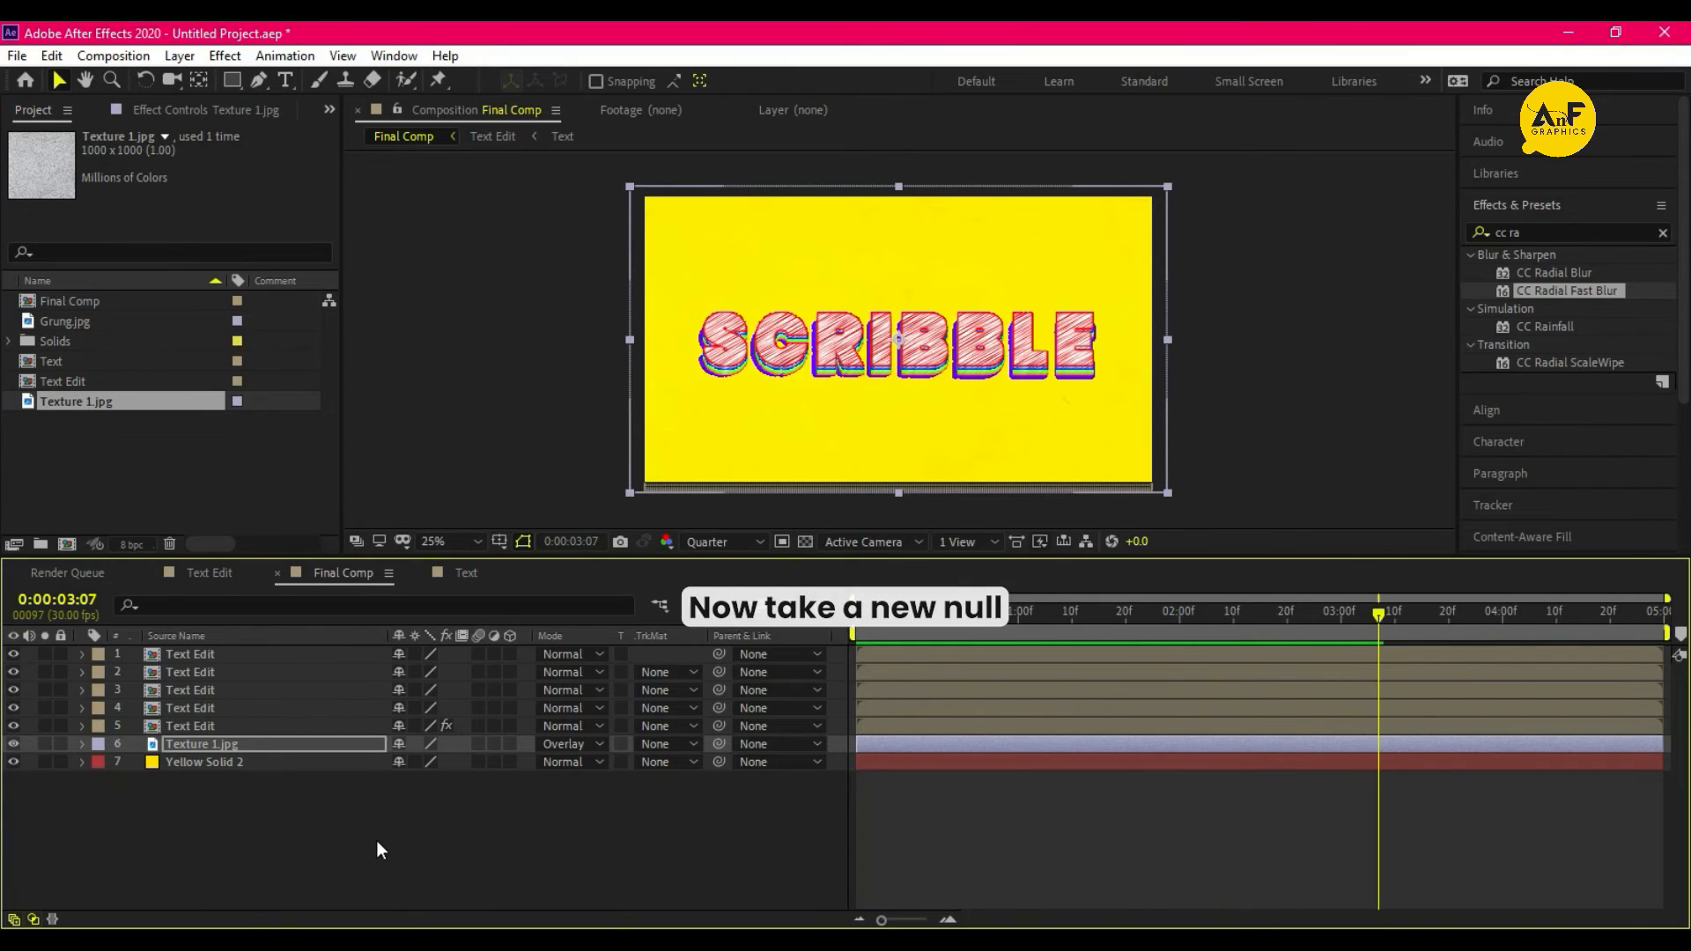
Create Null 1 and parent all five Text Edit copies to it
right_click(379, 851)
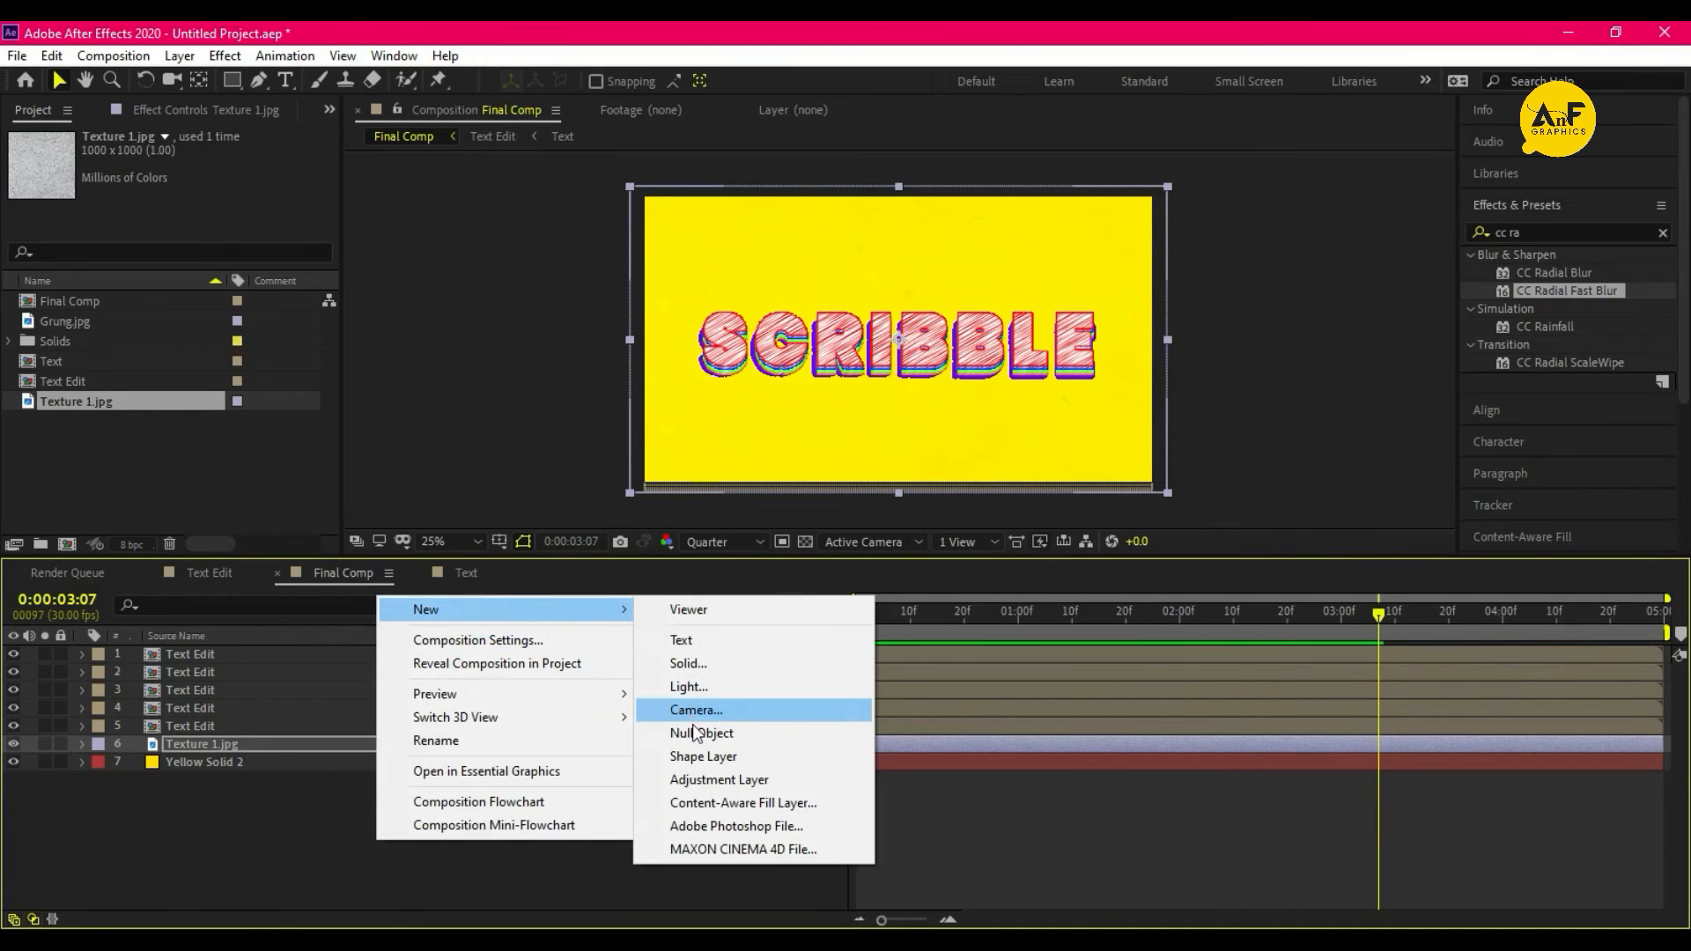
left_click(702, 733)
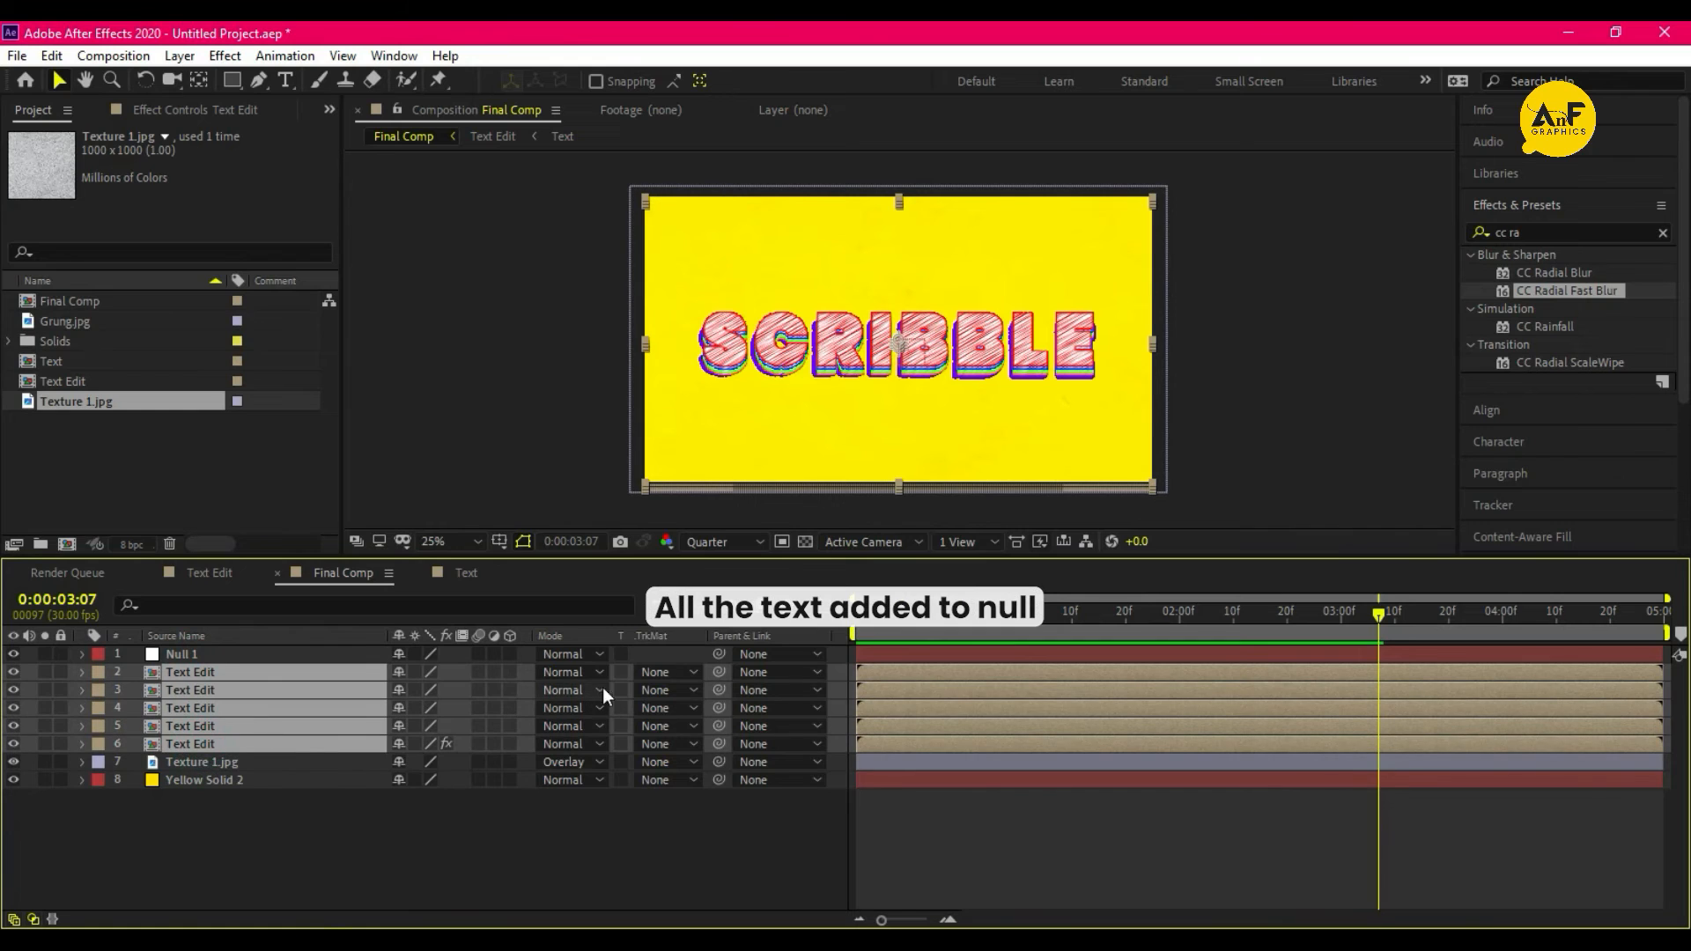
left_click(180, 654)
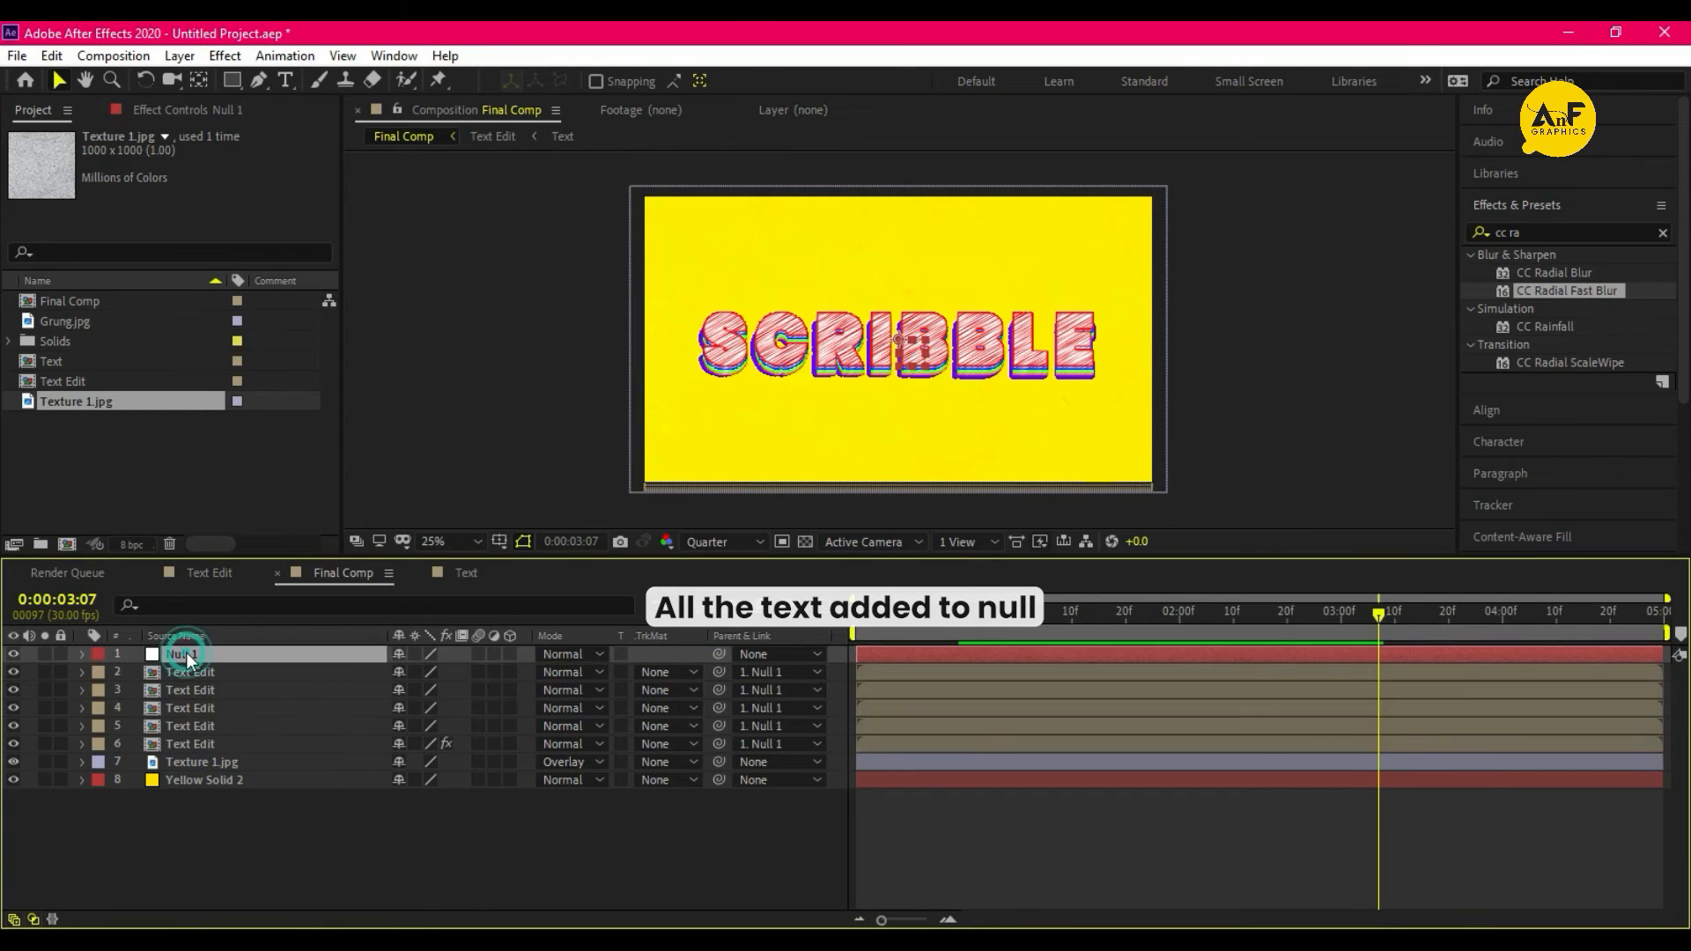